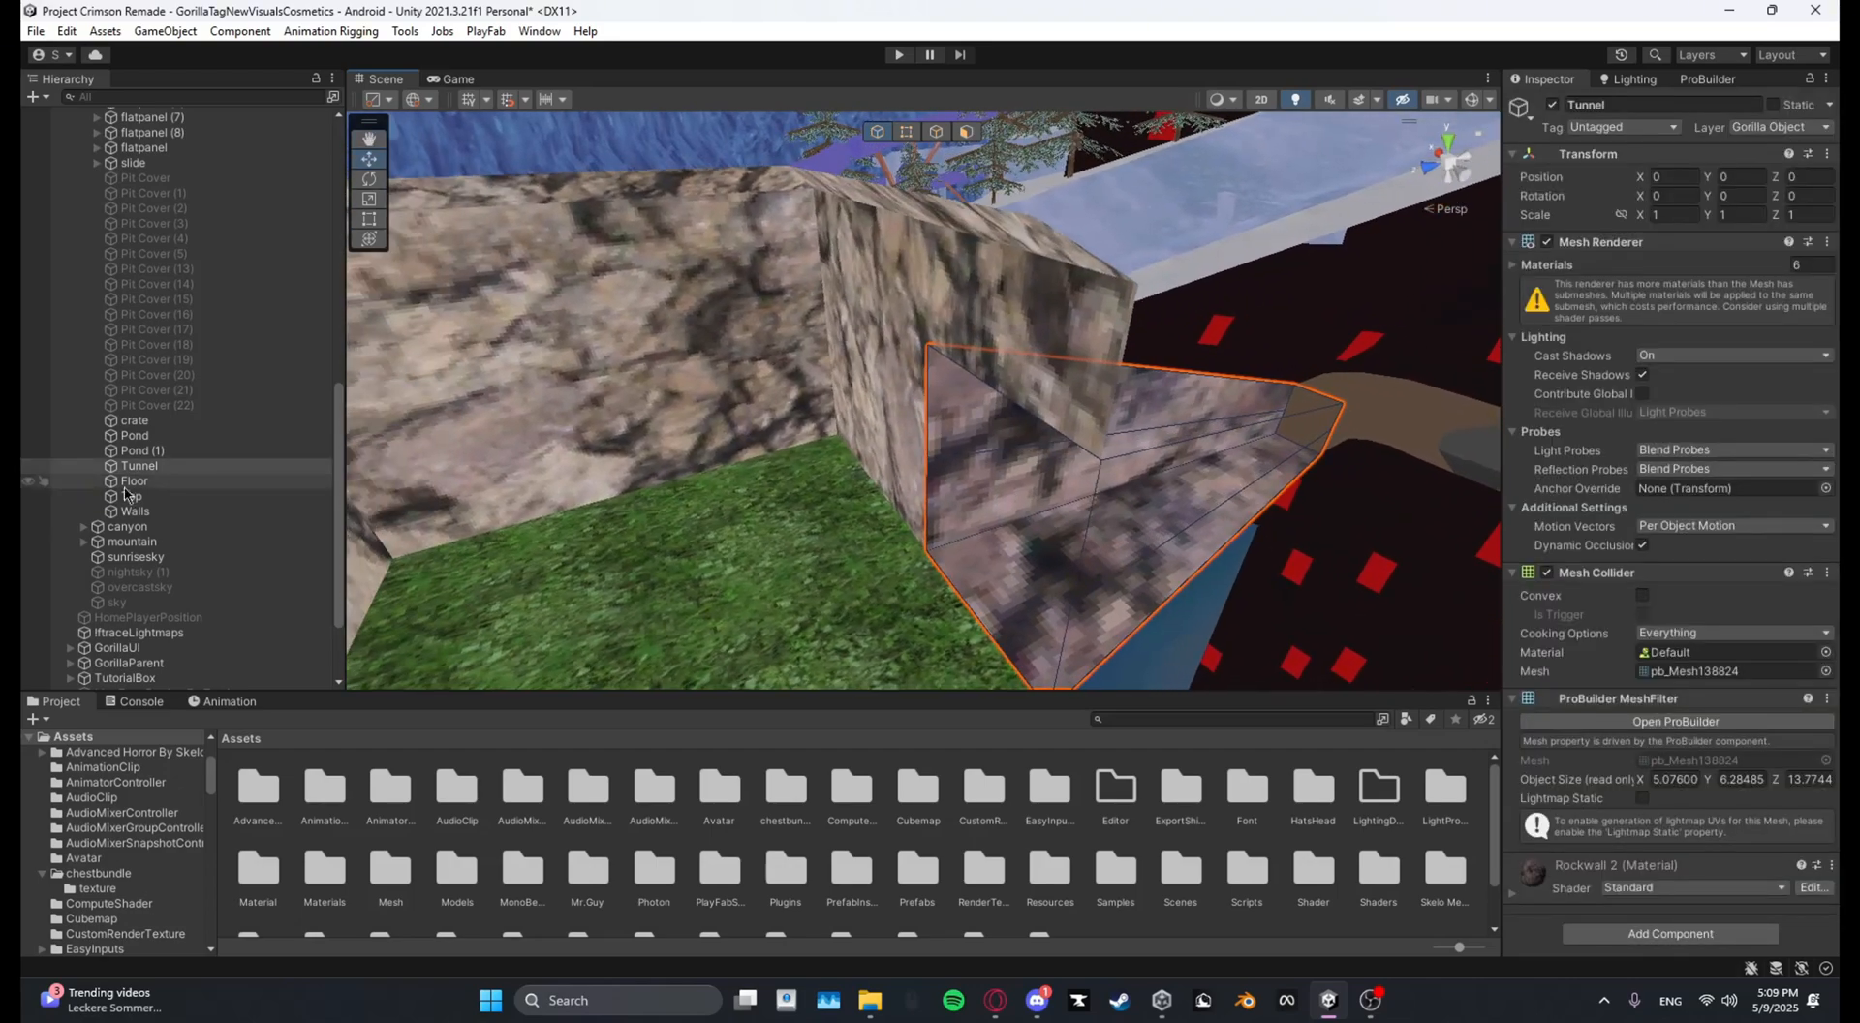
Step: Select Floor, Top and Walls and wrap them in an empty parent named Custom Map
left_click(134, 510)
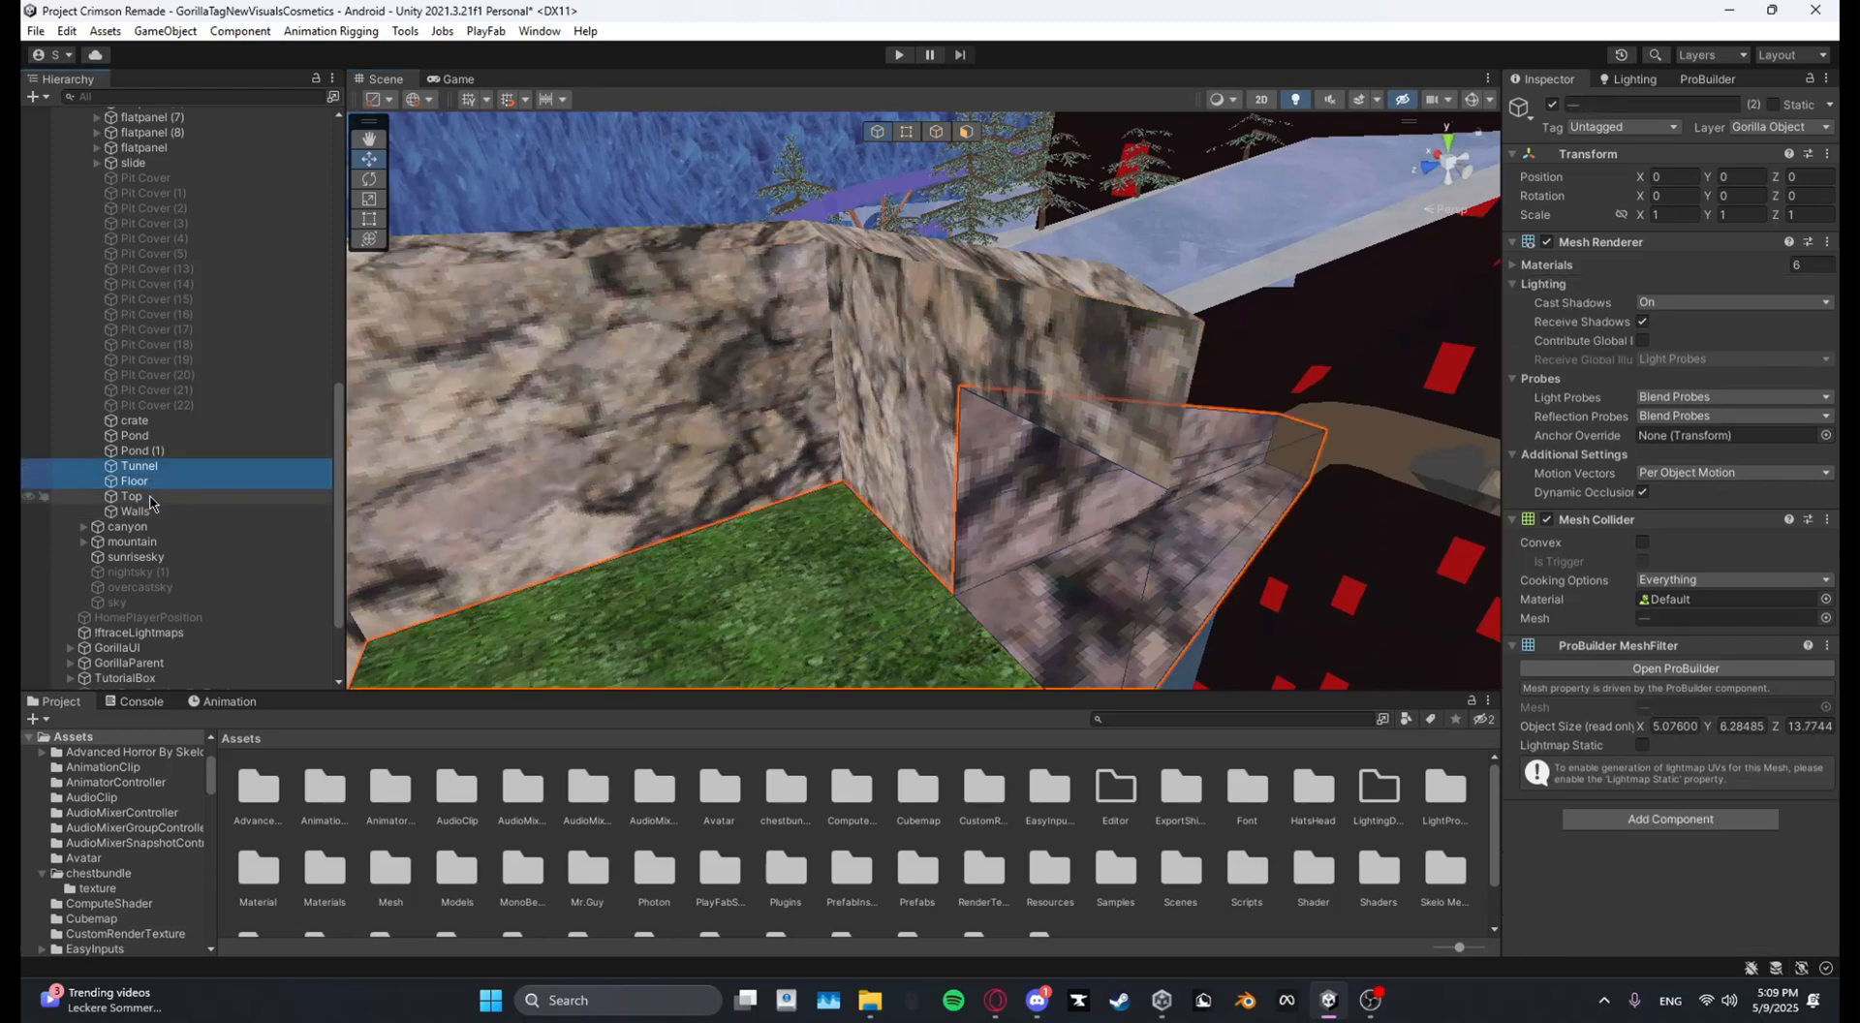
left_click(133, 480)
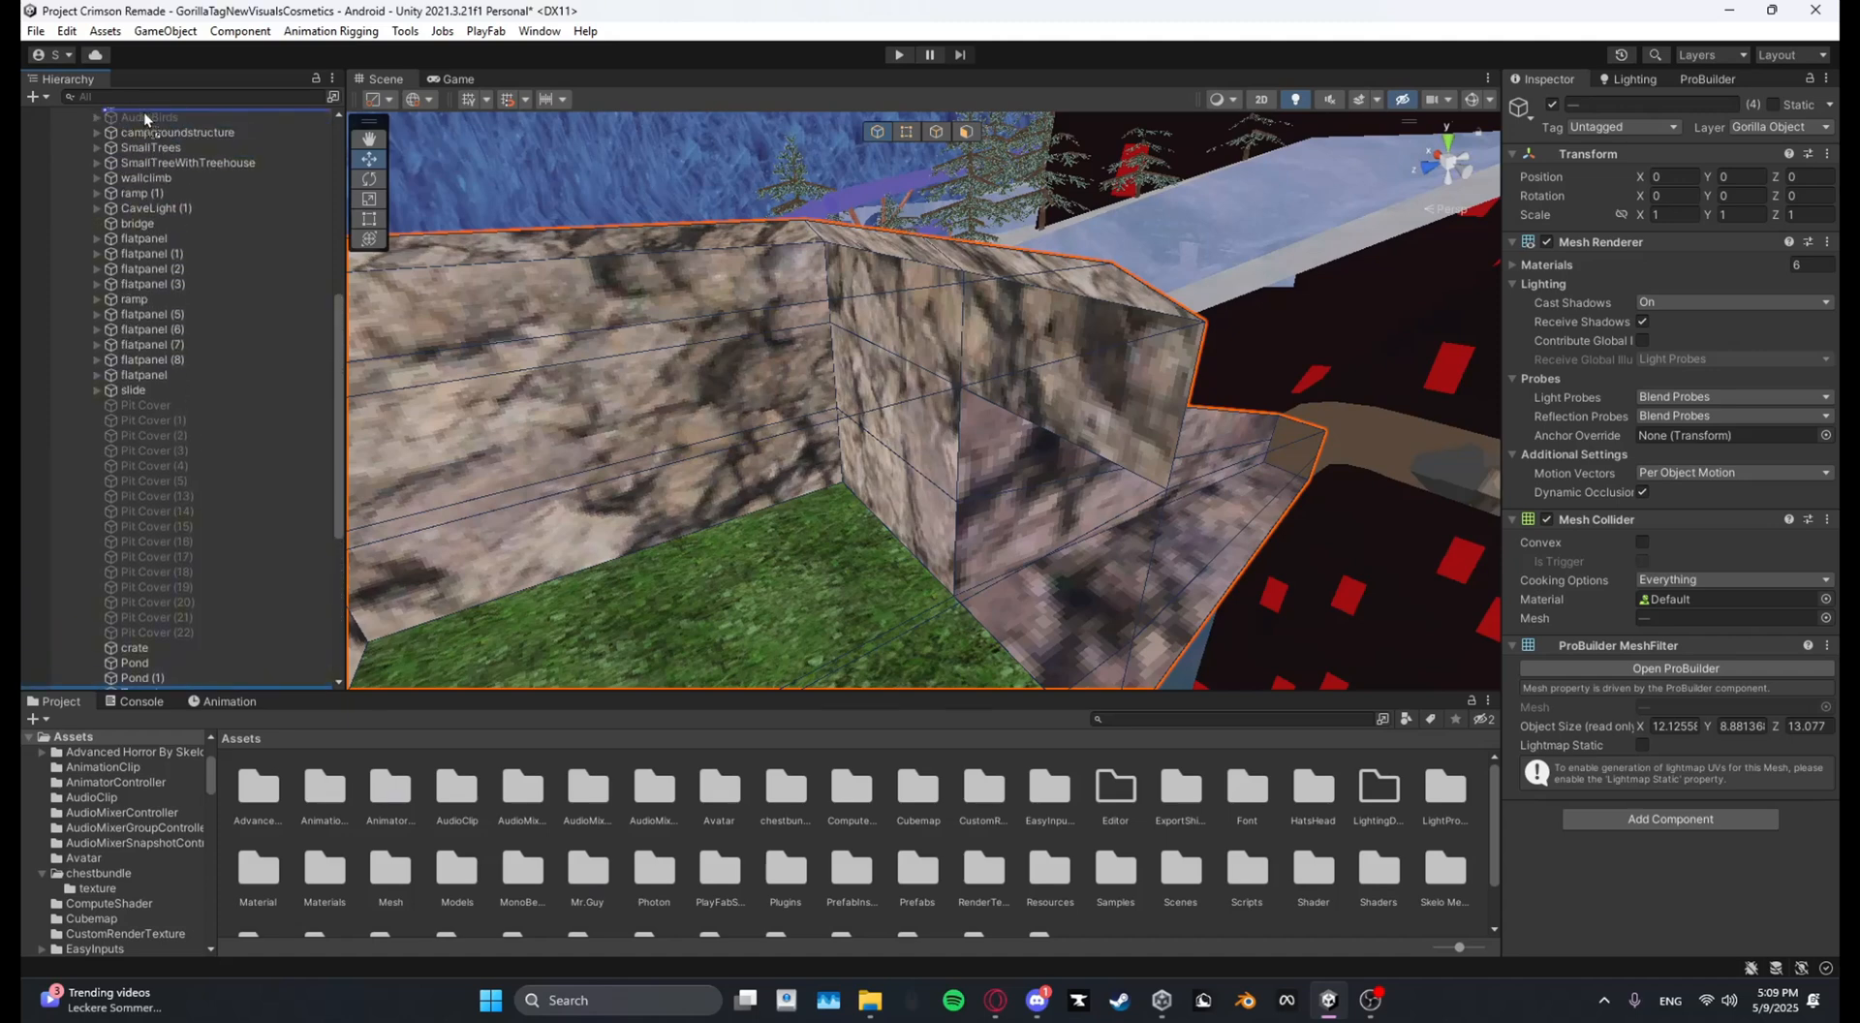
left_click(69, 132)
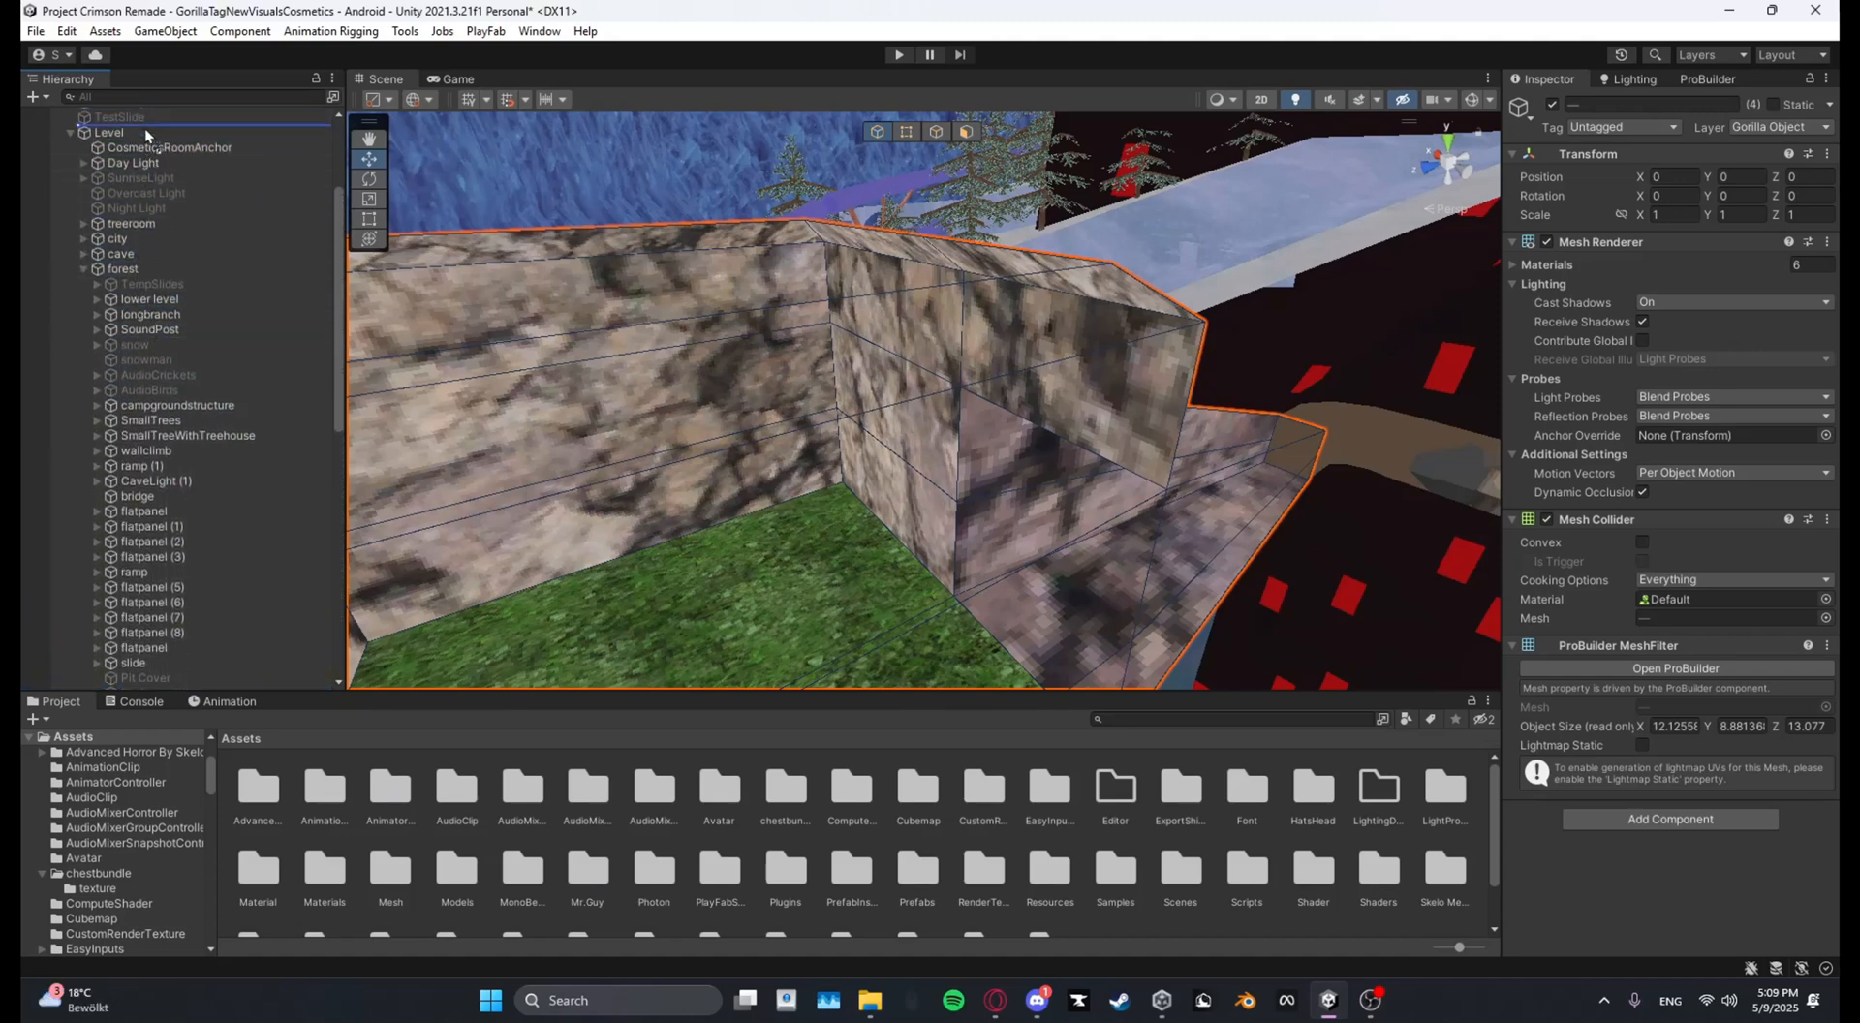
scroll("down", 3)
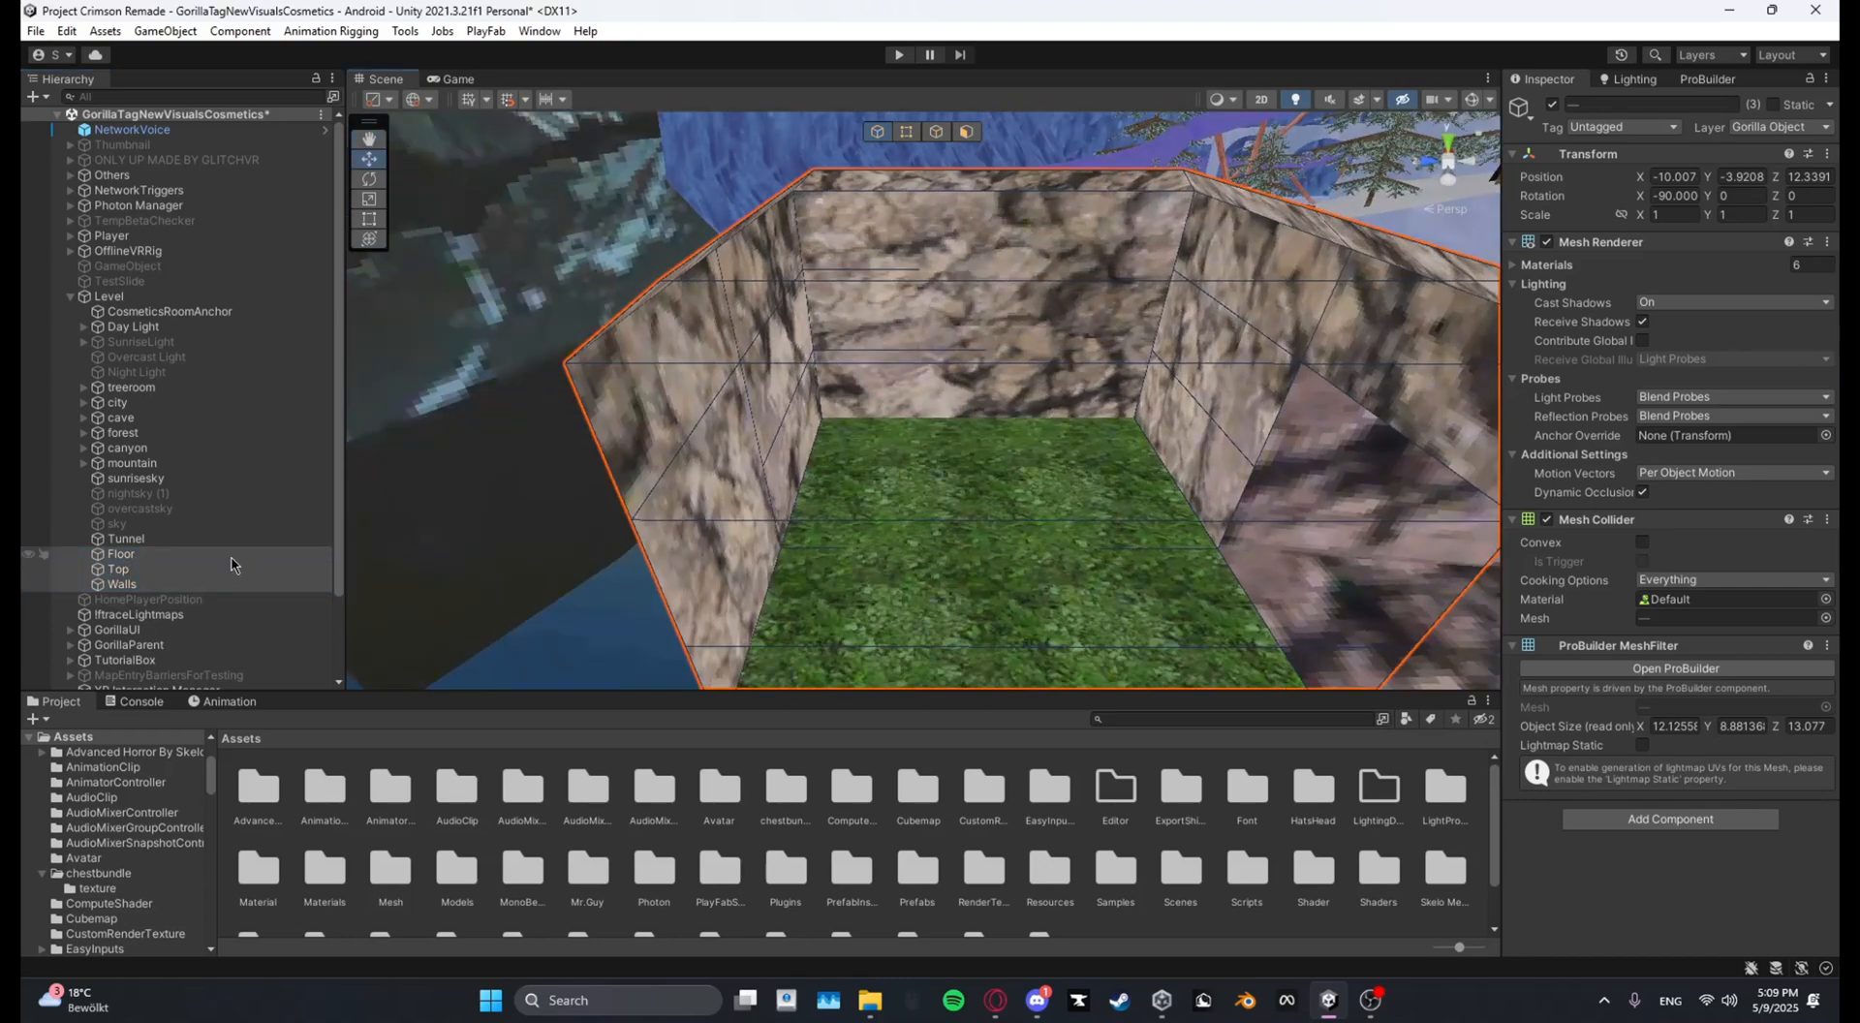
right_click(232, 564)
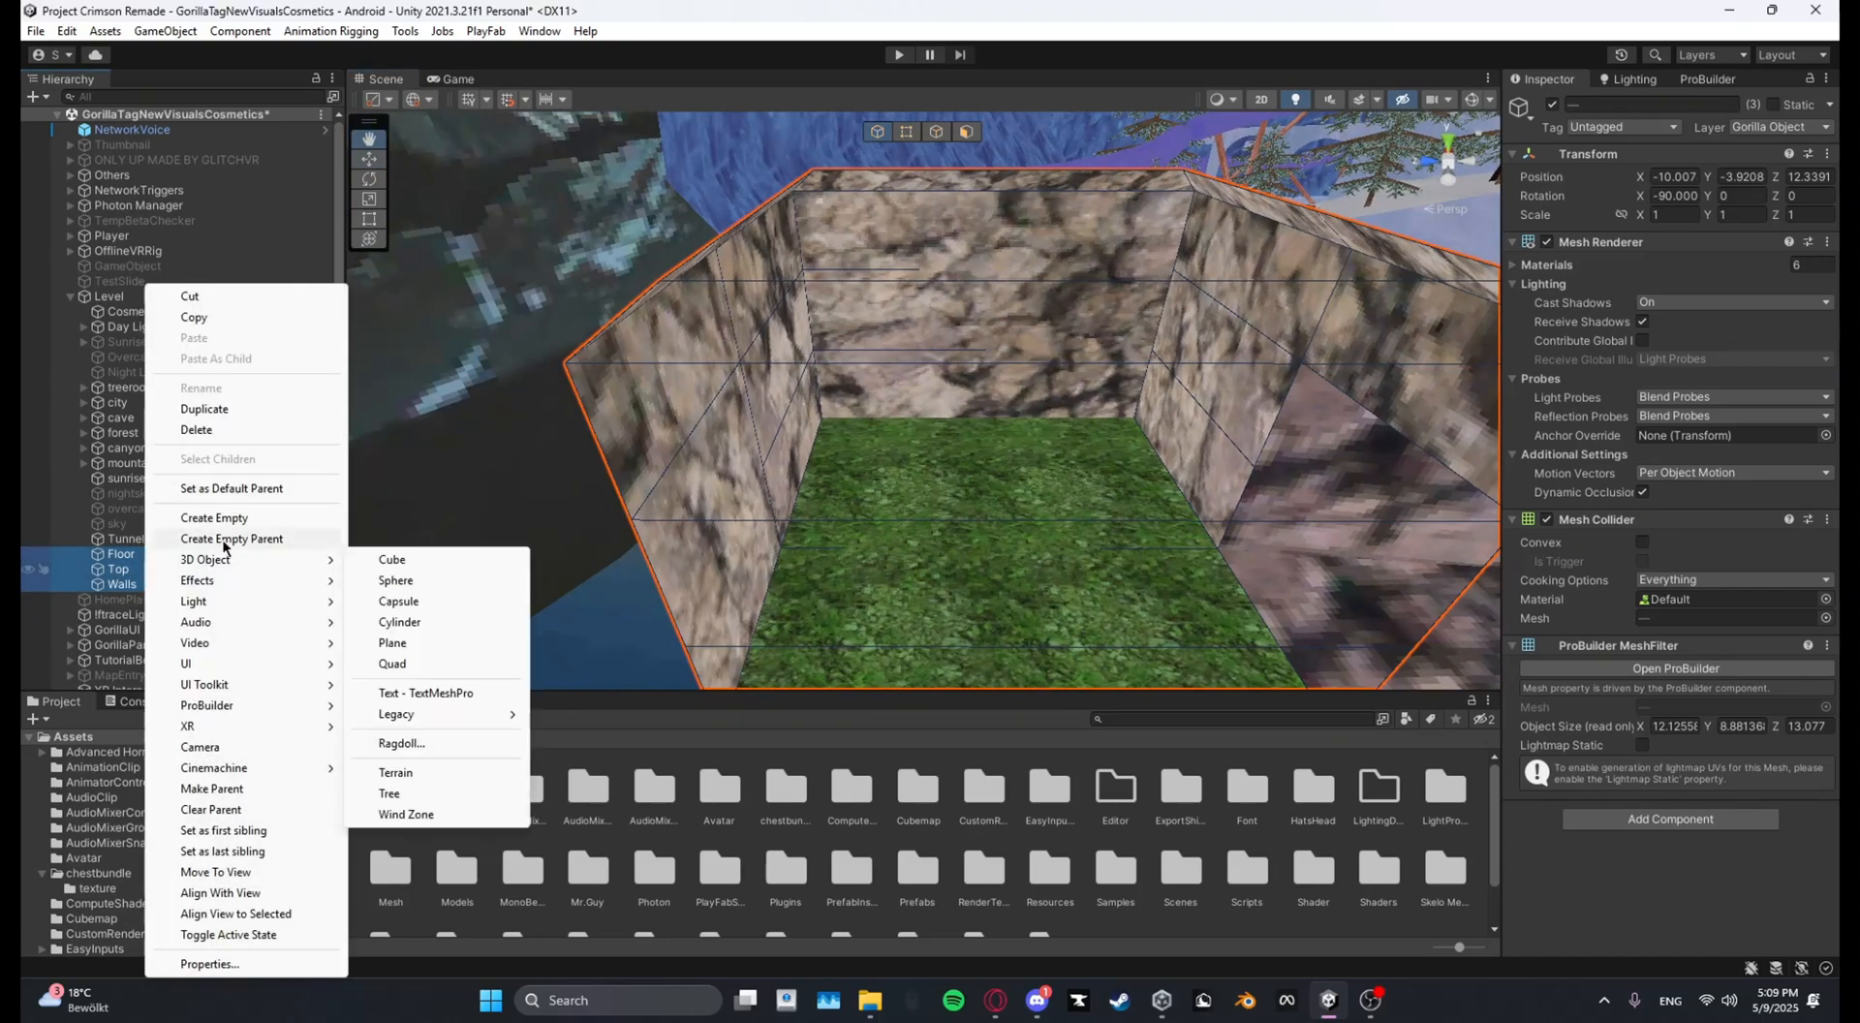
left_click(232, 538)
type("C")
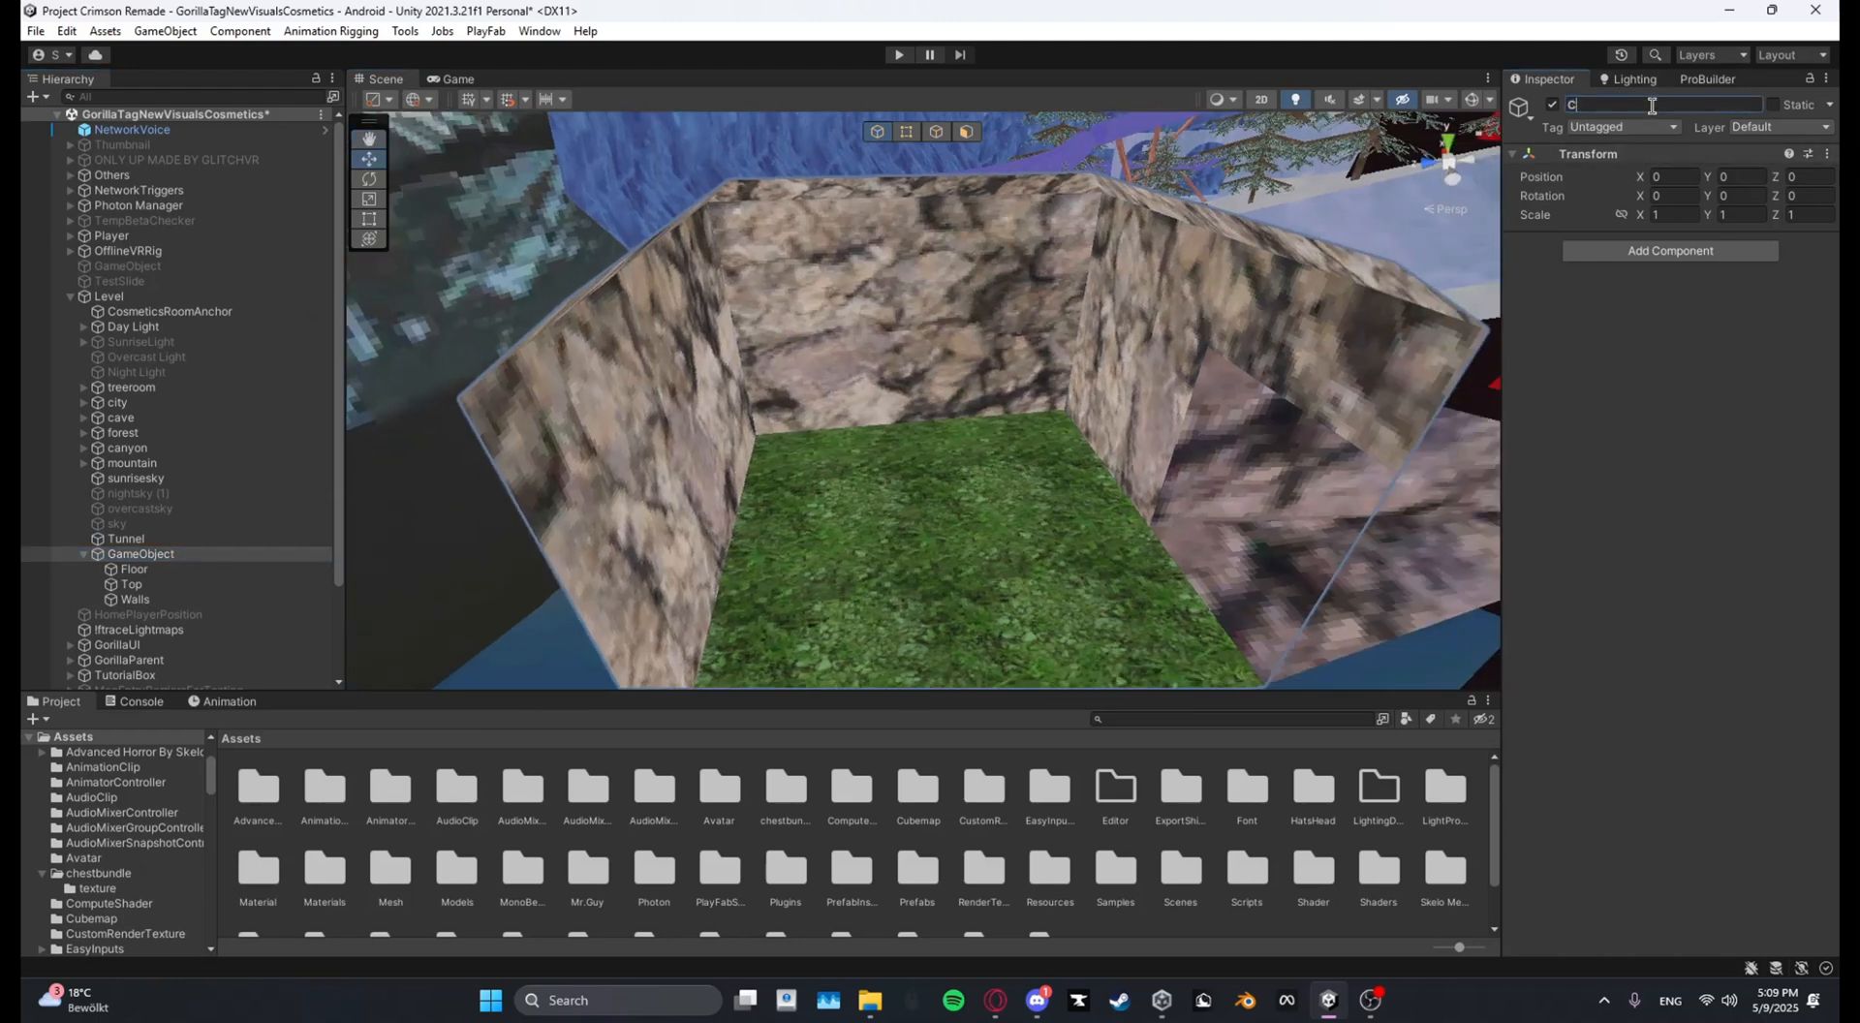
type("ustom Map")
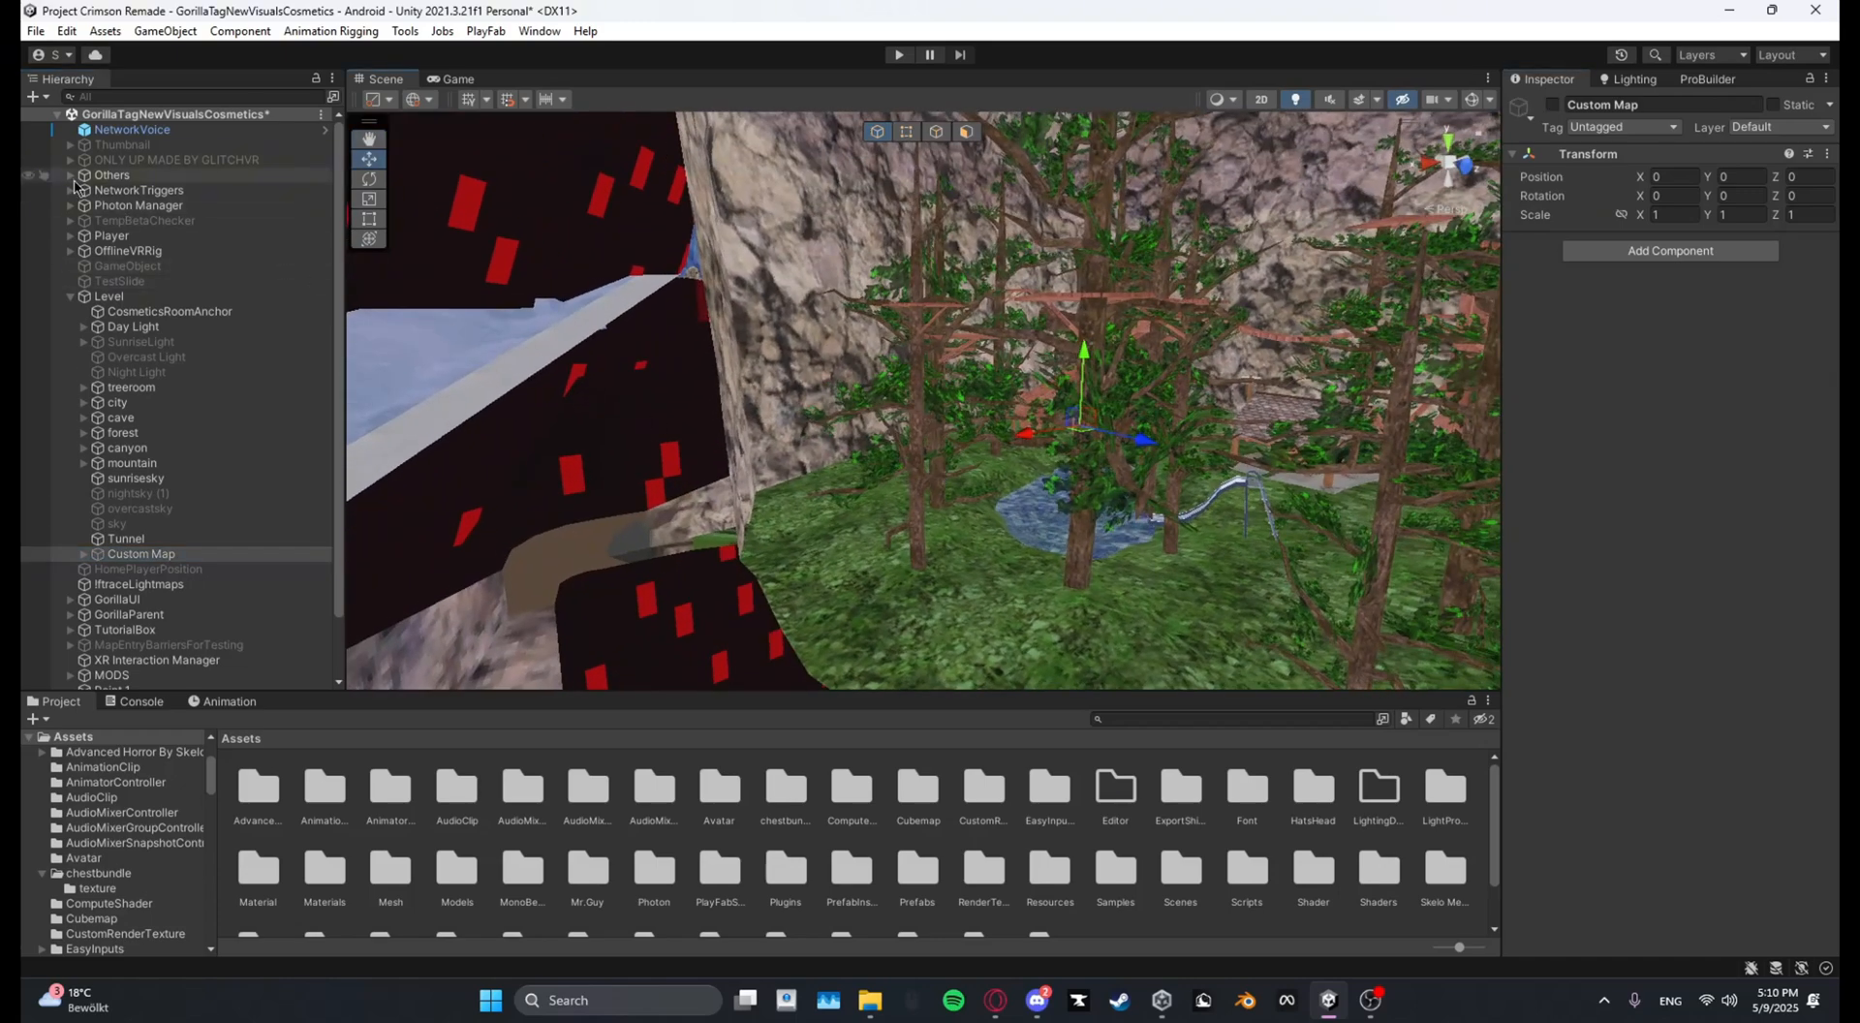
Step: Expand NetworkTriggers and Geo Trigger, then duplicate the Cave trigger as Cave (1)
left_click(69, 190)
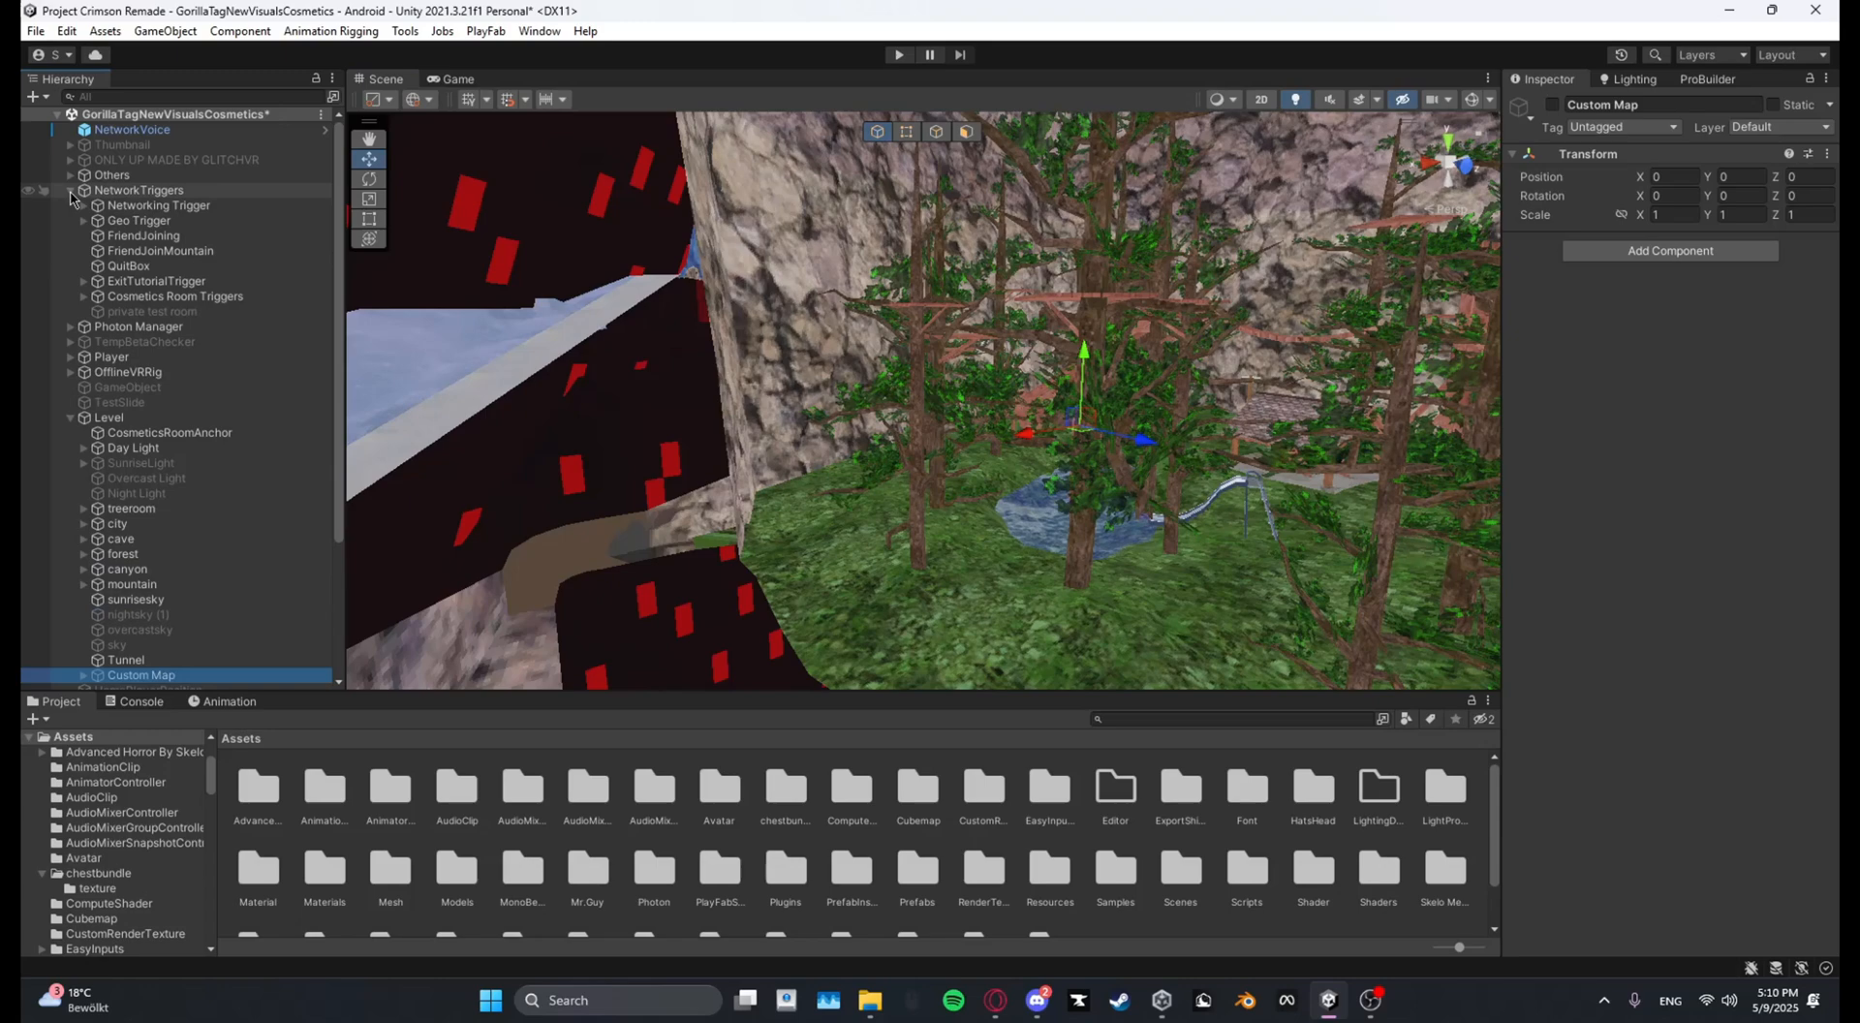
left_click(83, 220)
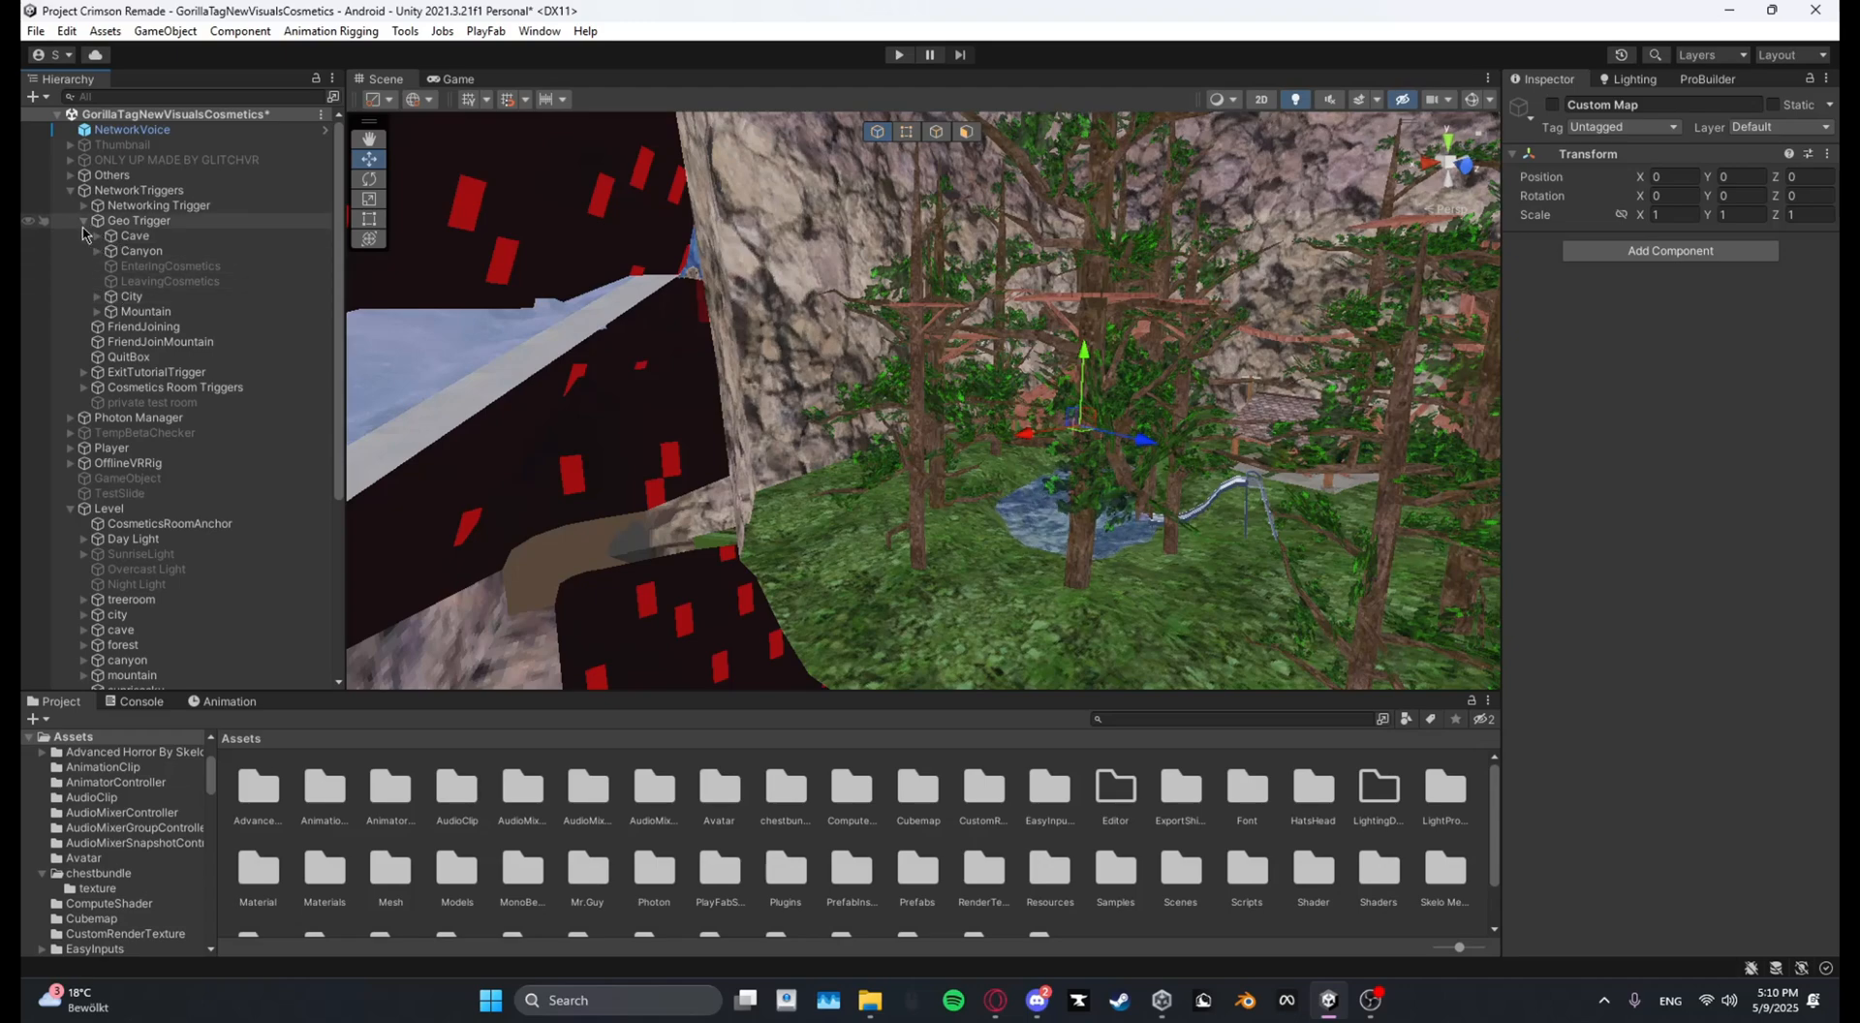
left_click(100, 205)
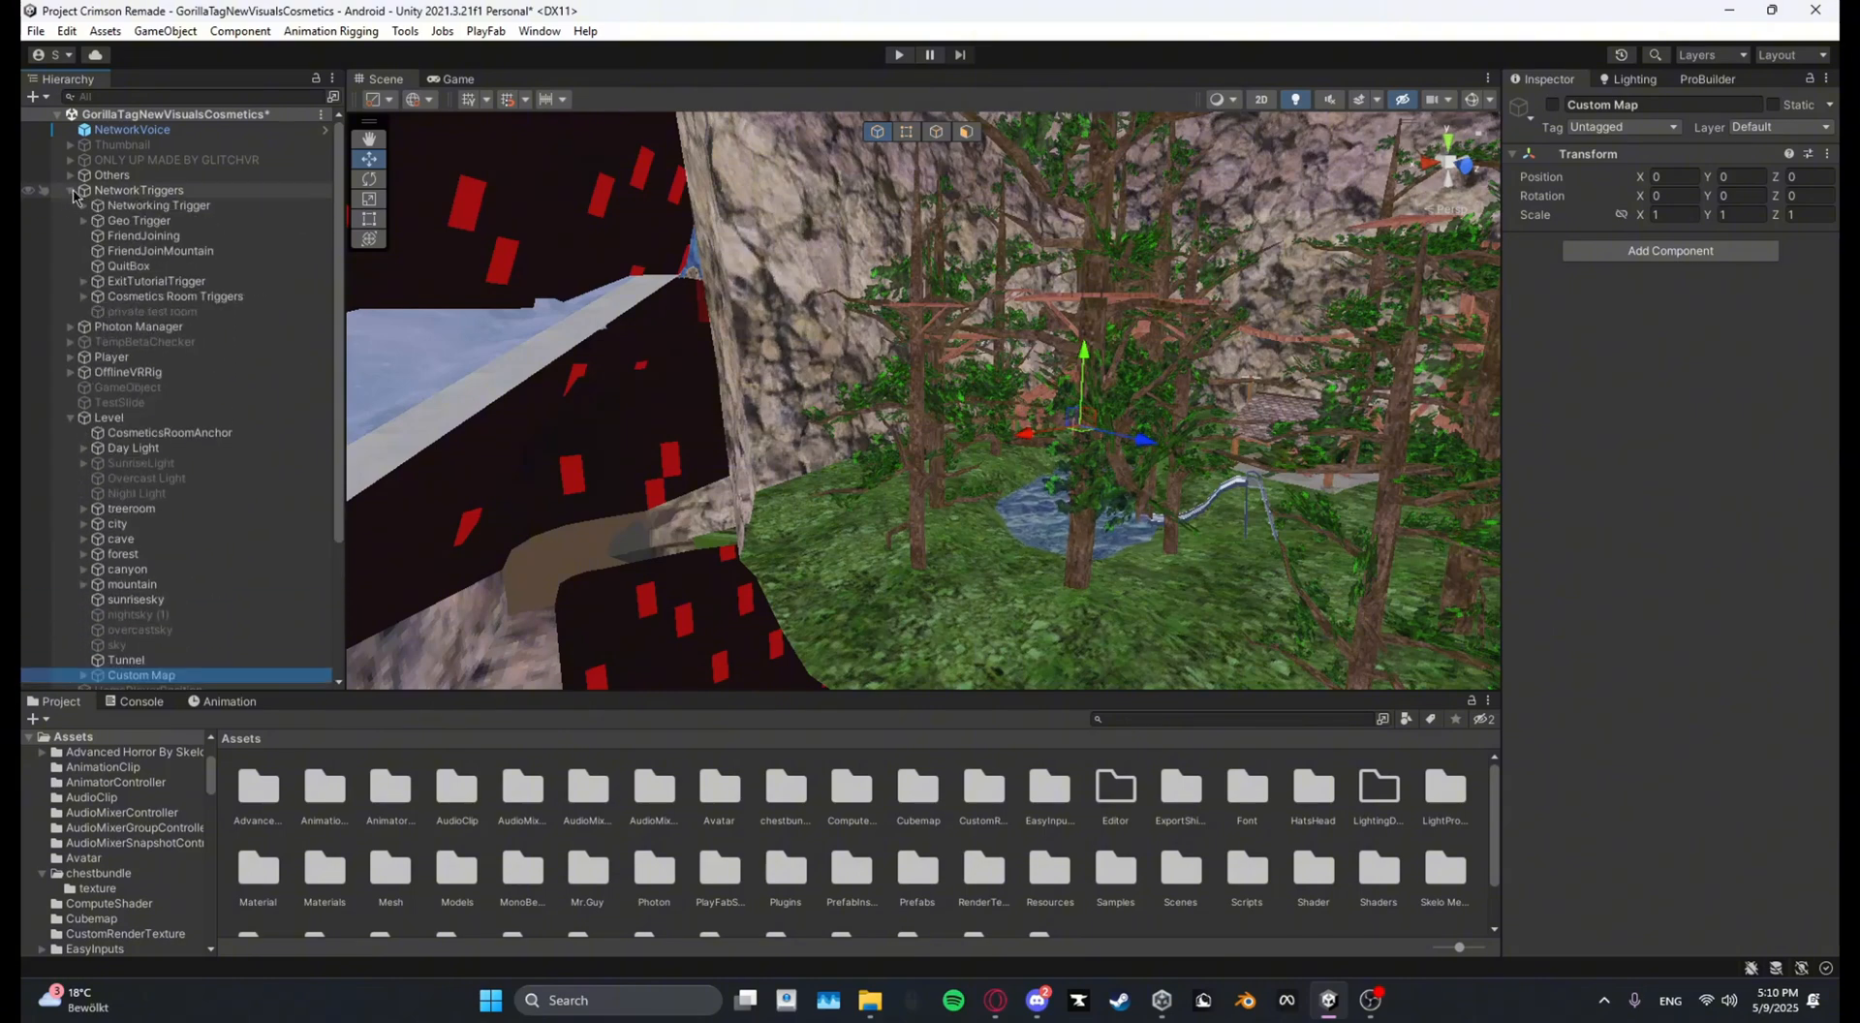
left_click(83, 220)
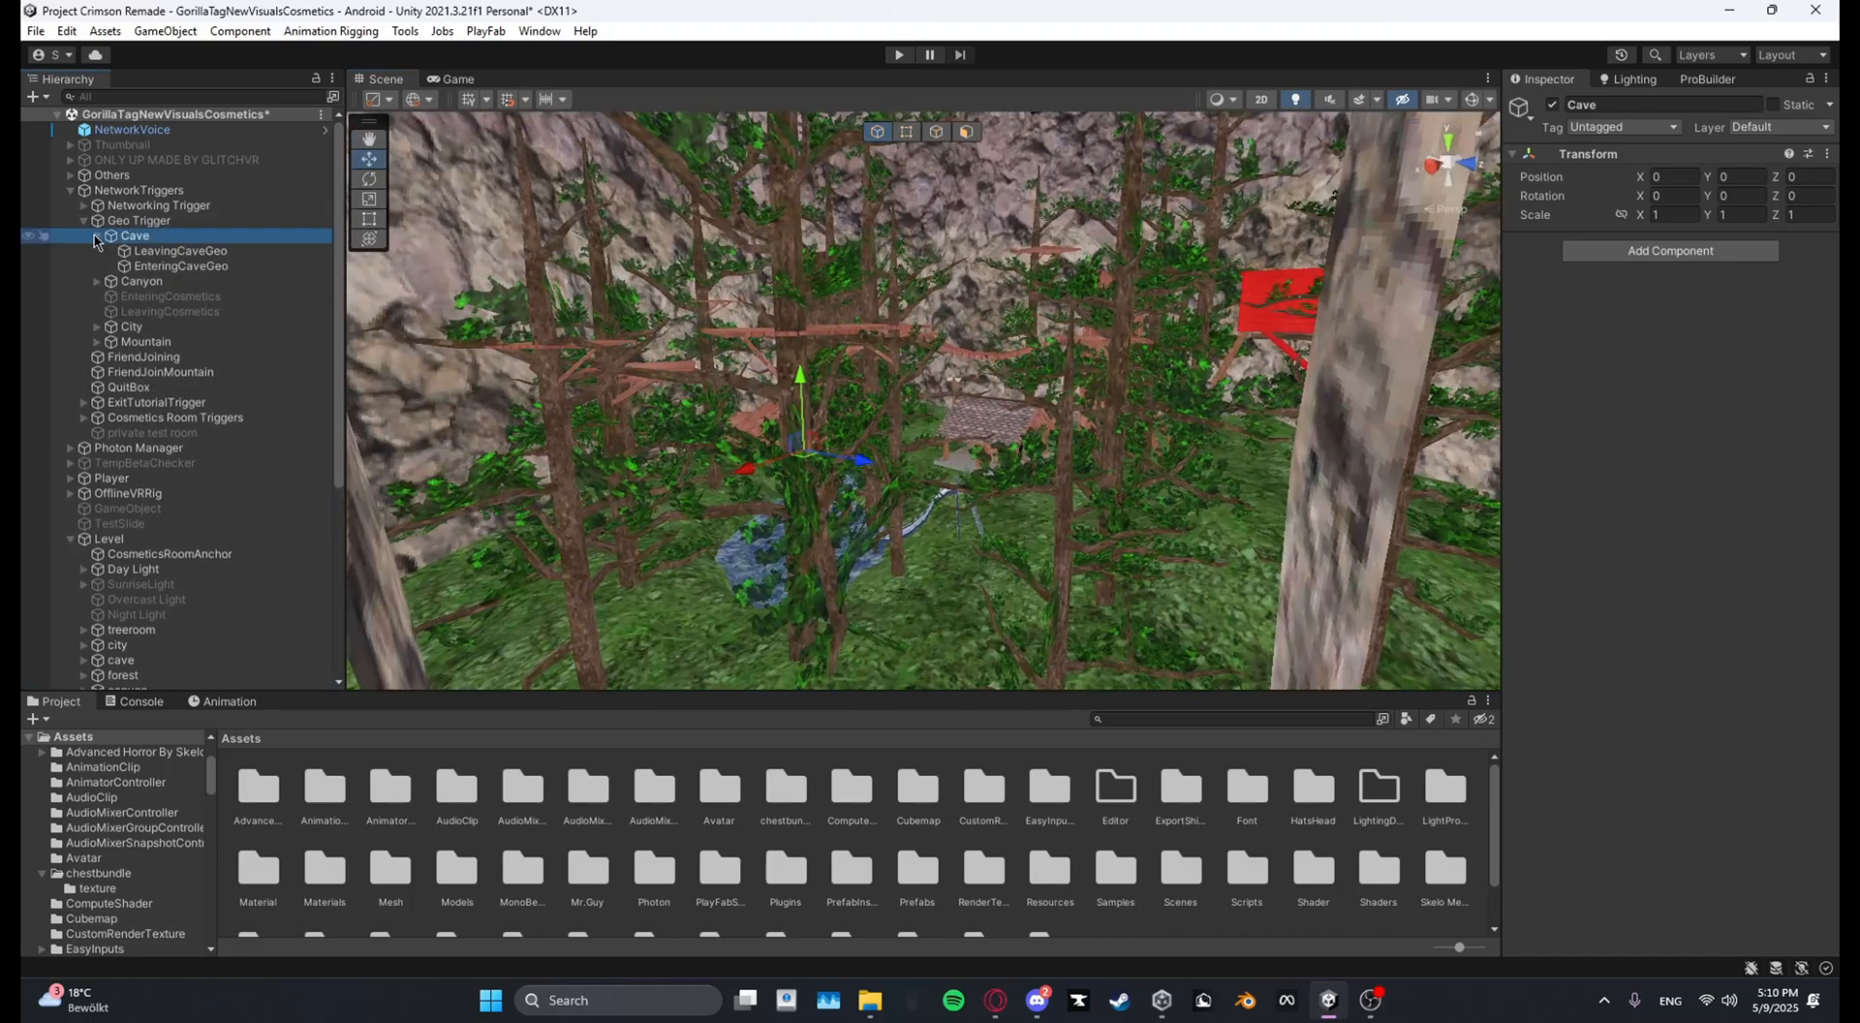
left_click(179, 250)
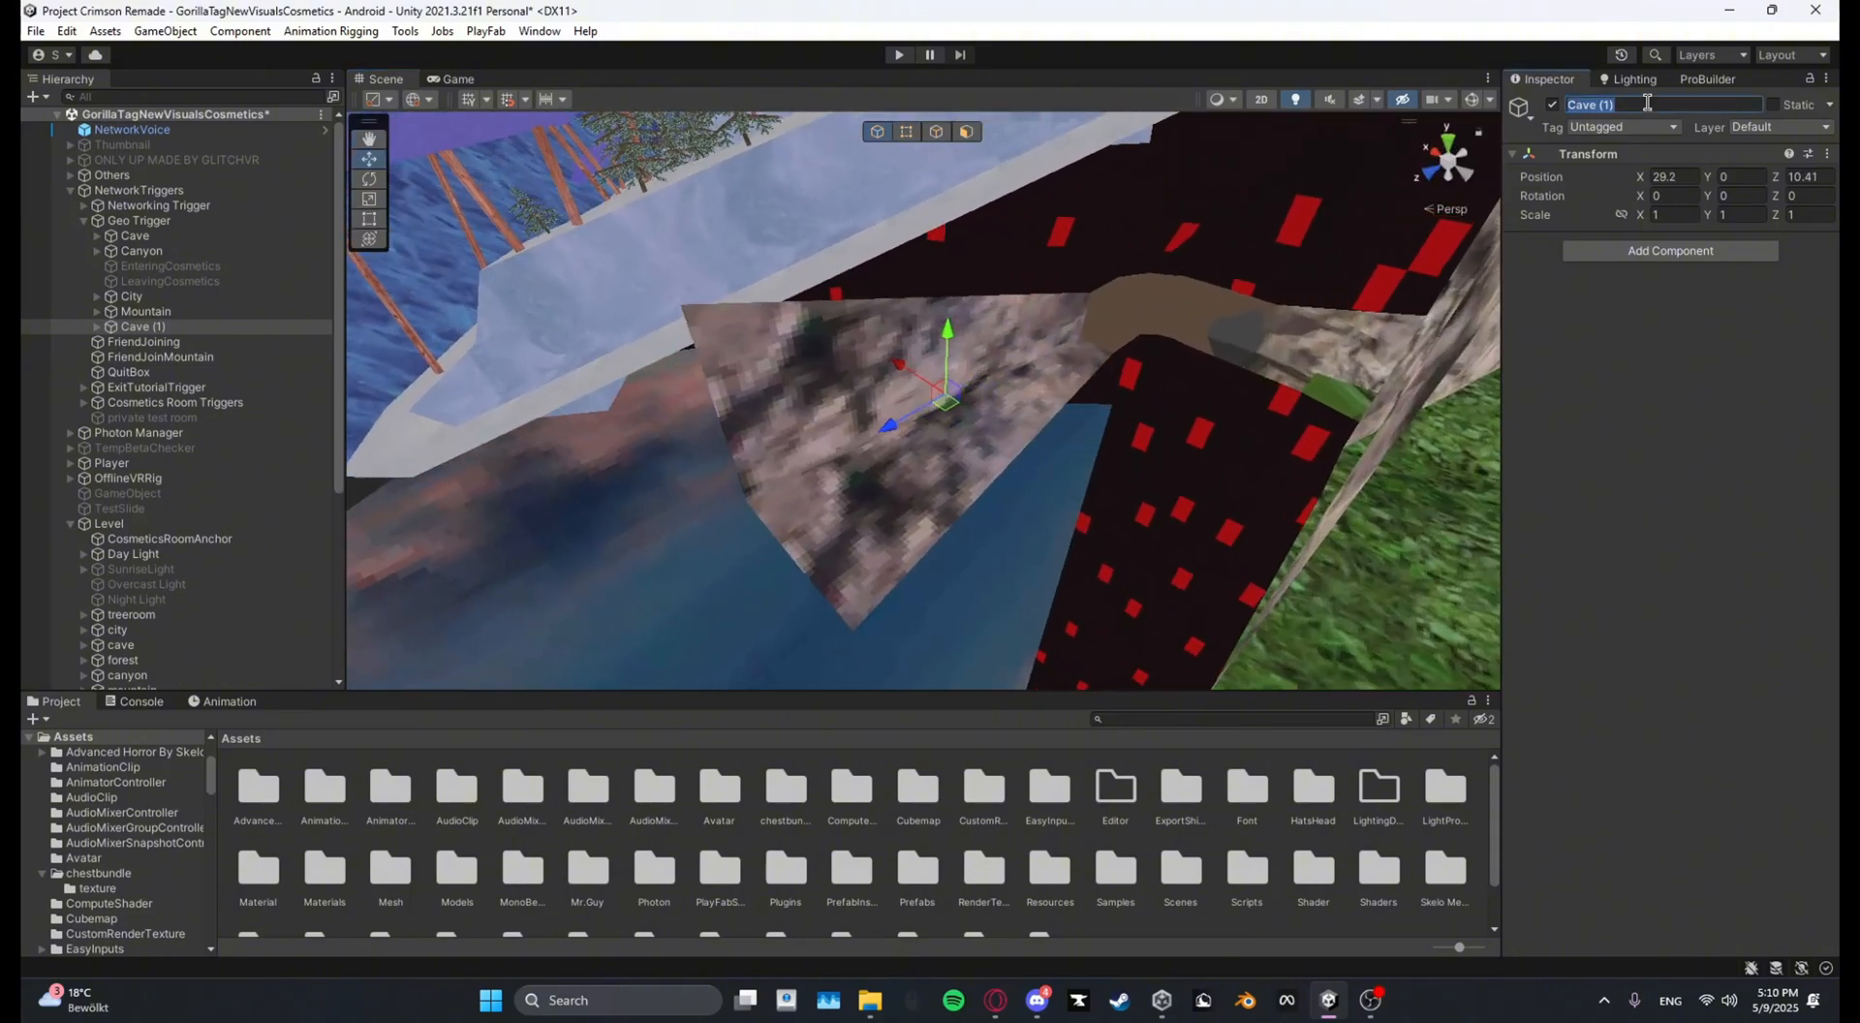
Step: Rename Cave (1) to Custom Map and name its boxes LeavingCustomMapGeo and EnteringCustomMapGeo
type("Custom Map")
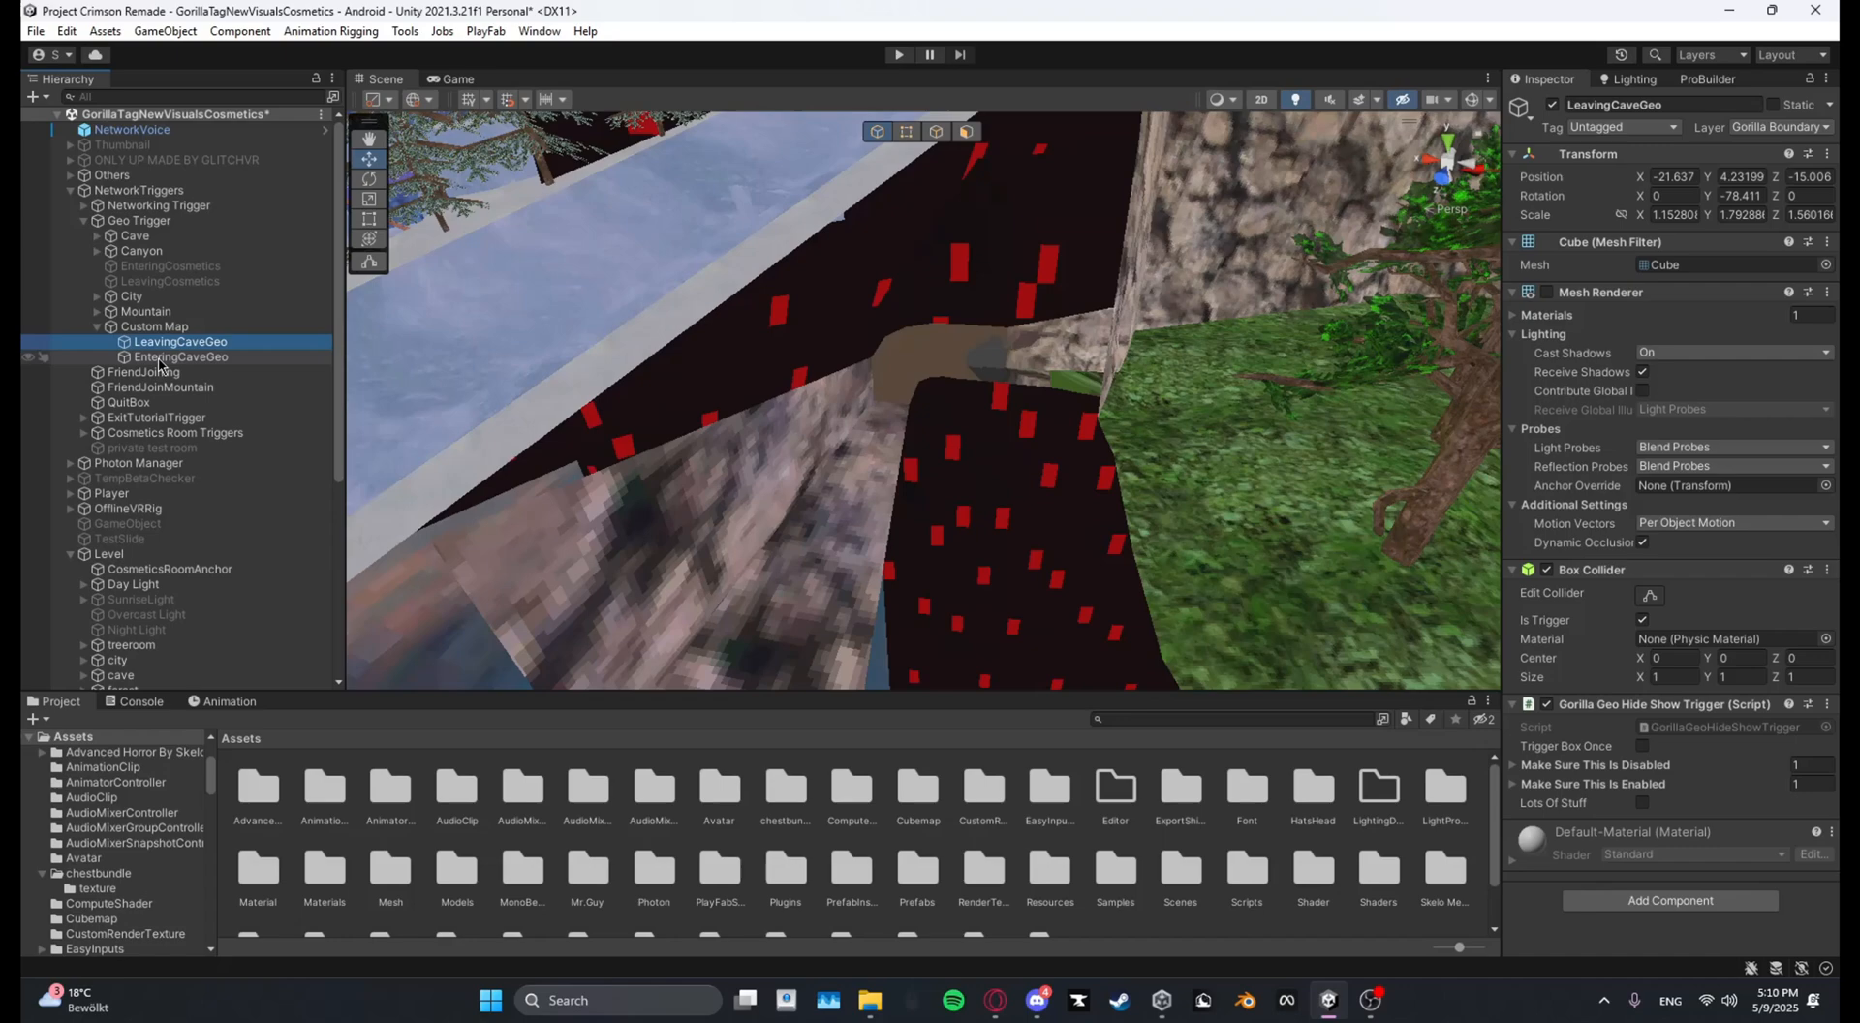
left_click(181, 358)
type("ustomMap")
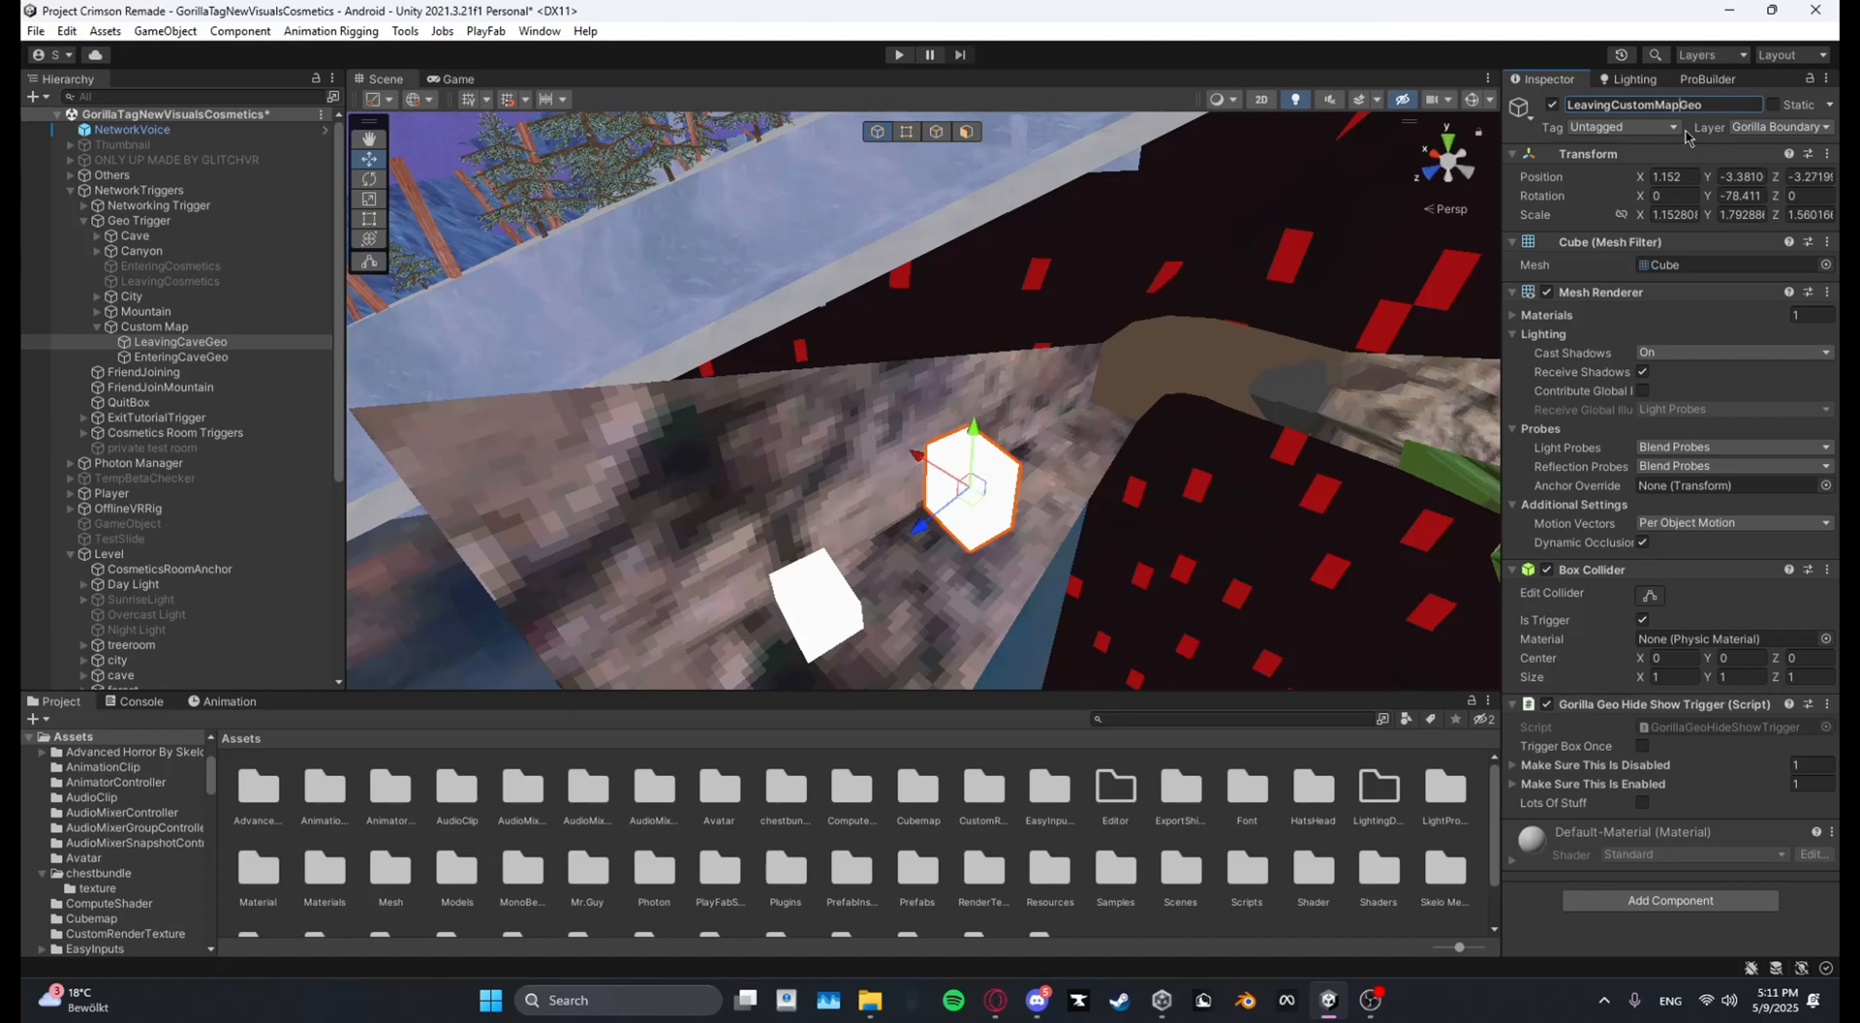
left_click(181, 357)
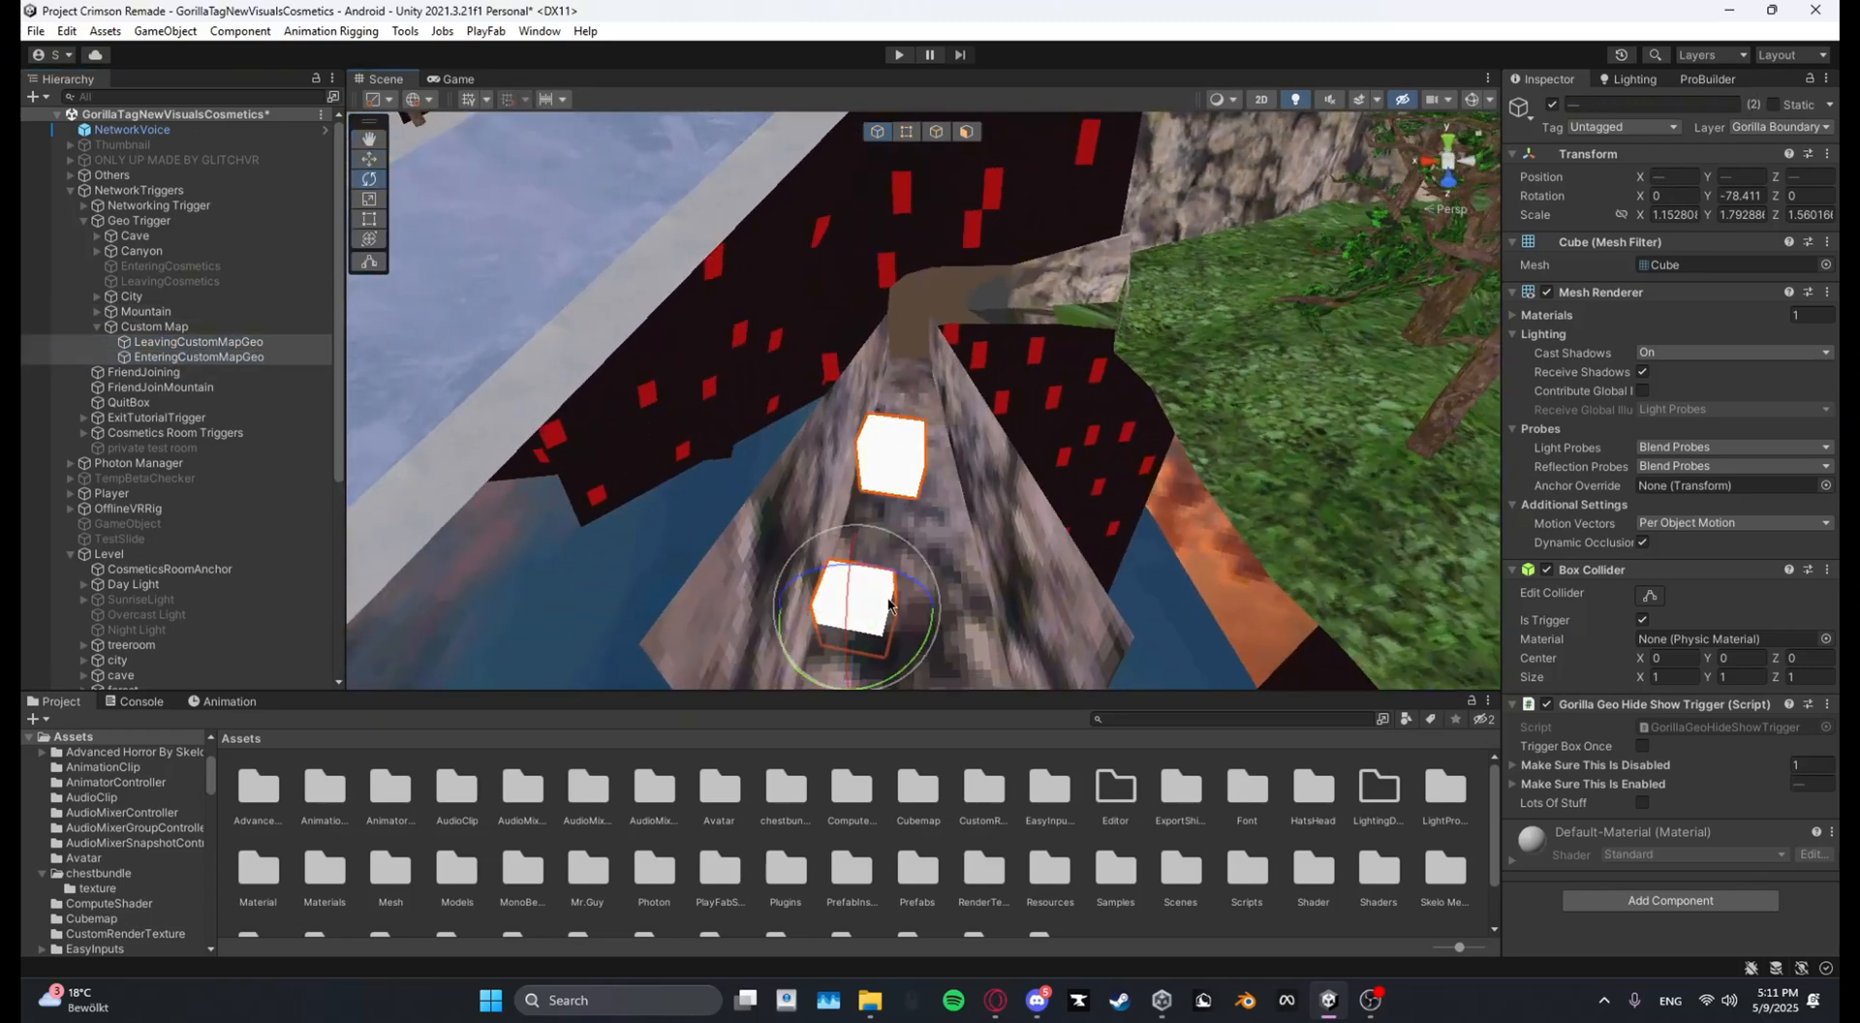
Step: Move both trigger boxes into the tunnel and enlarge them to fill the passage
left_click_drag(894, 600, 942, 647)
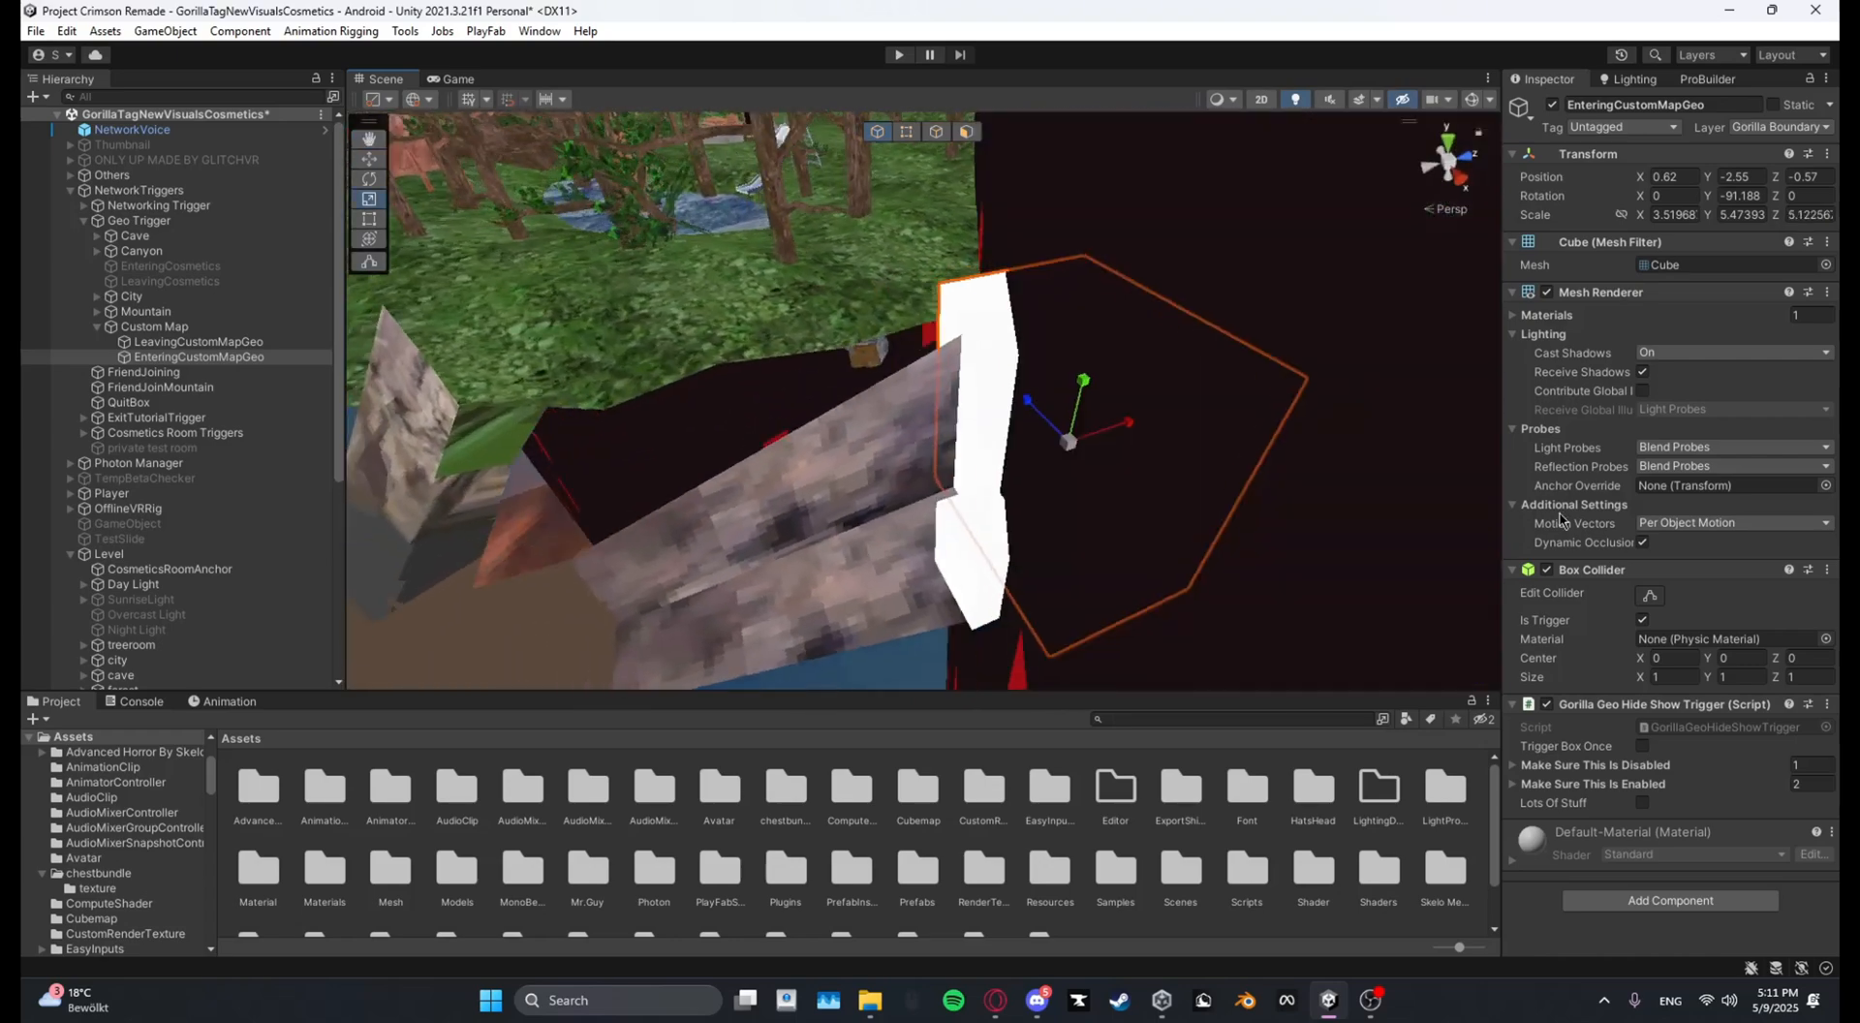
left_click(198, 342)
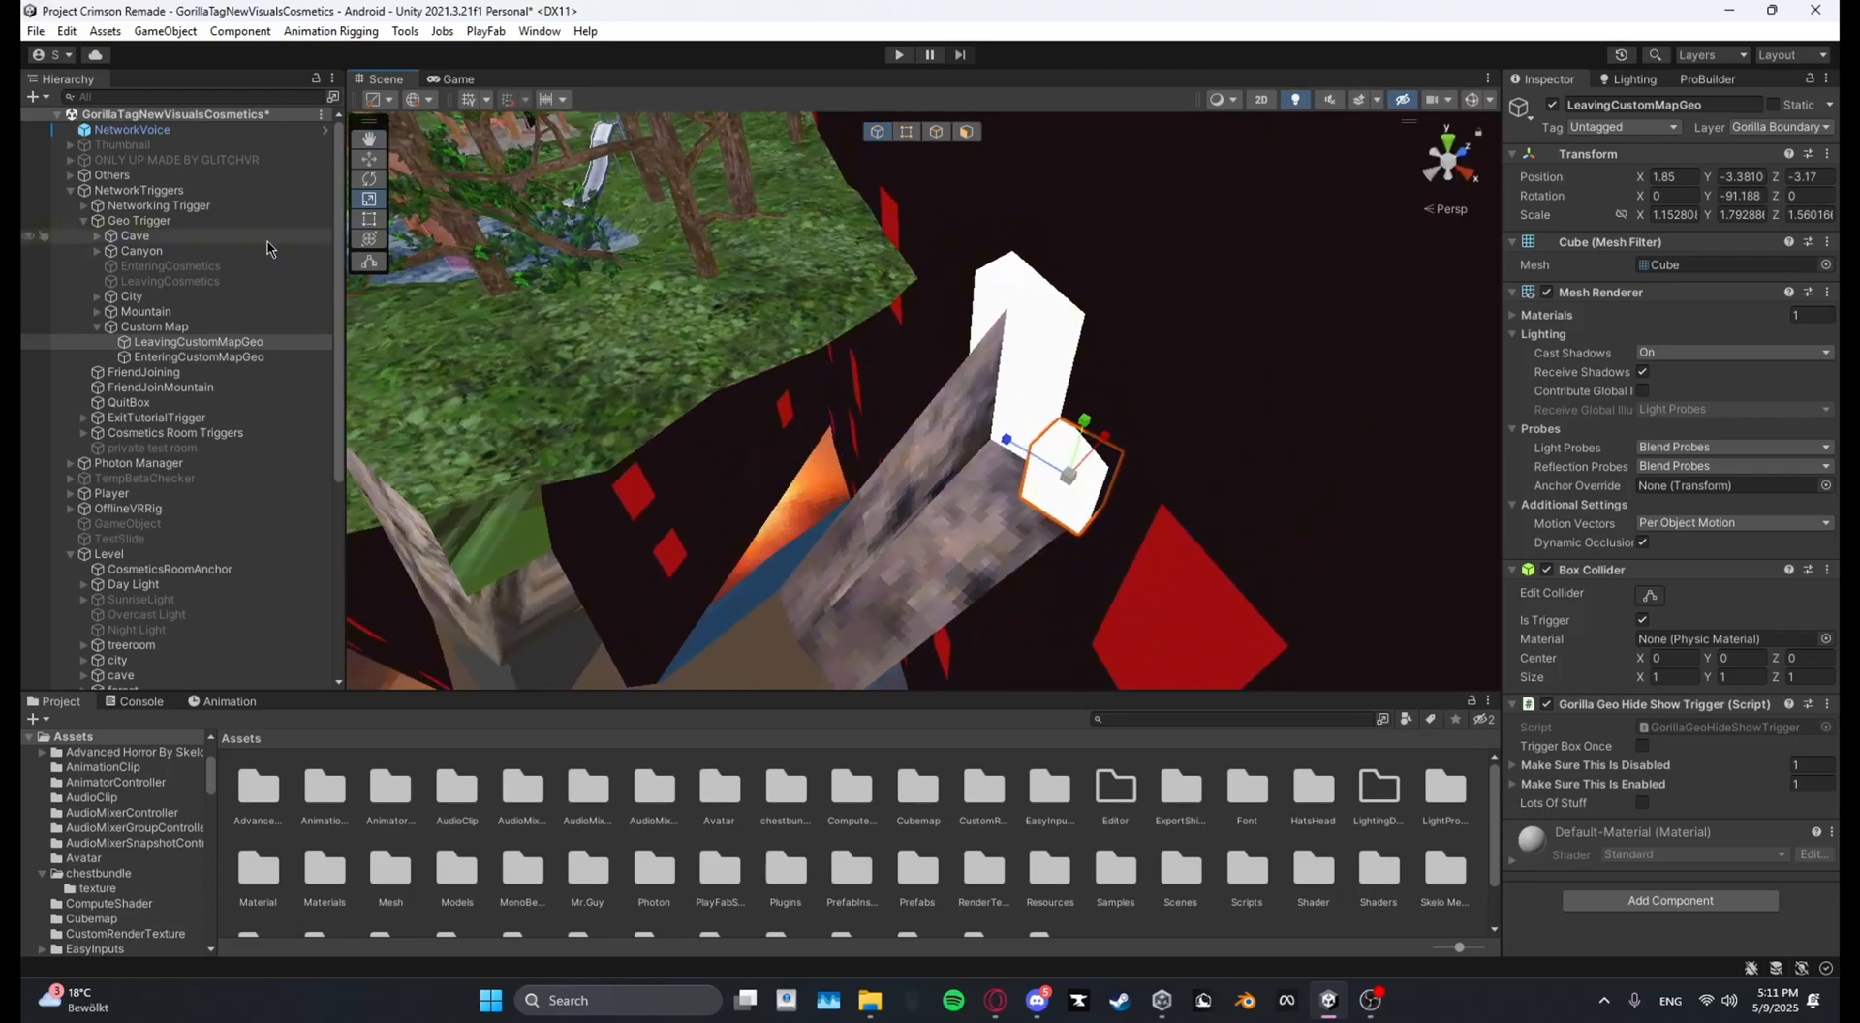
left_click_drag(1061, 475, 706, 641)
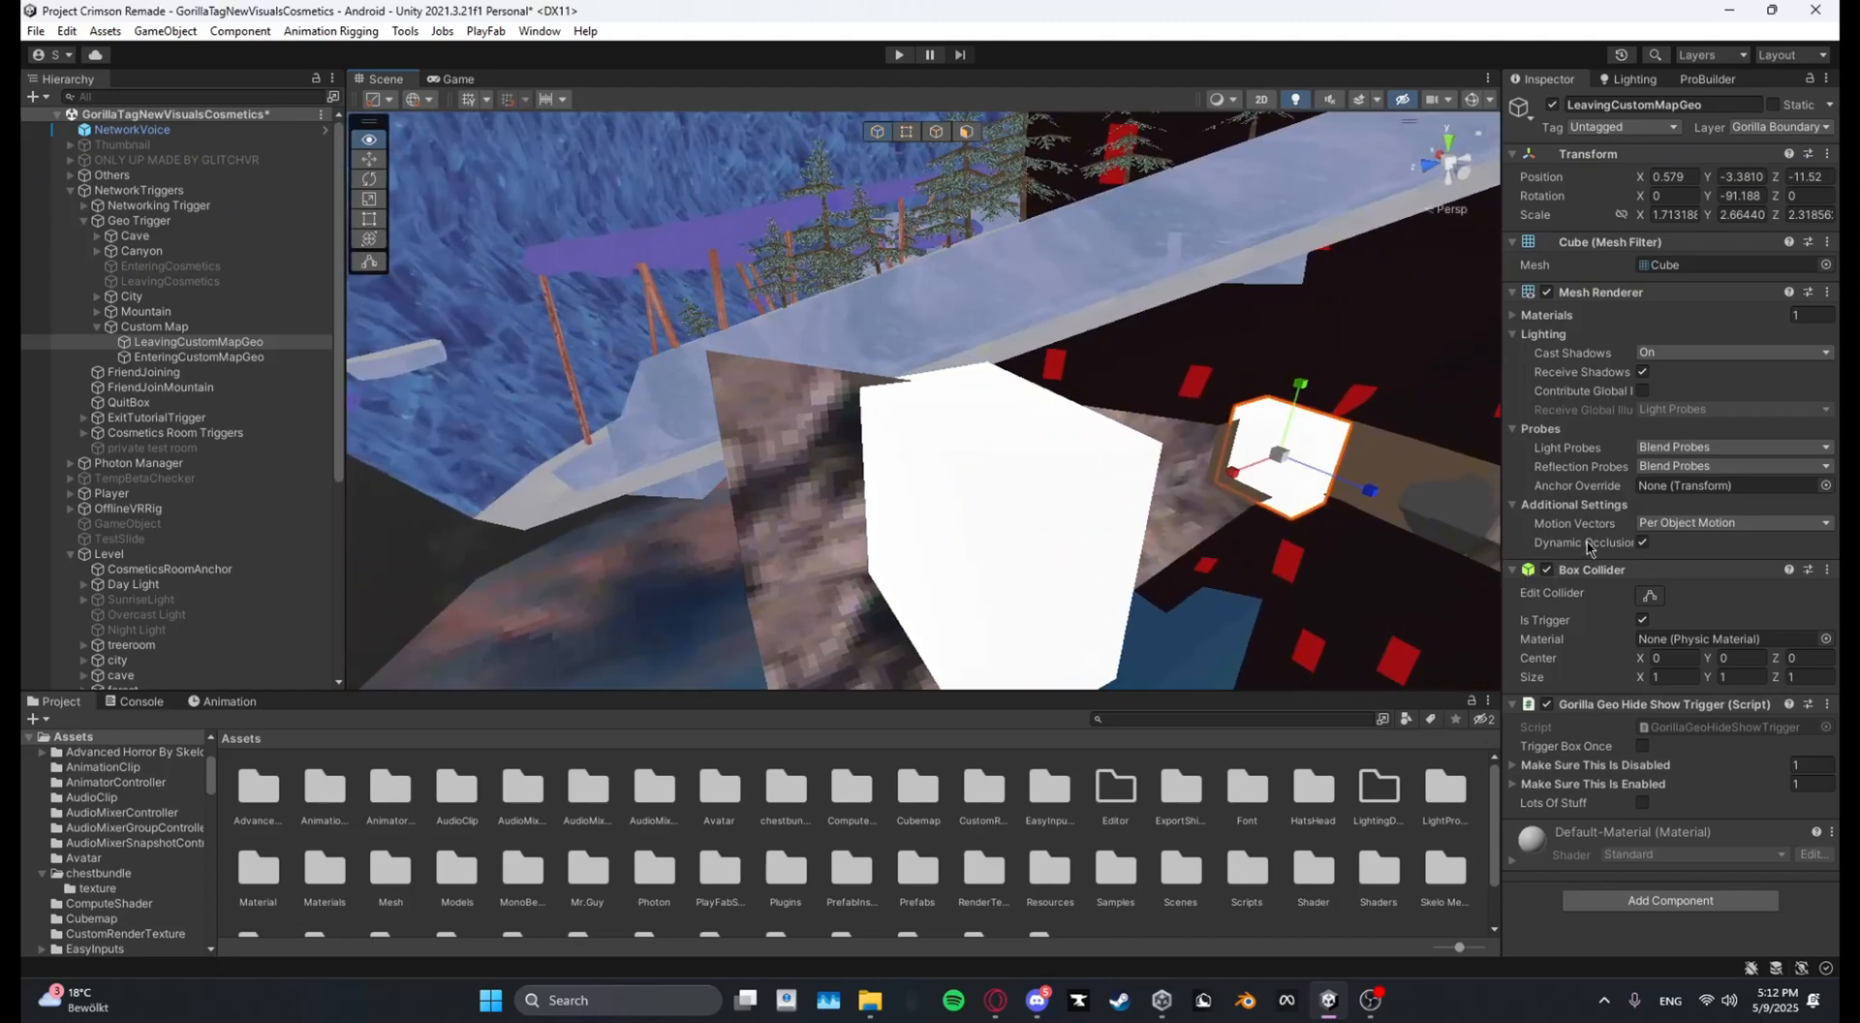
left_click(200, 356)
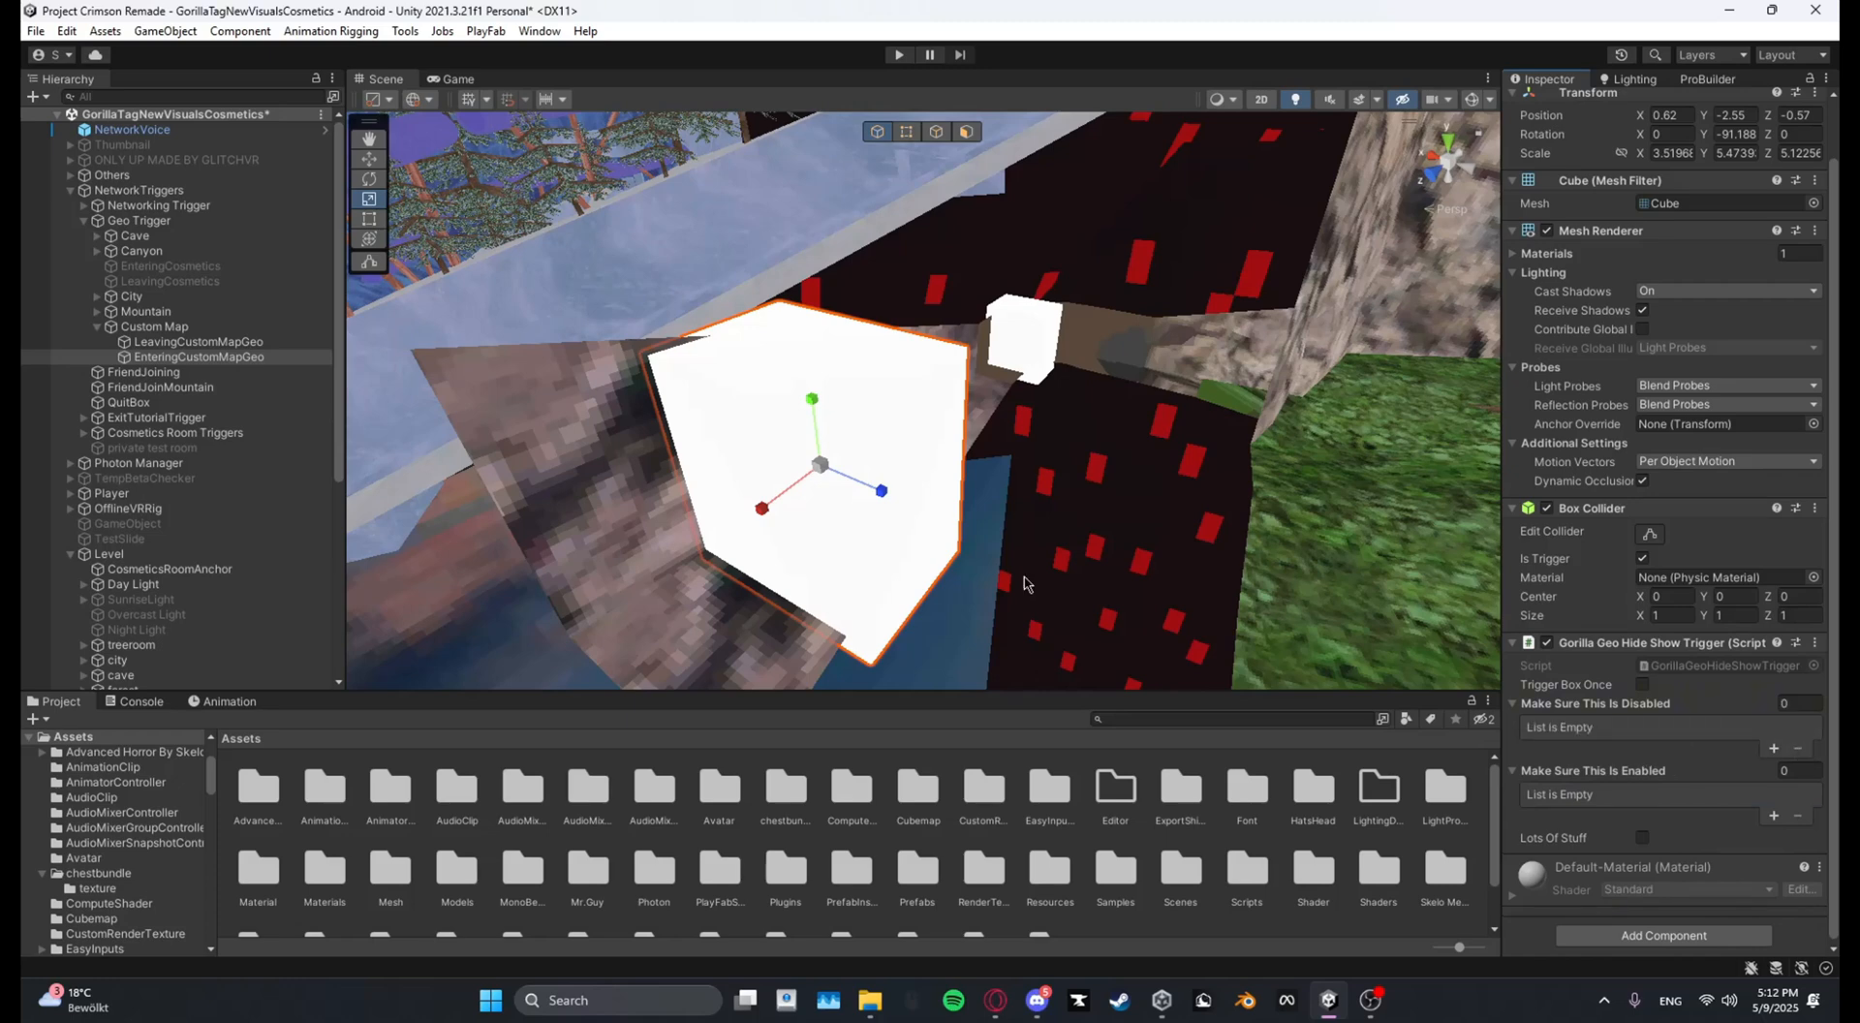
mouse_move(1644, 805)
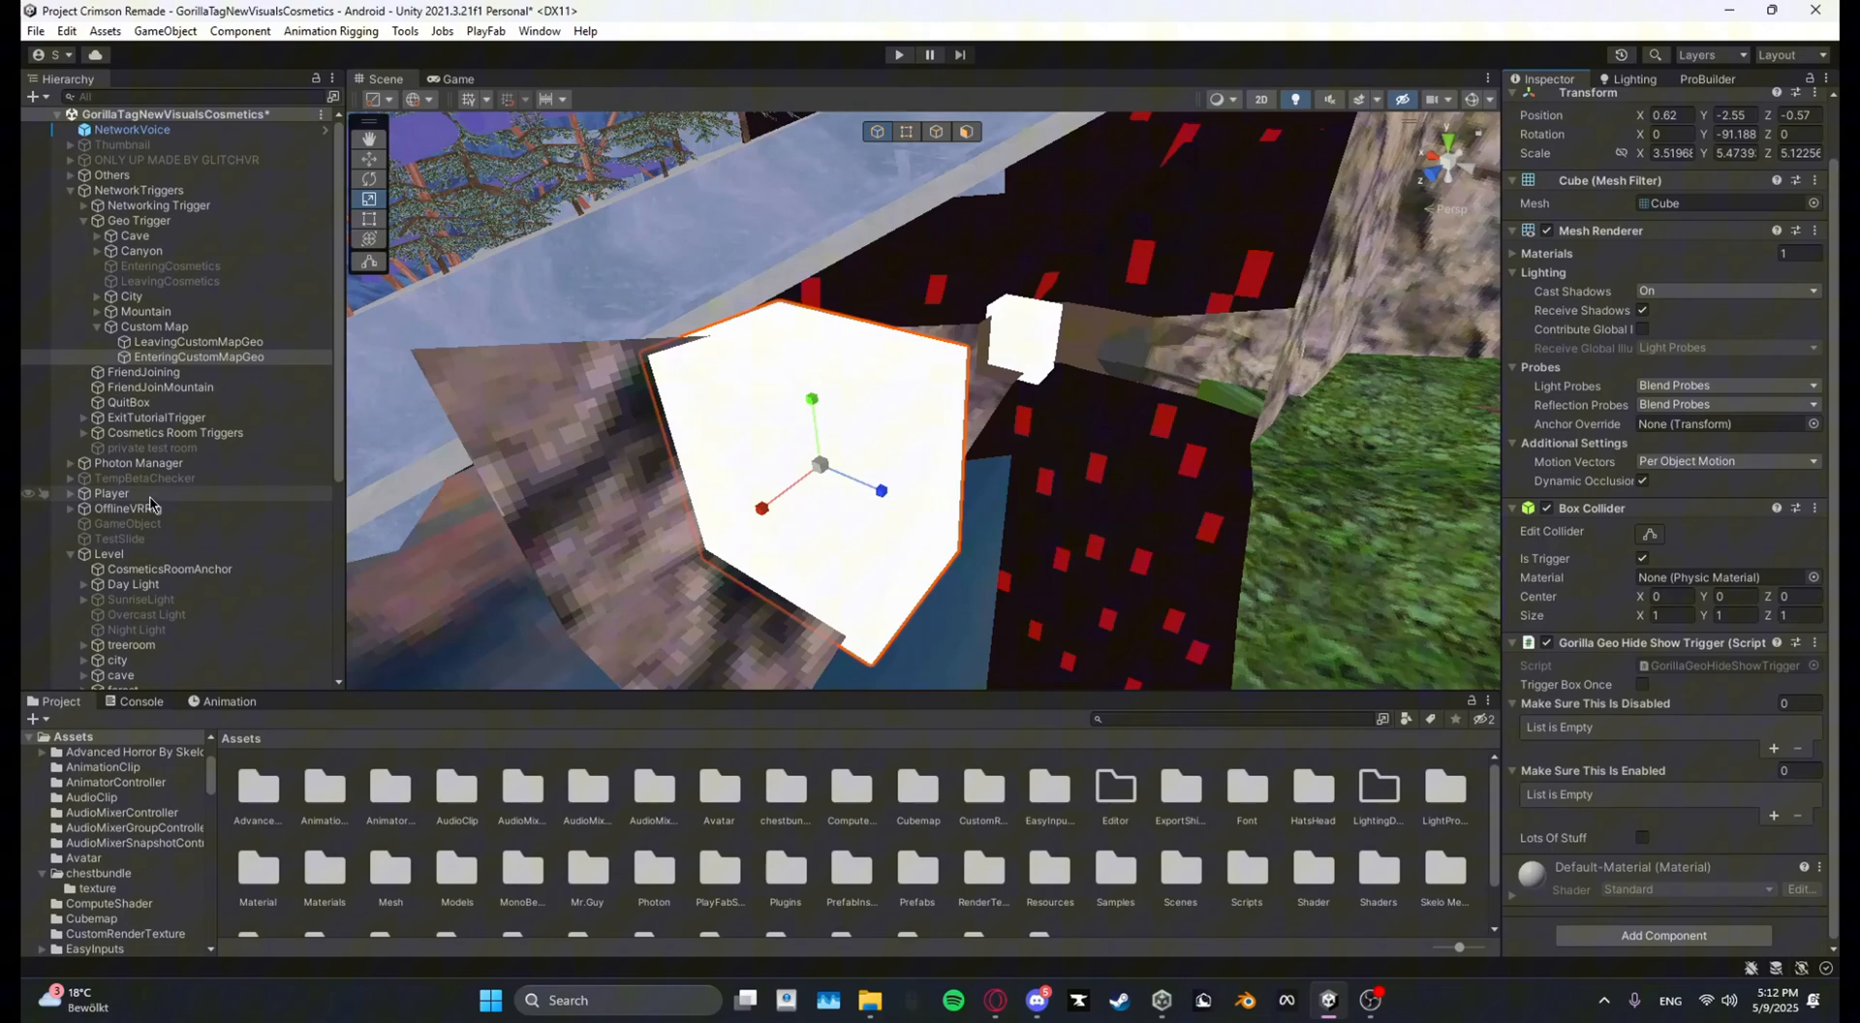
Step: Add forest to EnteringCustomMapGeo's 'Make Sure This Is Disabled' list
scroll("down", 3)
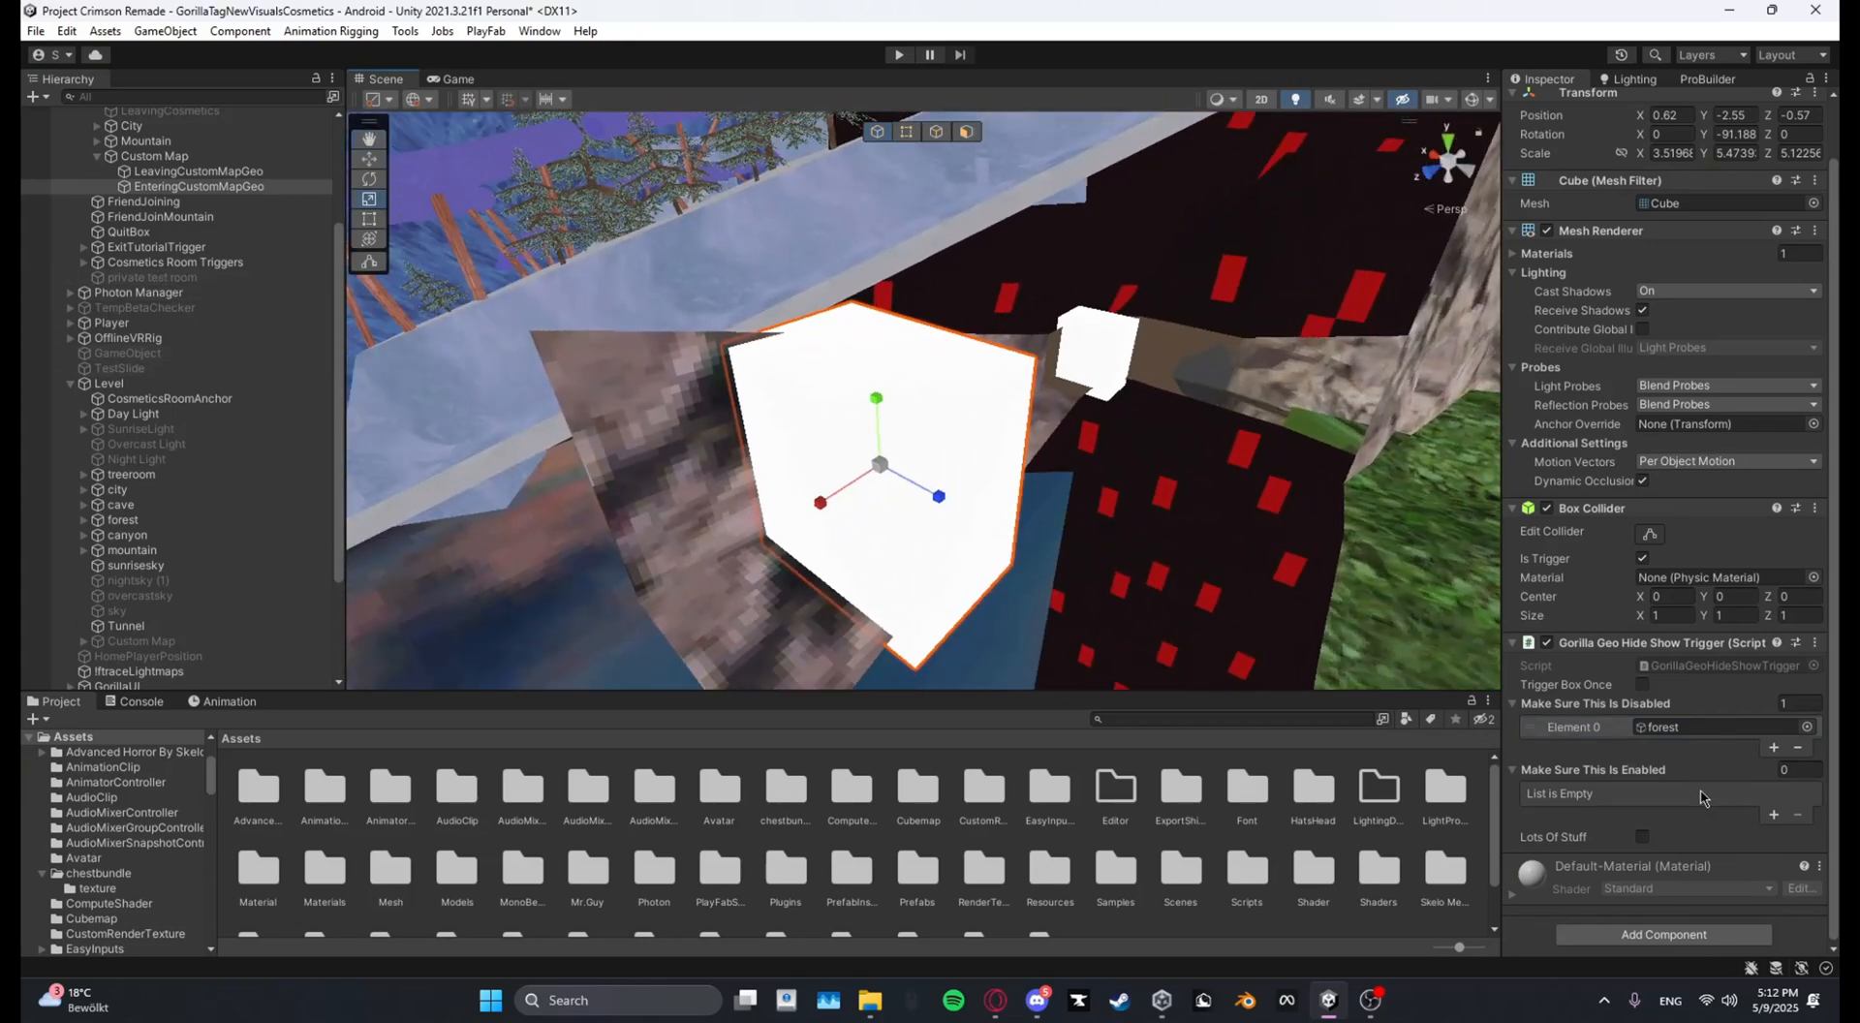
scroll("down", 3)
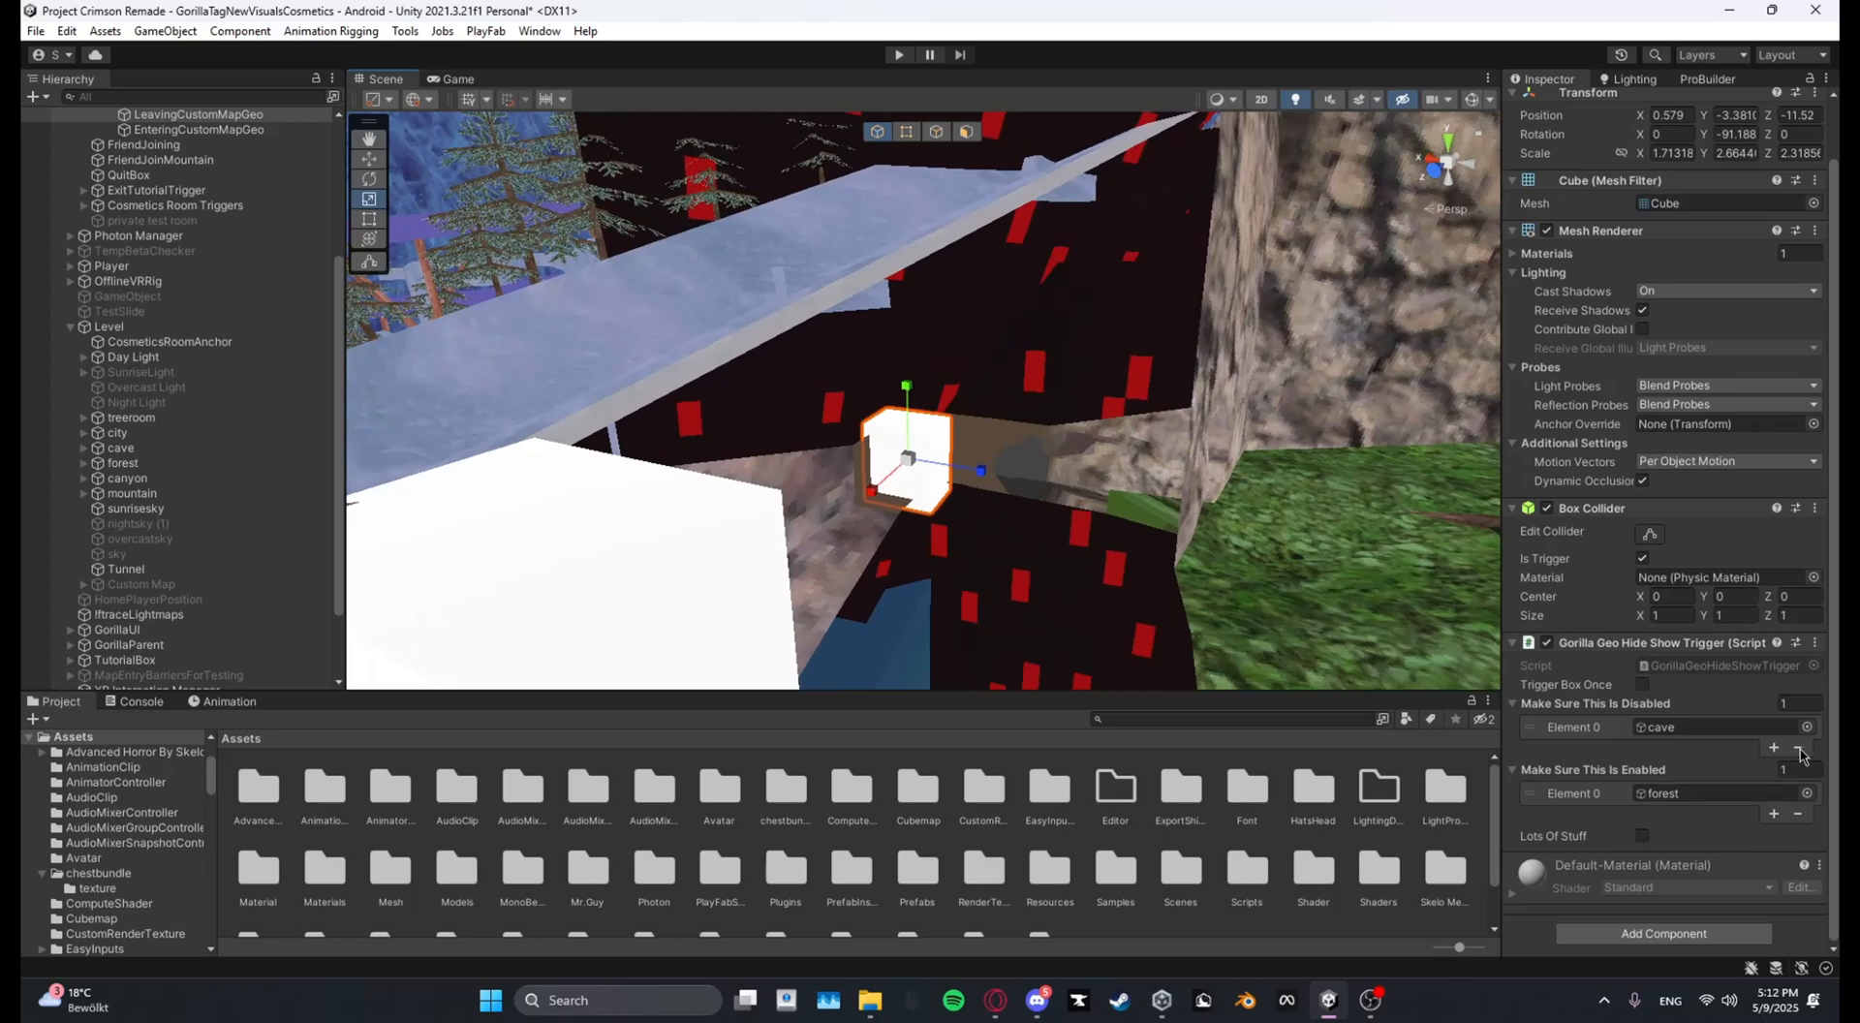
left_click(1800, 754)
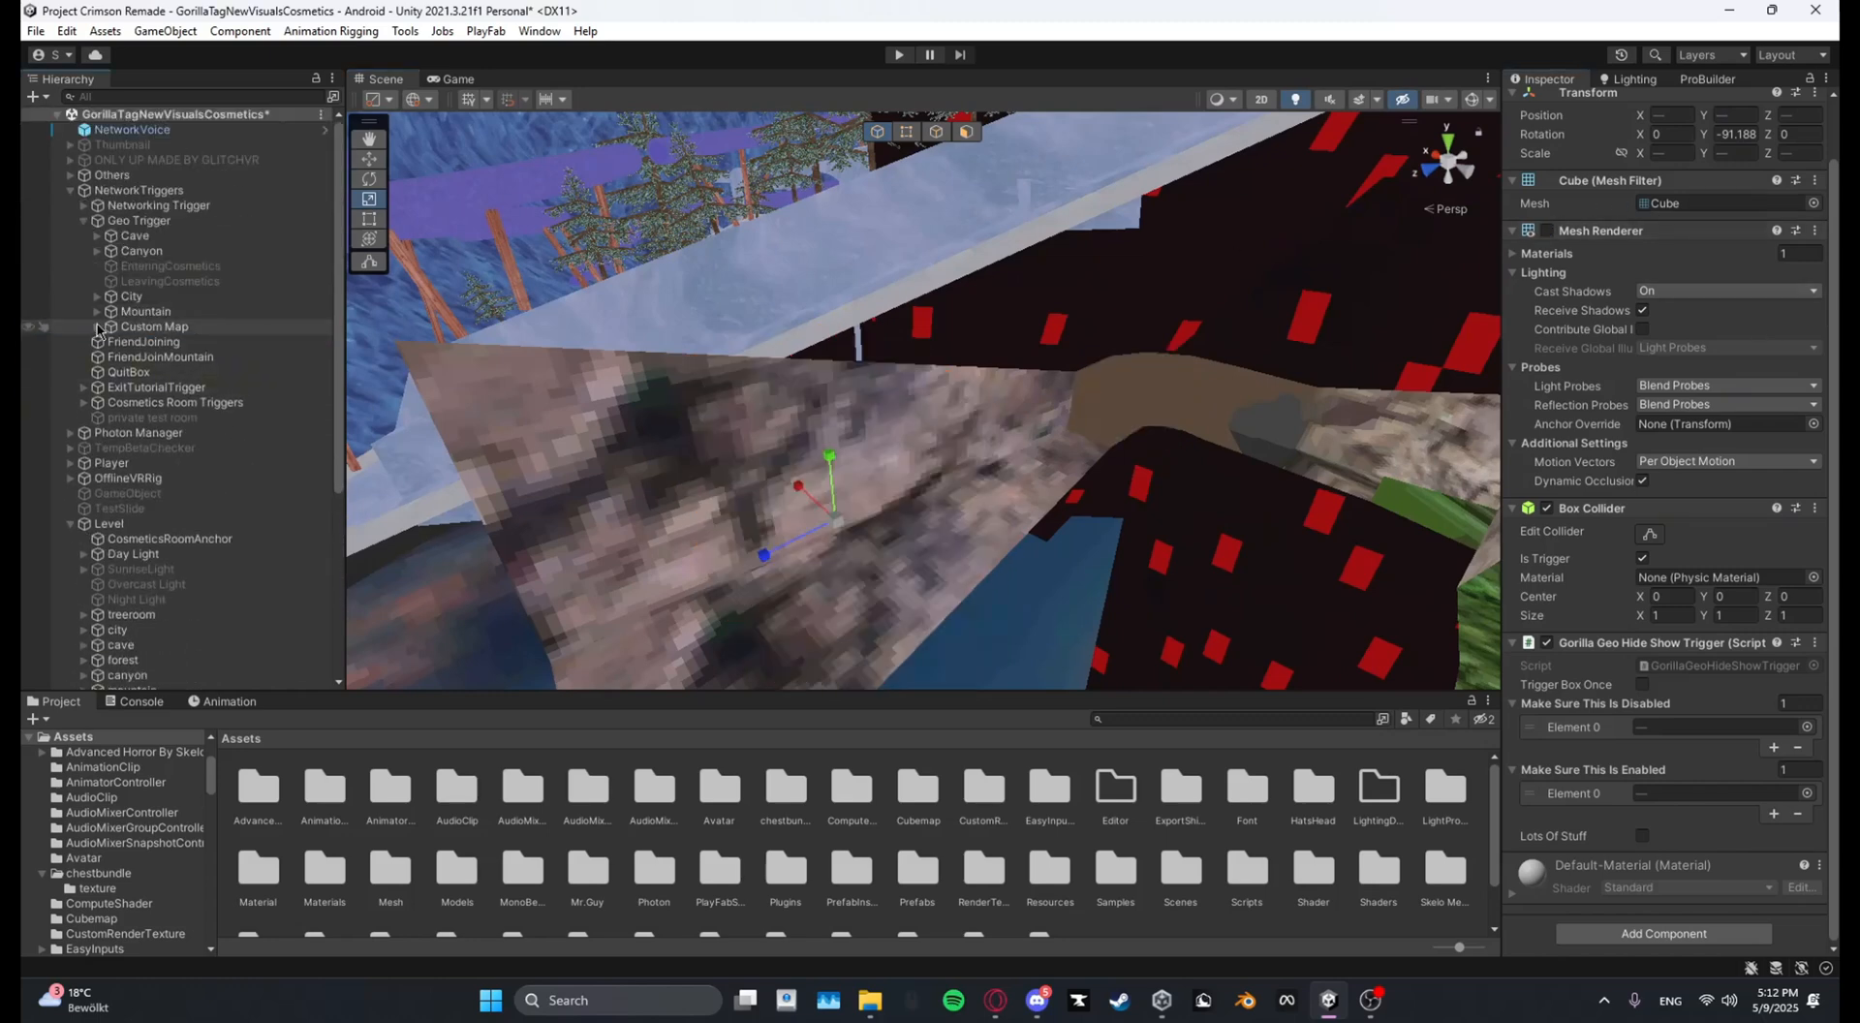
Step: Deselect everything and enter Play mode
scroll("down", 3)
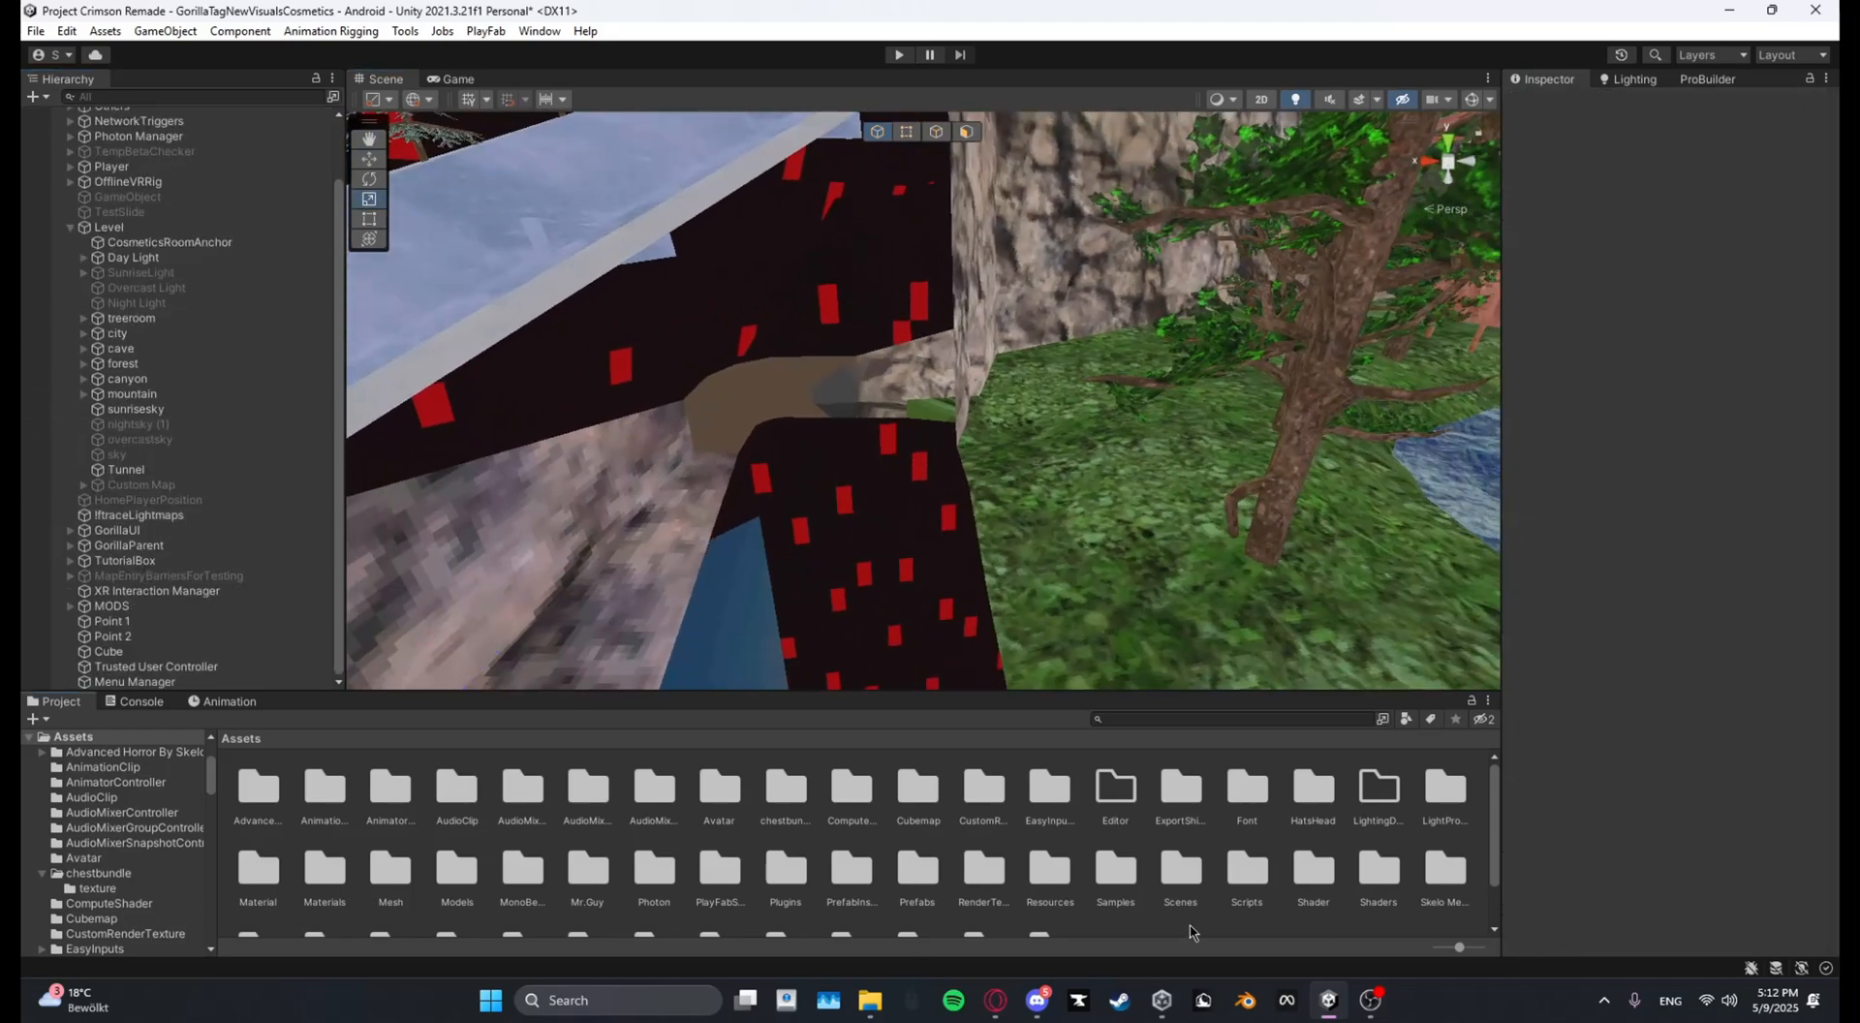
left_click(898, 55)
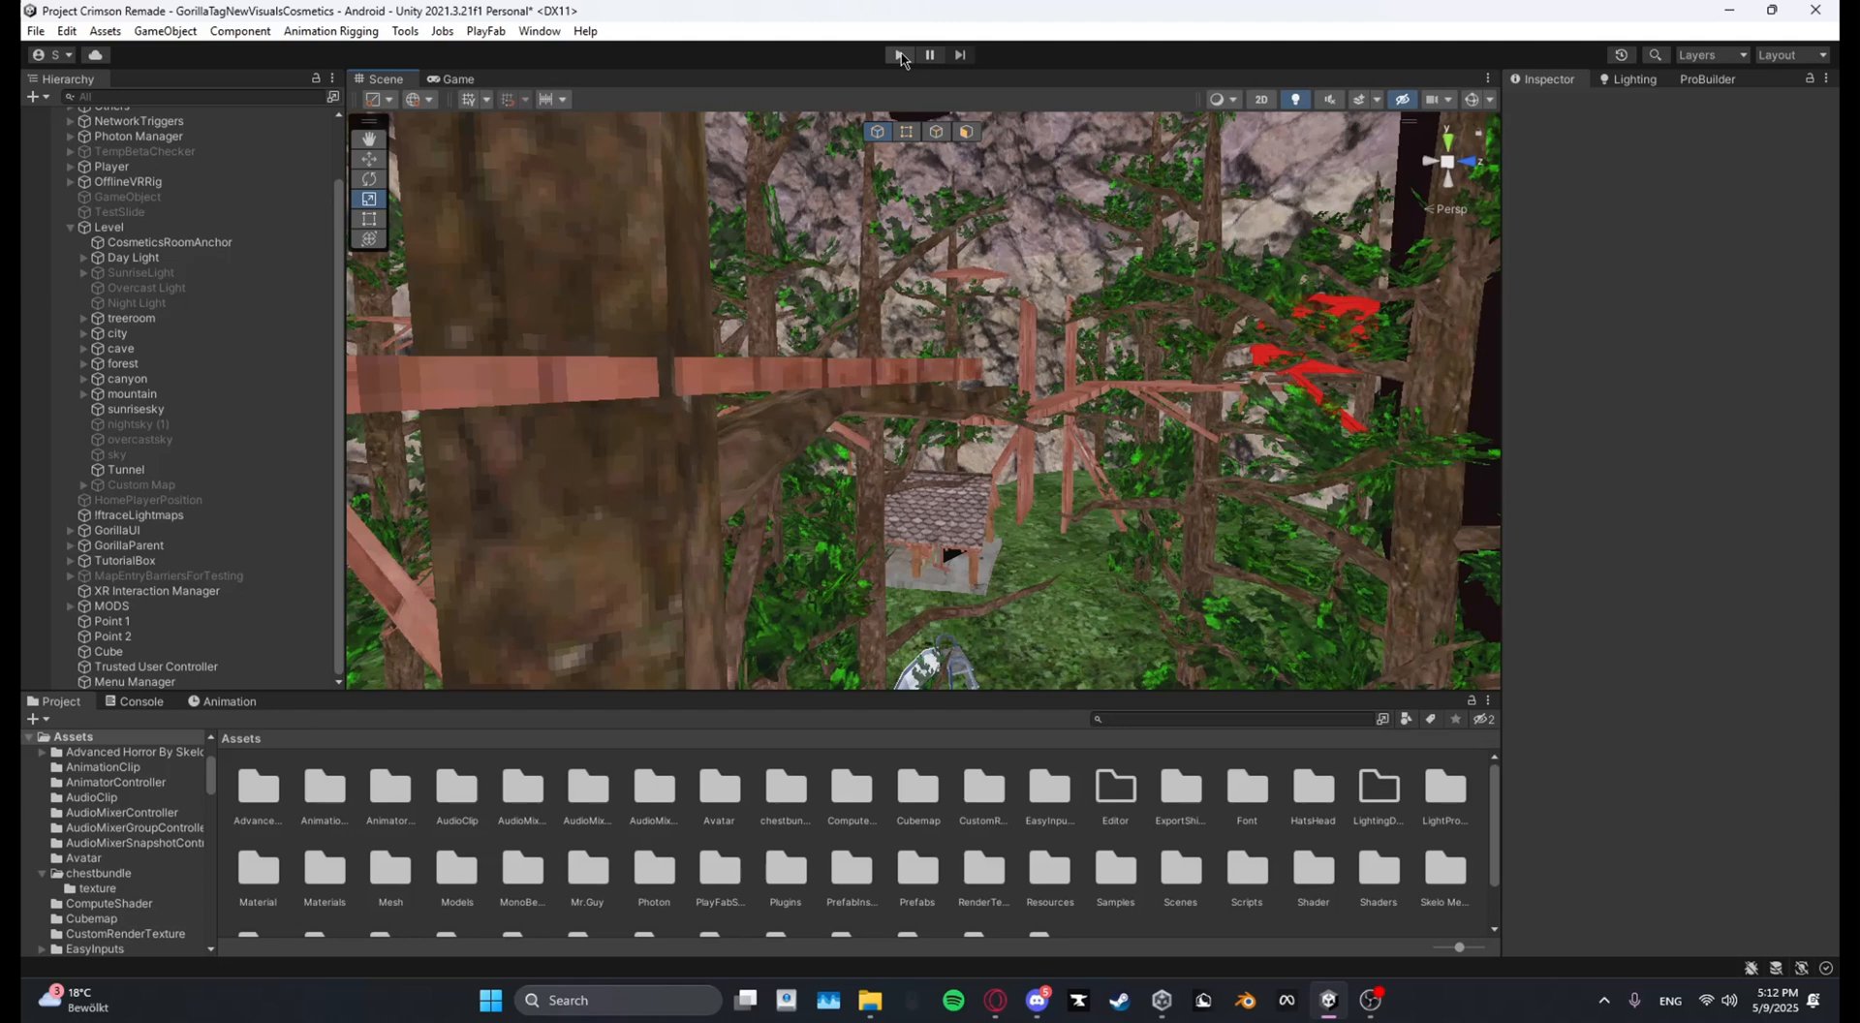
left_click(899, 55)
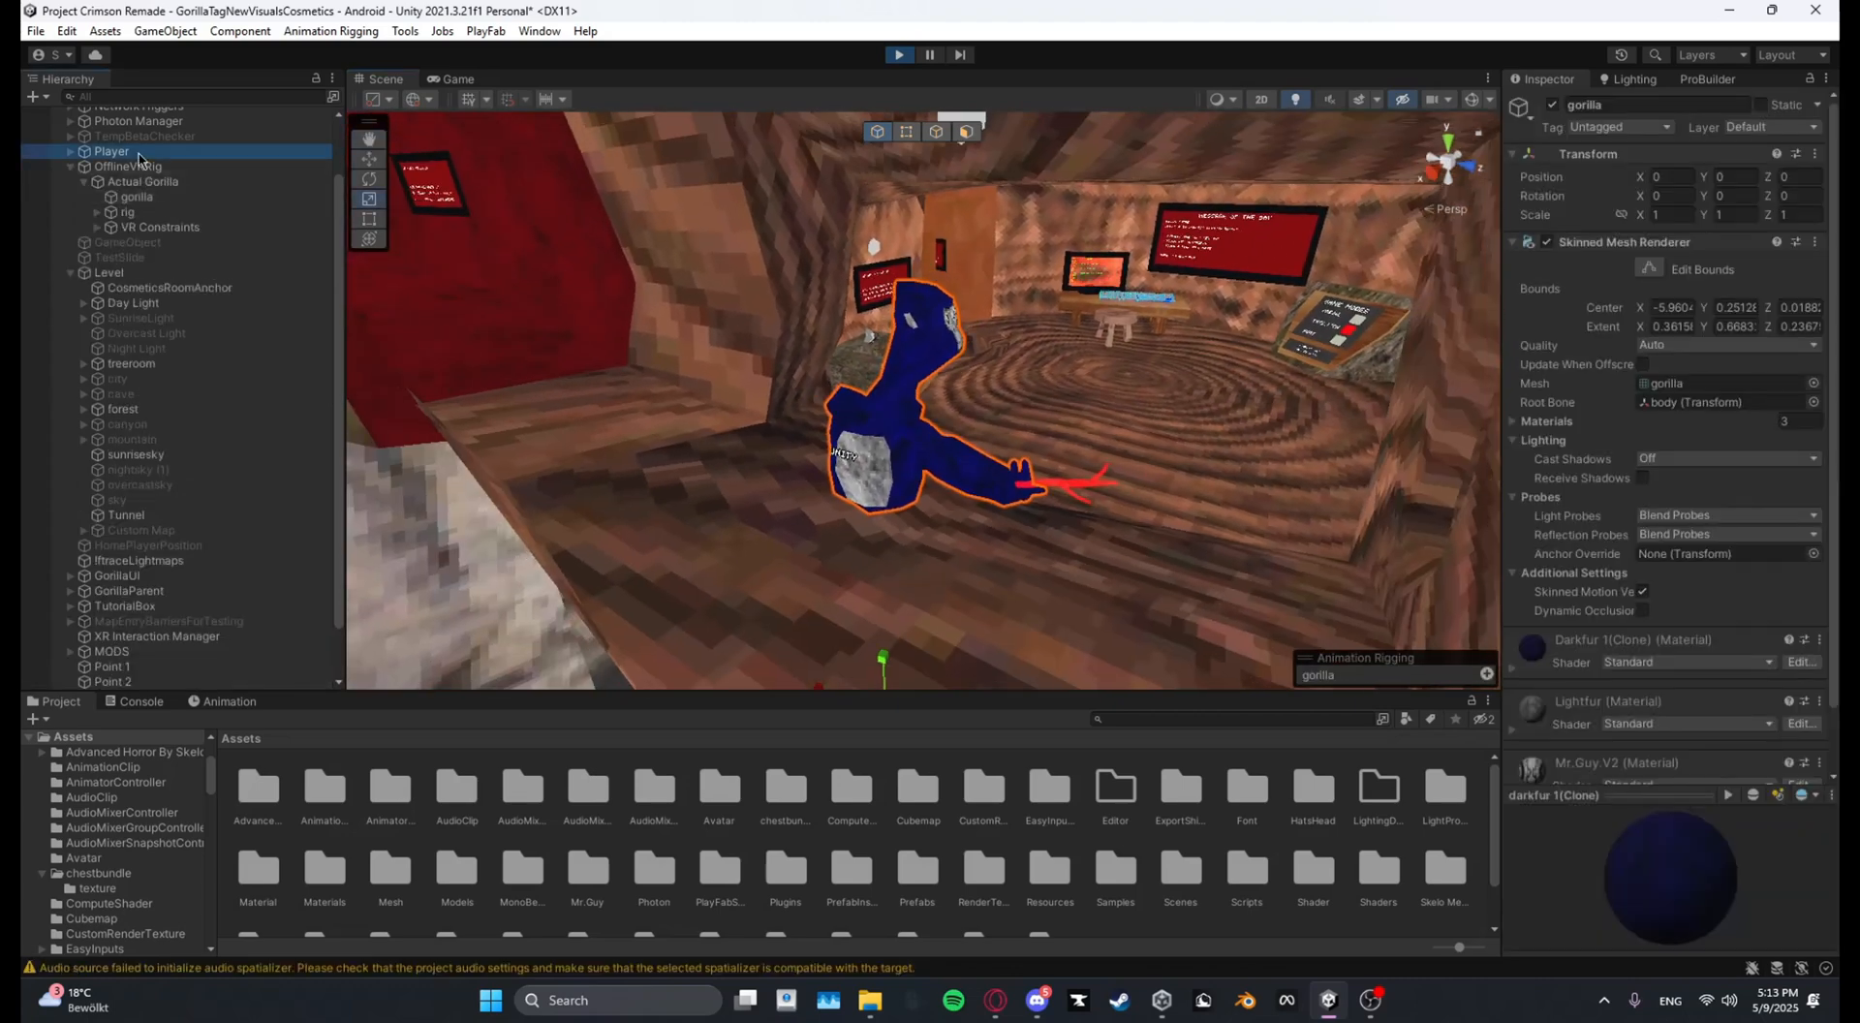
Step: Select Player, expand GorillaPlayer, move the hand controllers, and view the Game tab
left_click(111, 151)
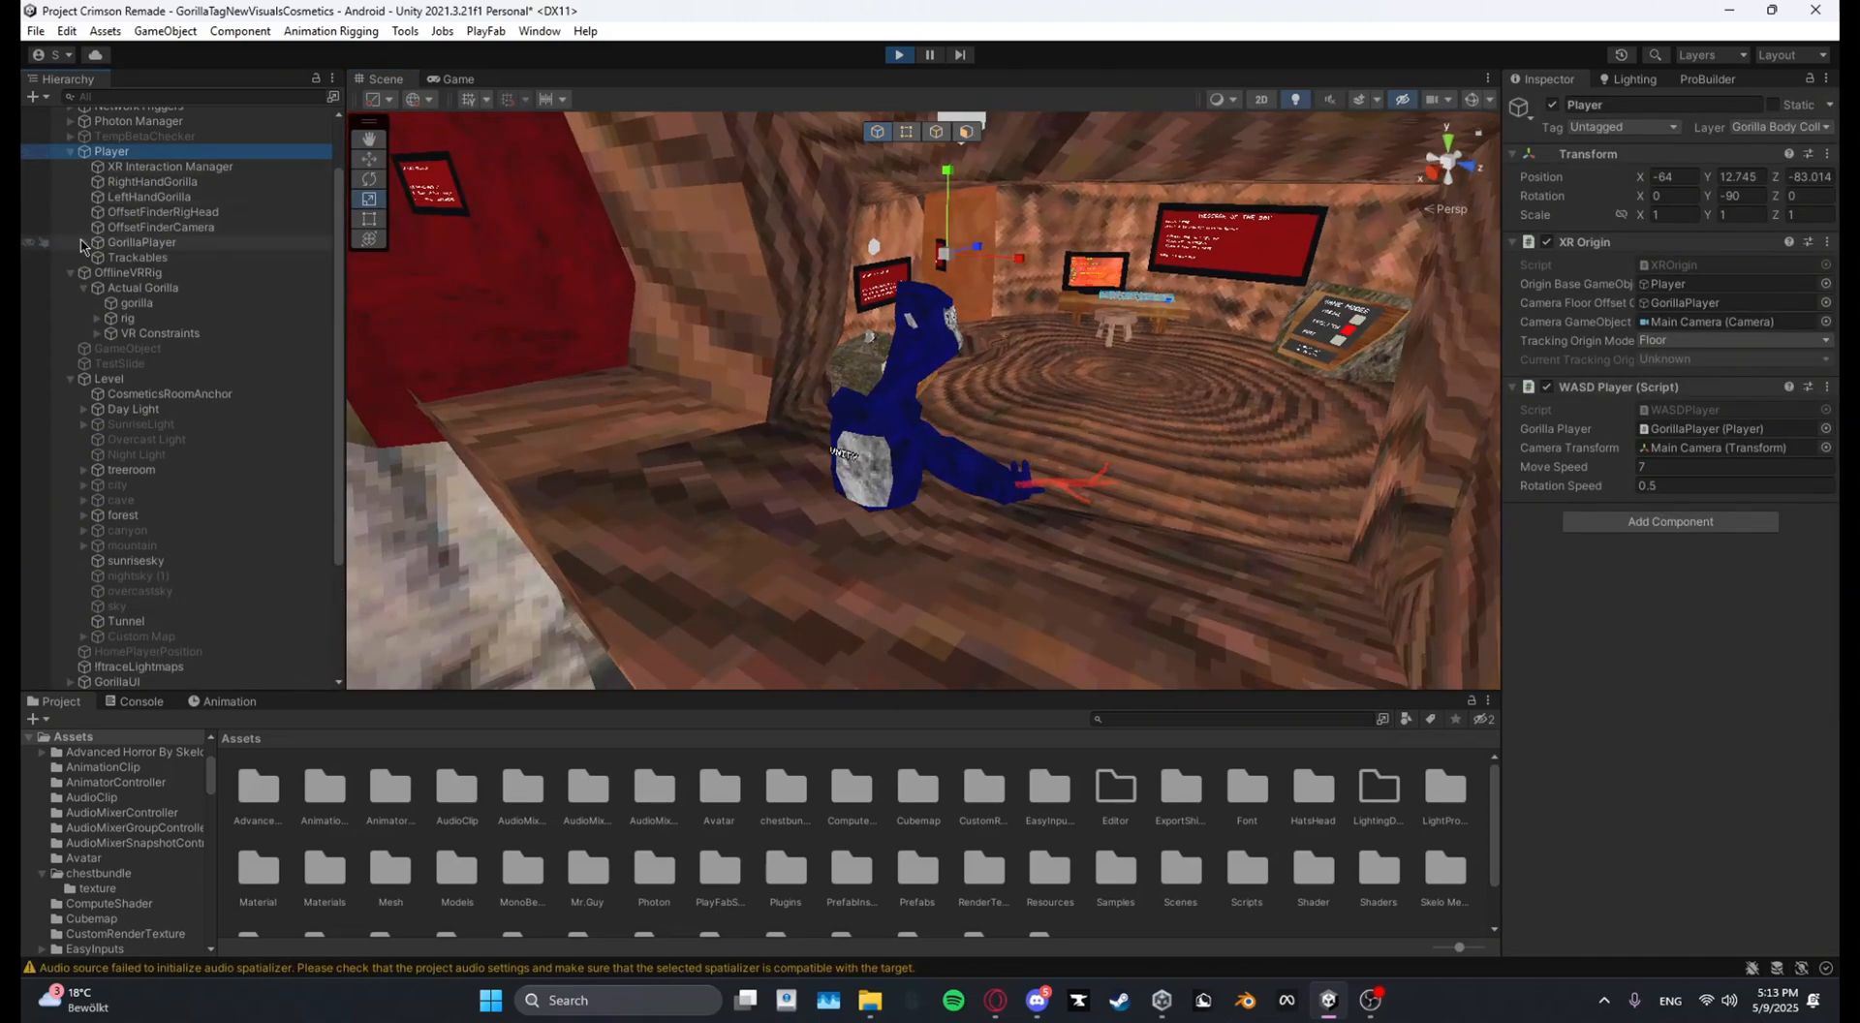
left_click(187, 302)
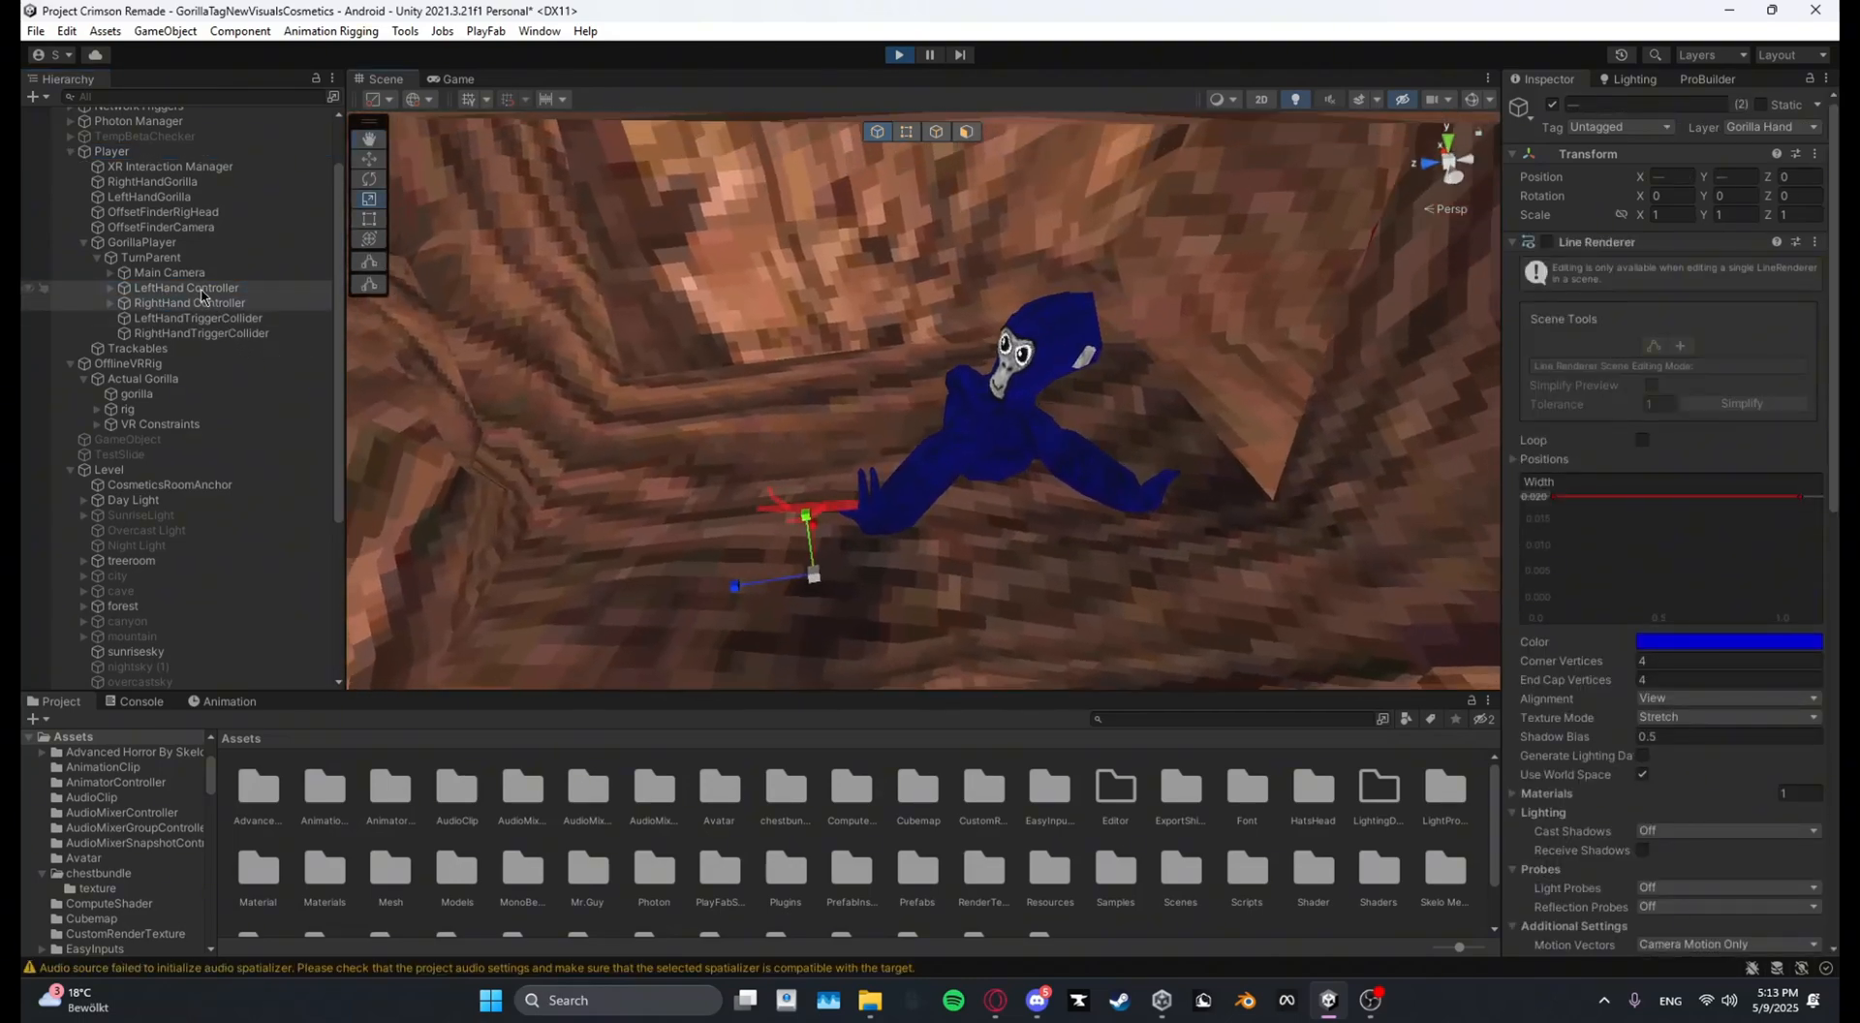
left_click(391, 99)
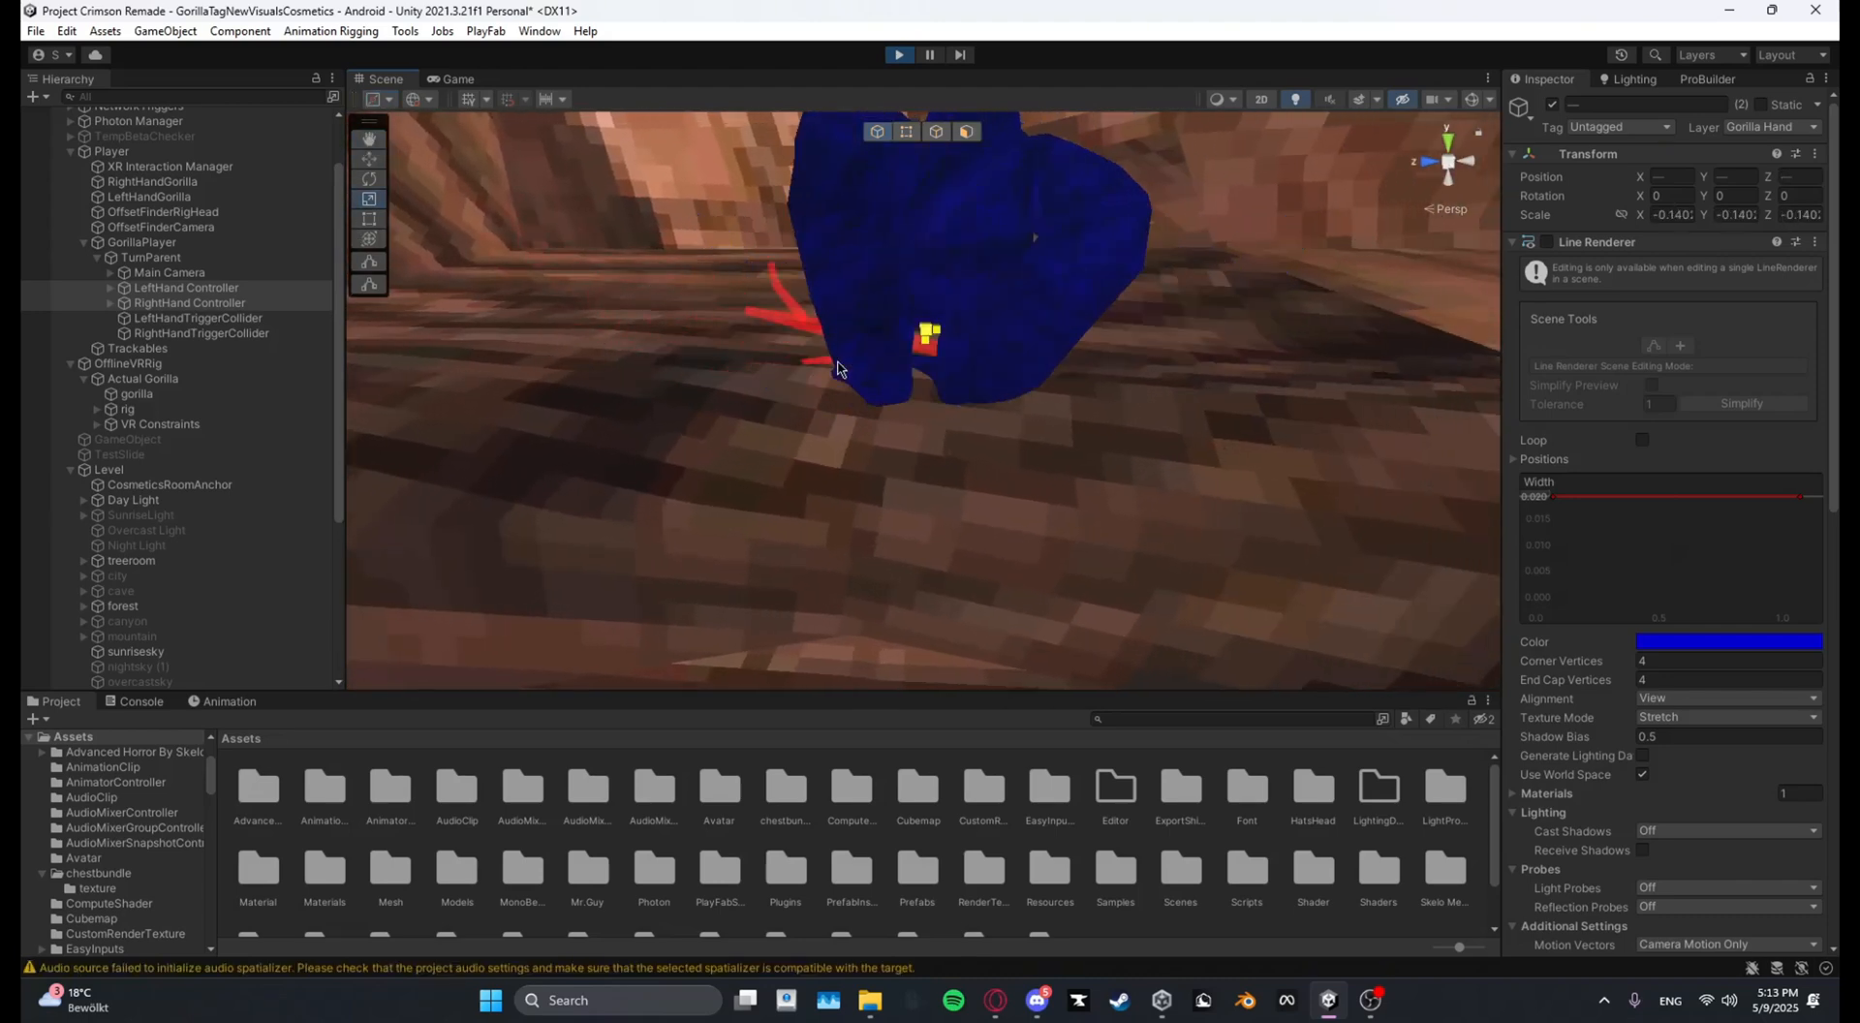
left_click_drag(835, 368, 1316, 528)
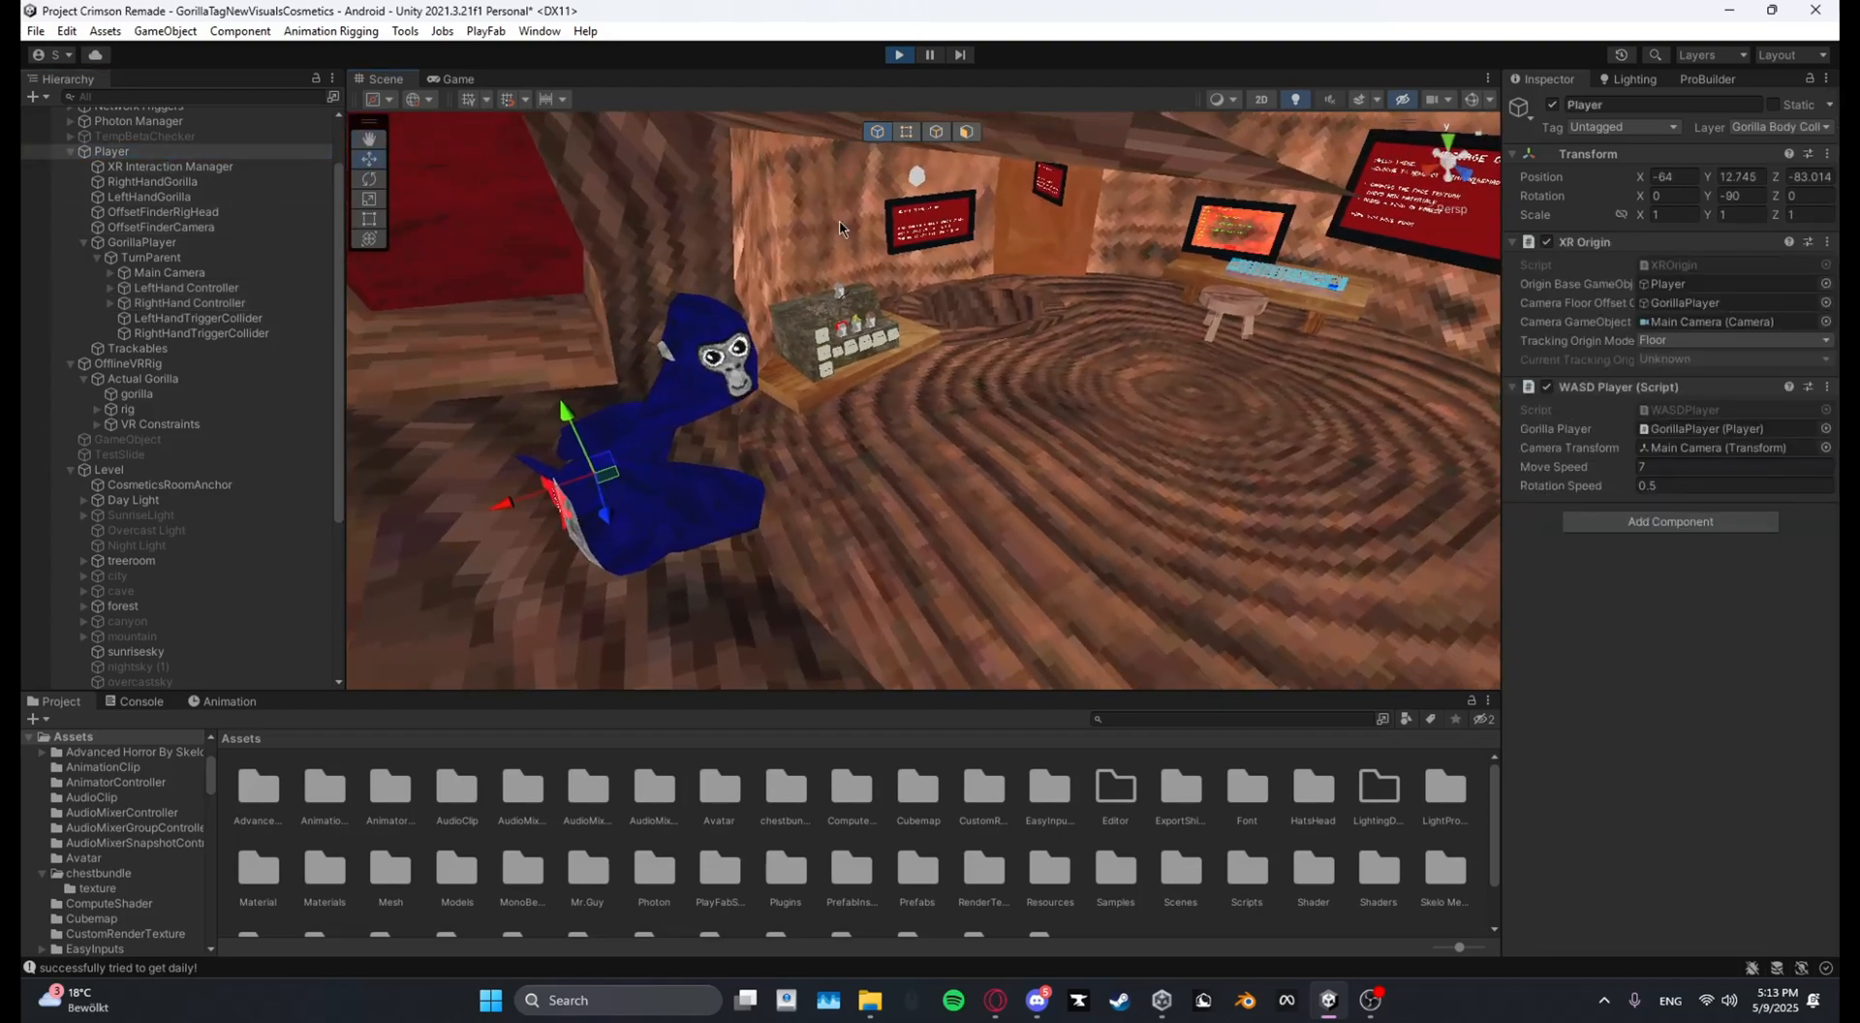
left_click(456, 79)
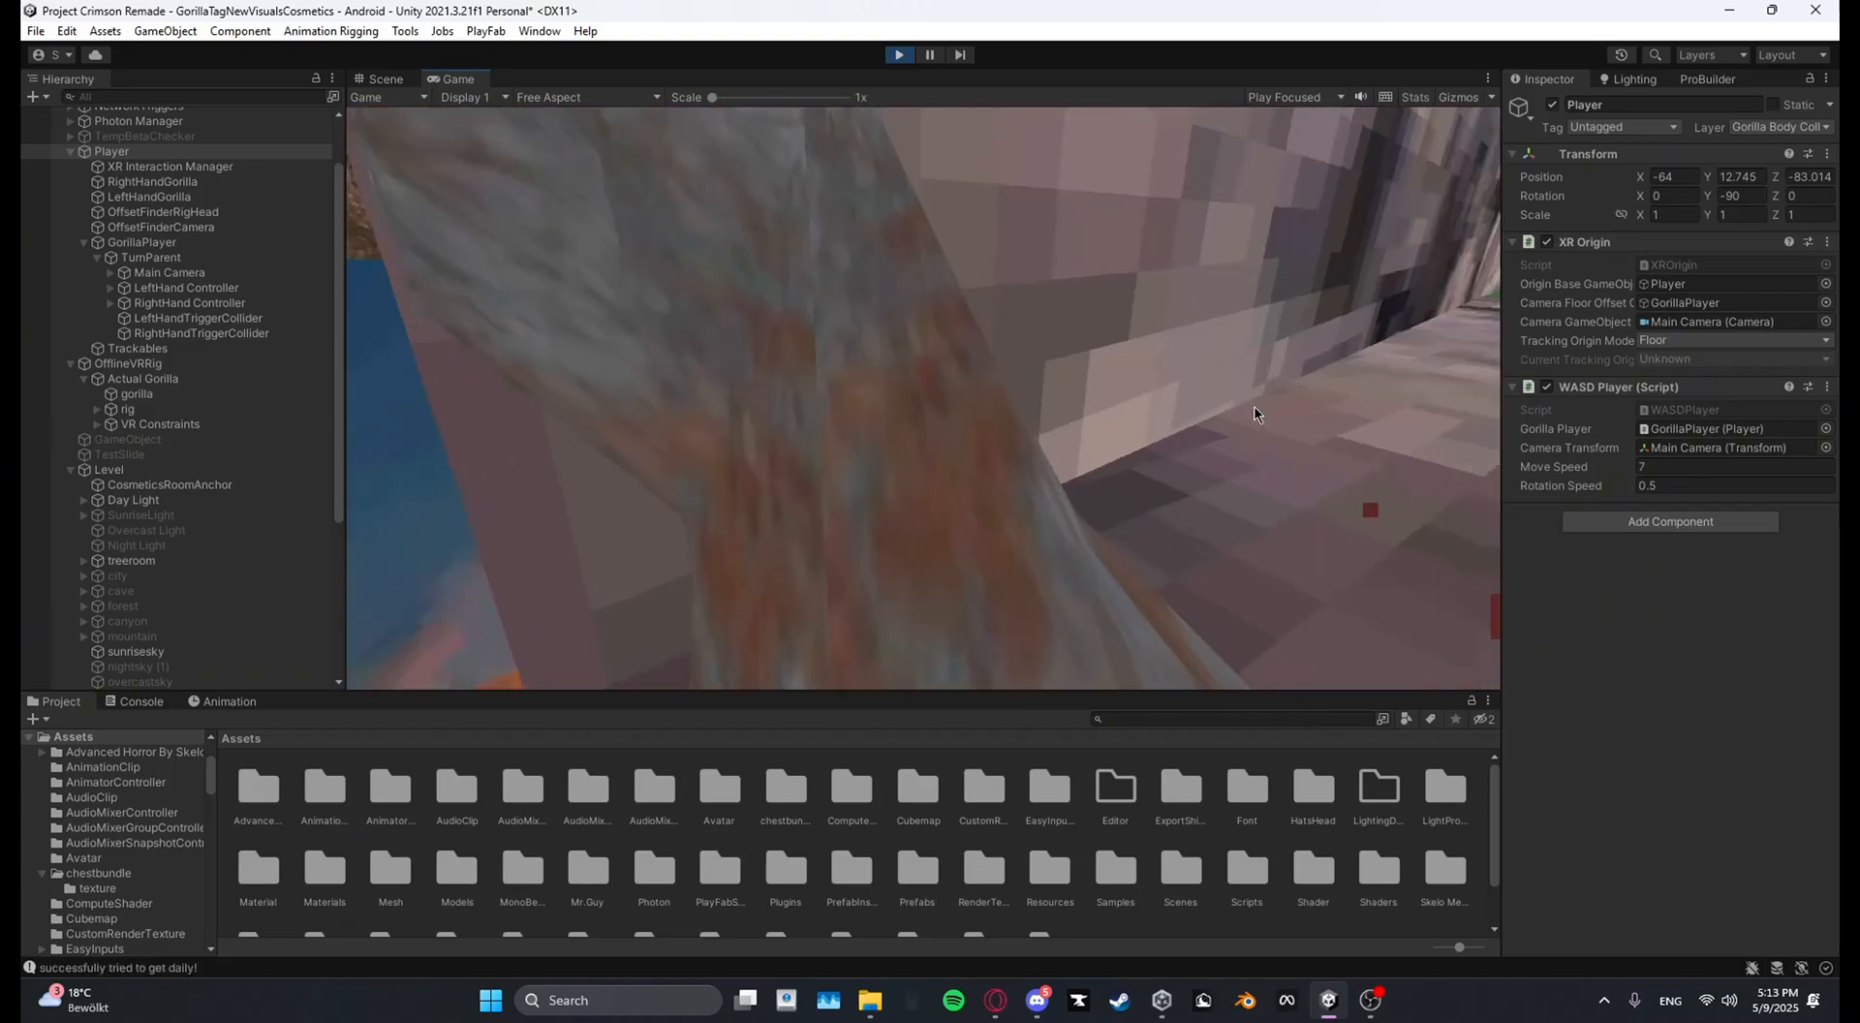
Step: Exit Play mode and expand NetworkTriggers to reveal the Custom Map triggers
left_click(898, 54)
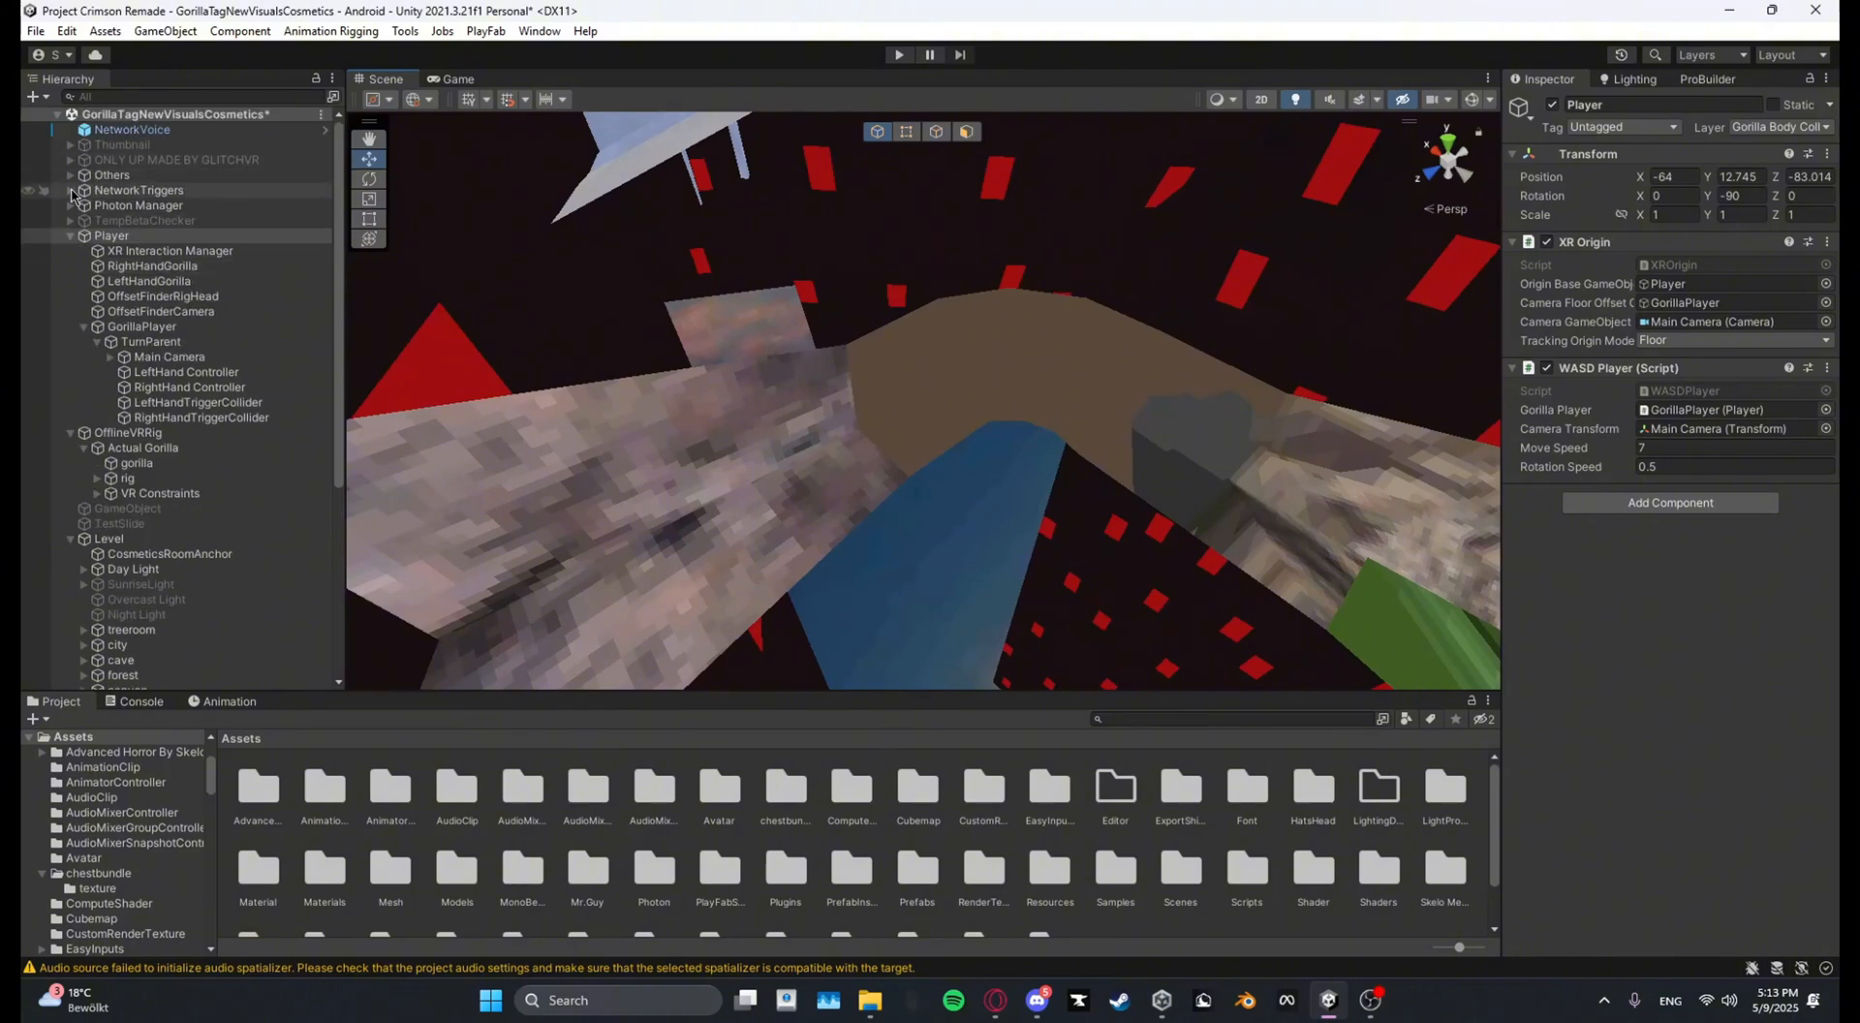
left_click(70, 190)
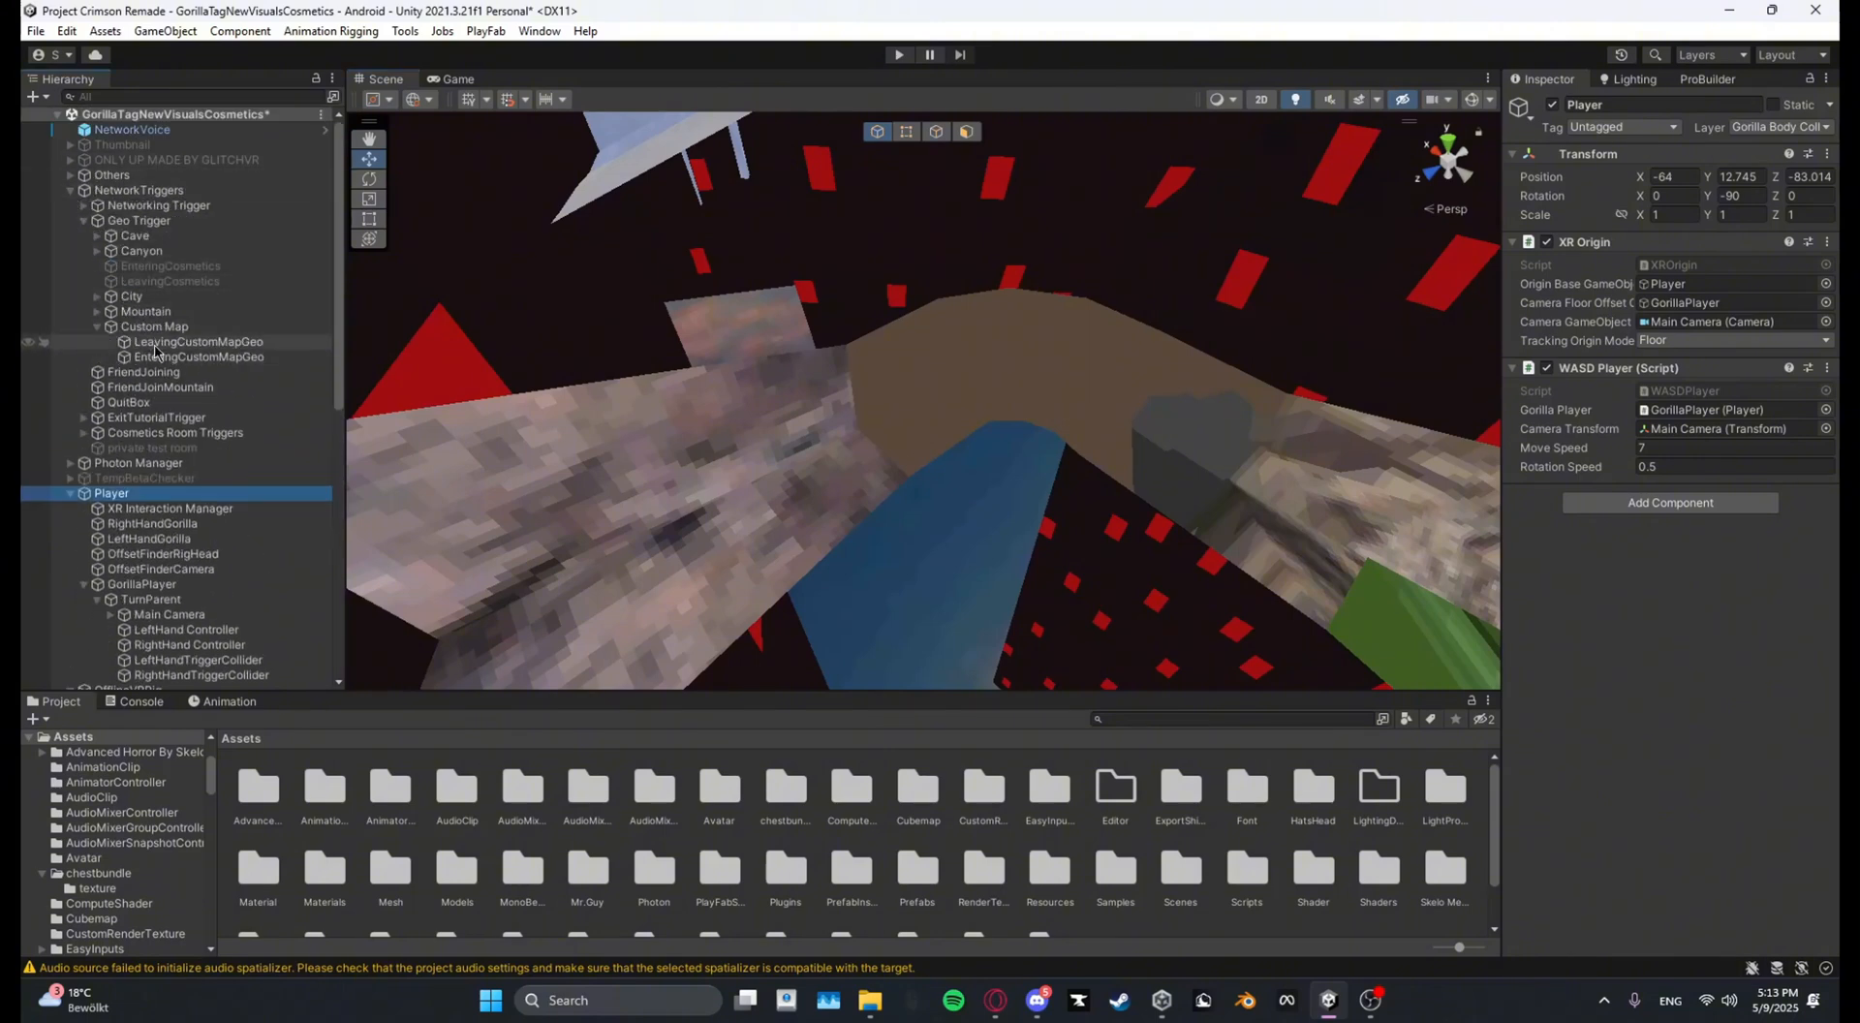
Step: Select the LeavingCustomMapGeo trigger box
left_click(198, 341)
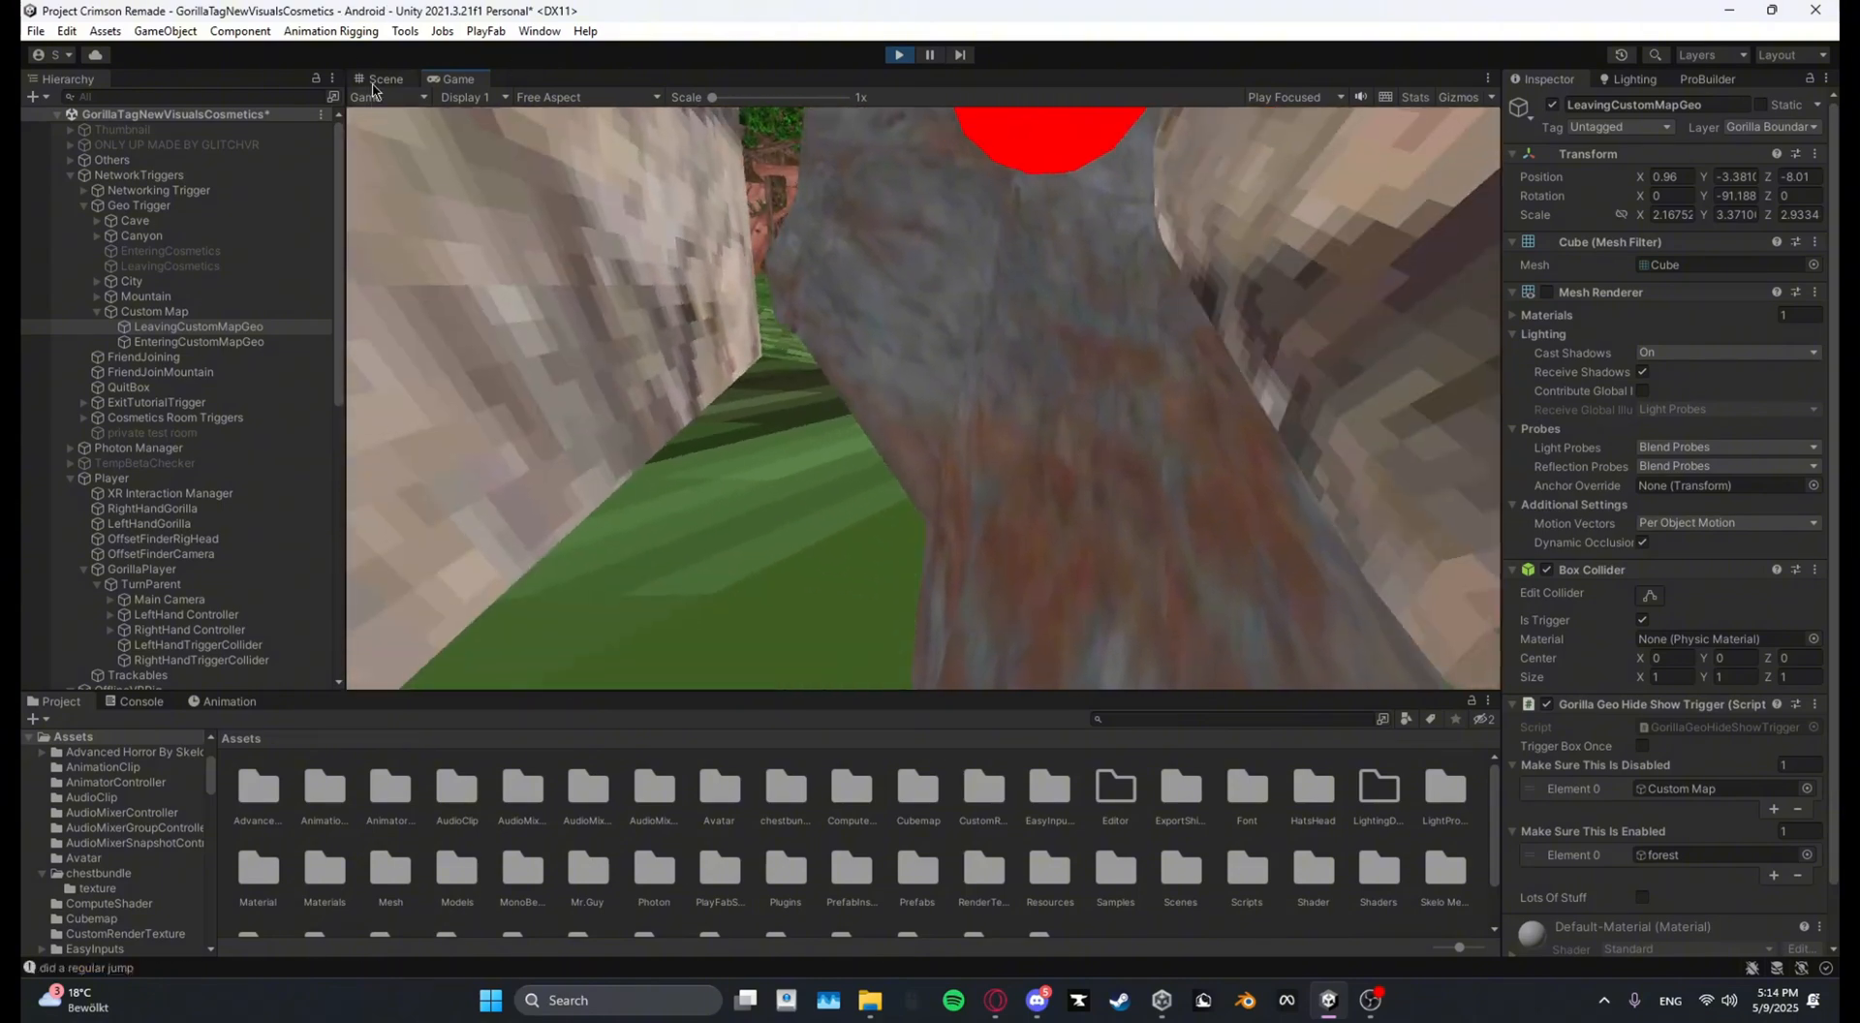
Step: While playing, select both hand controllers and return to the Scene view
left_click(385, 78)
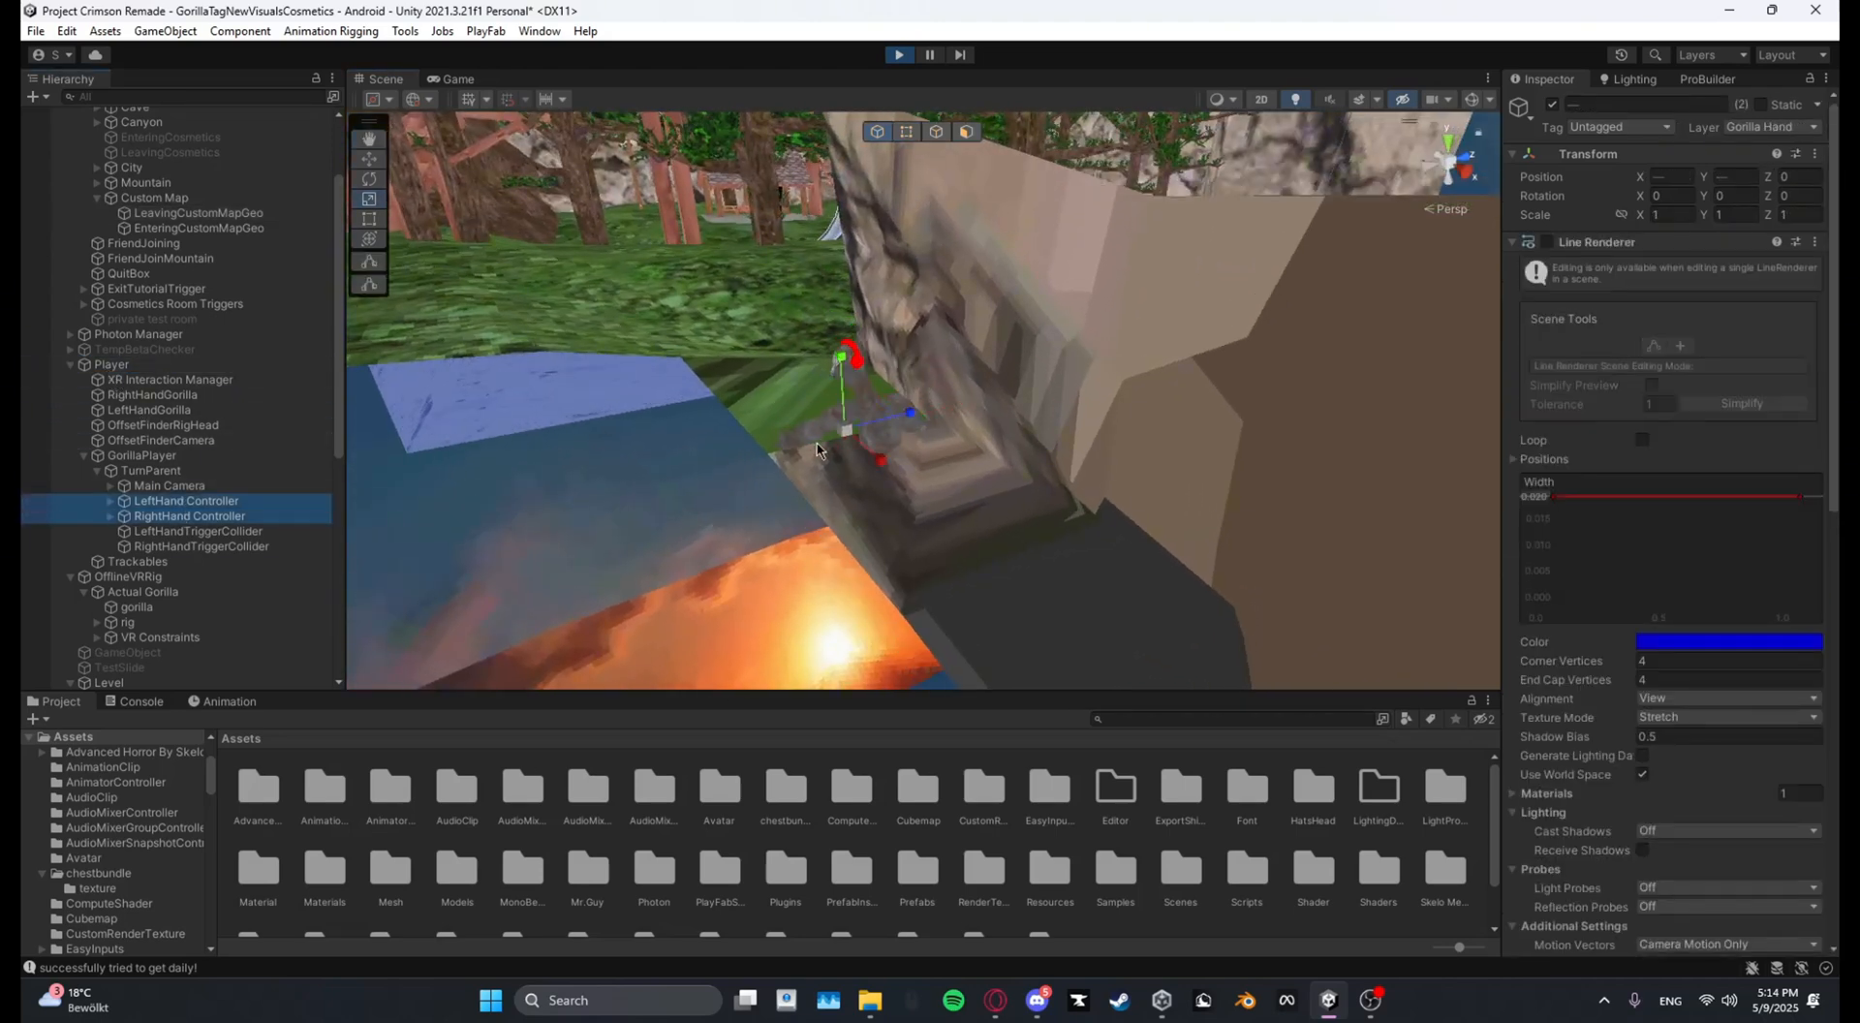
left_click(456, 79)
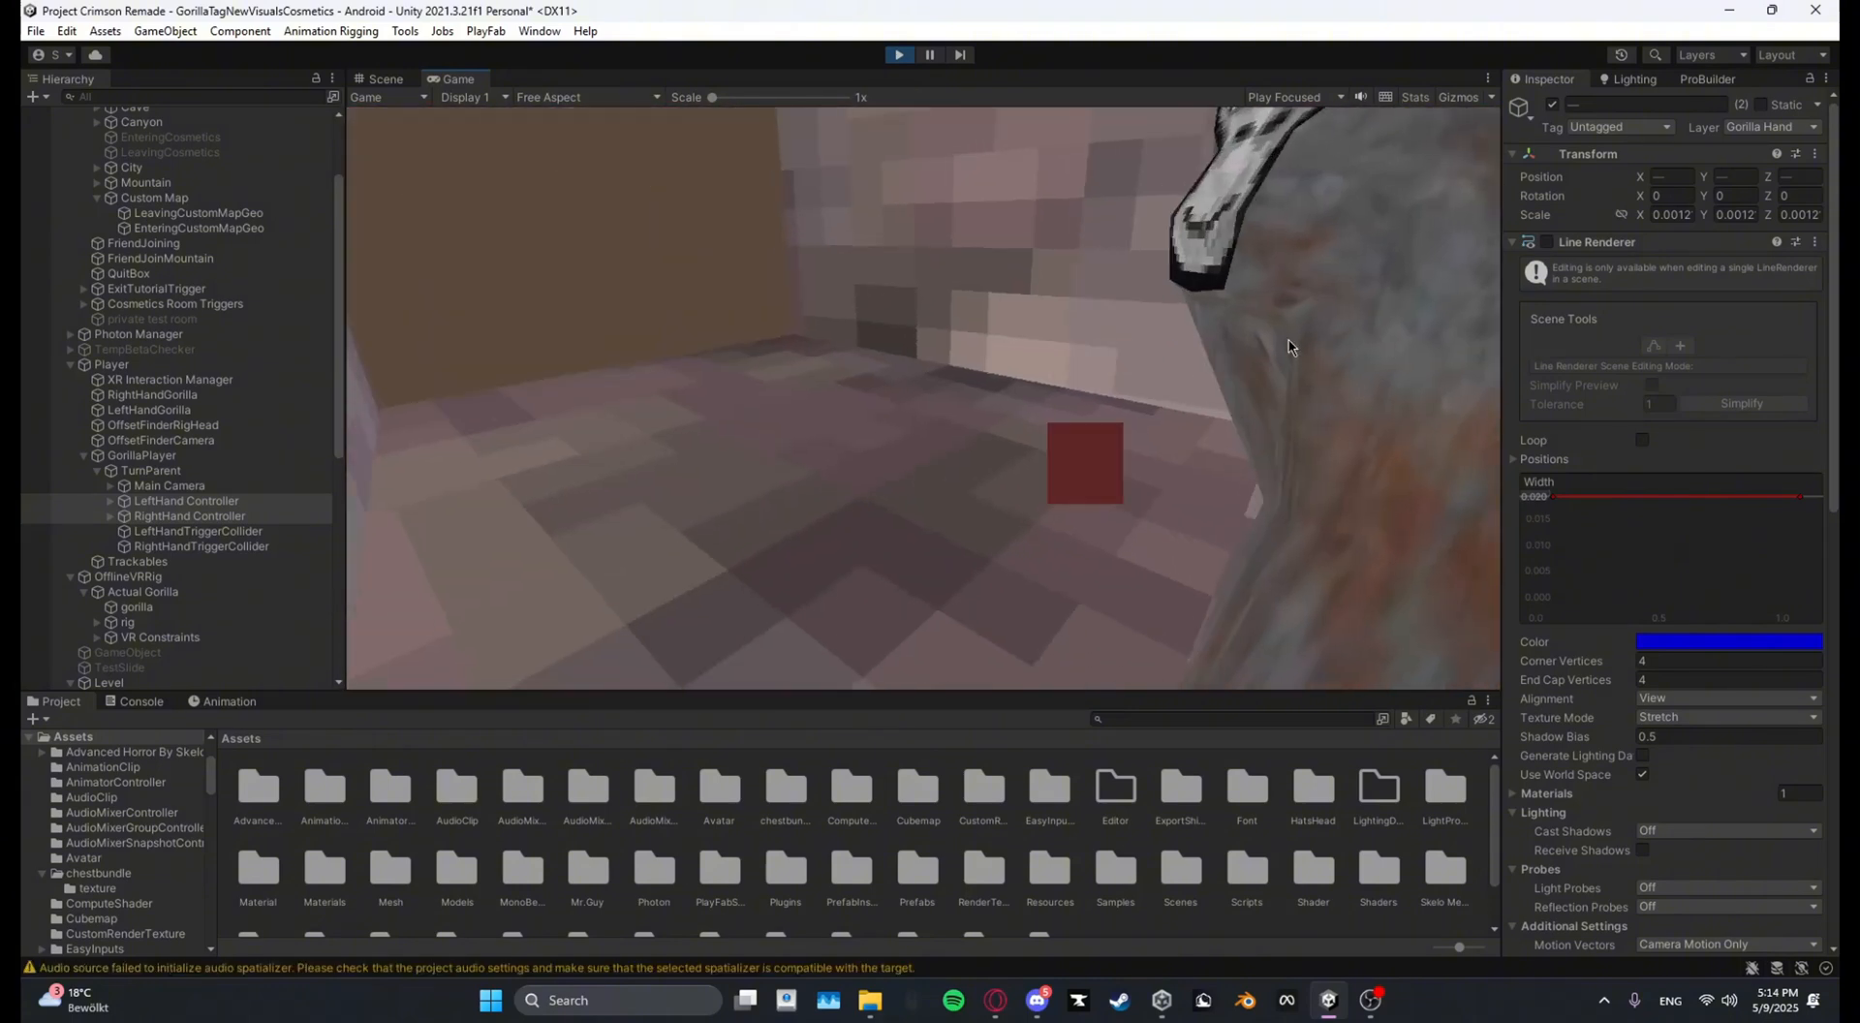
left_click(384, 78)
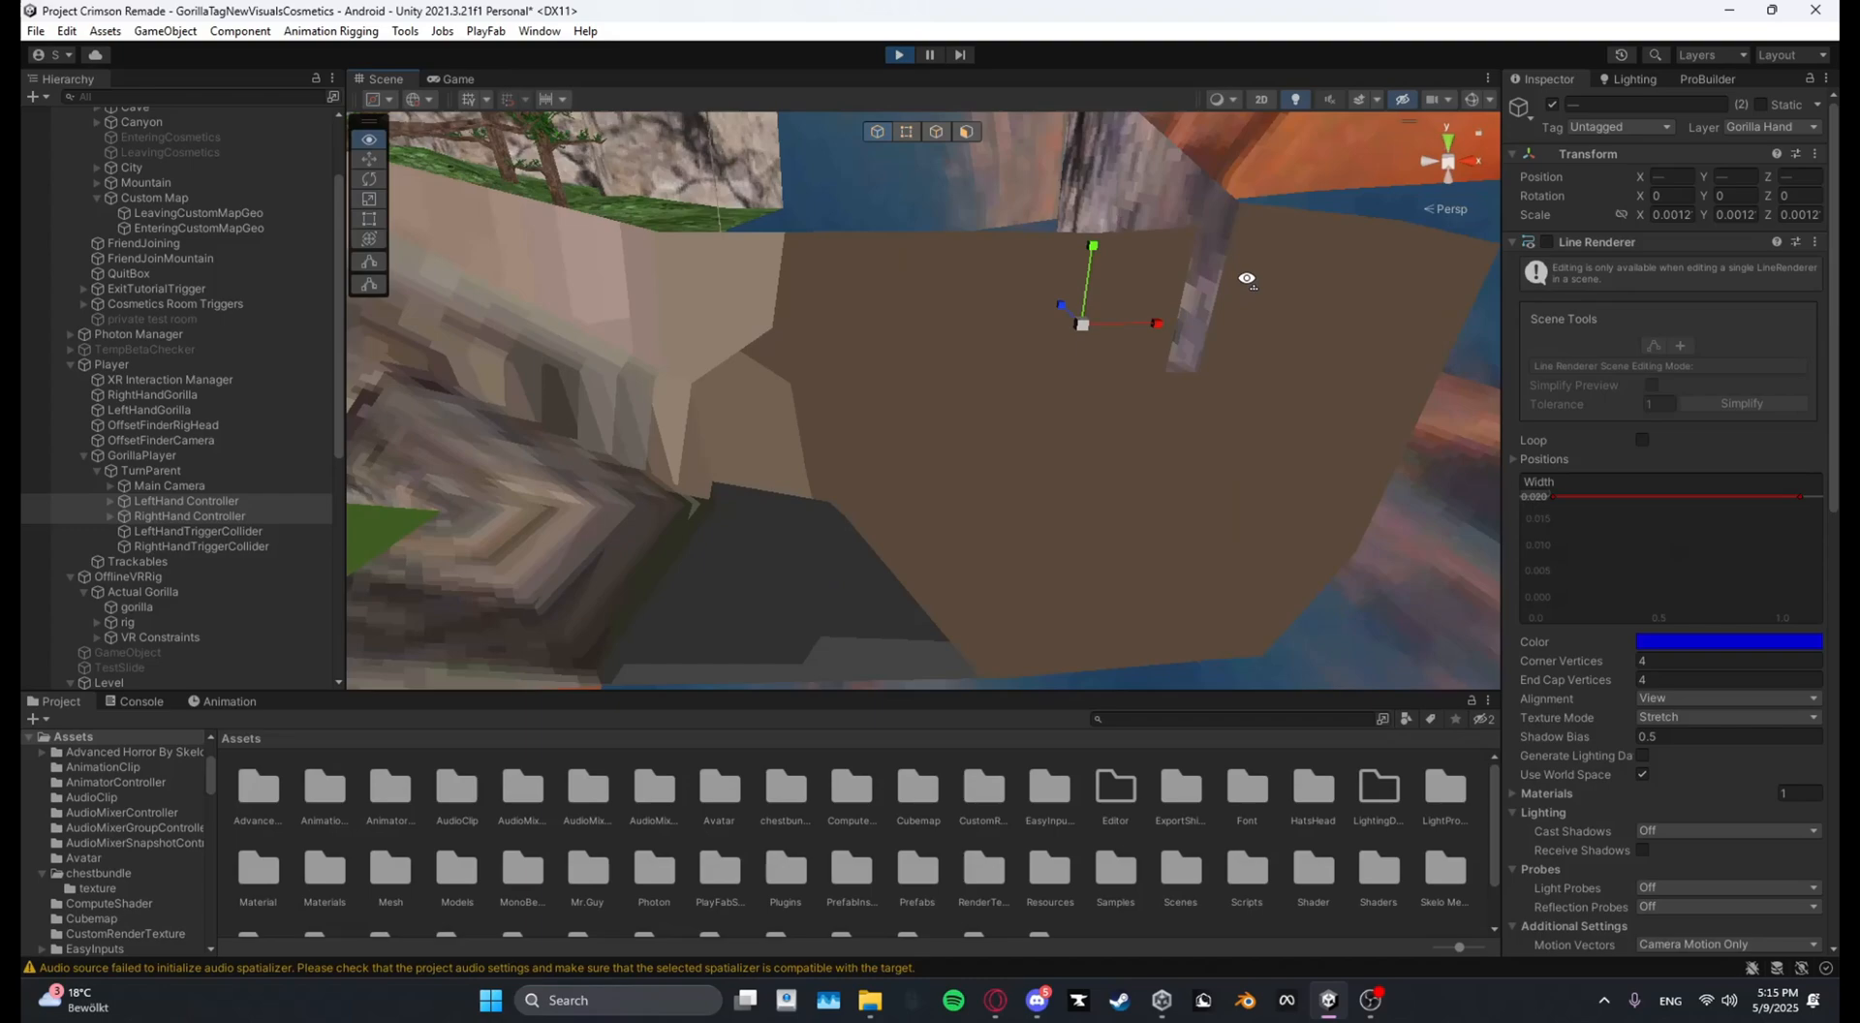